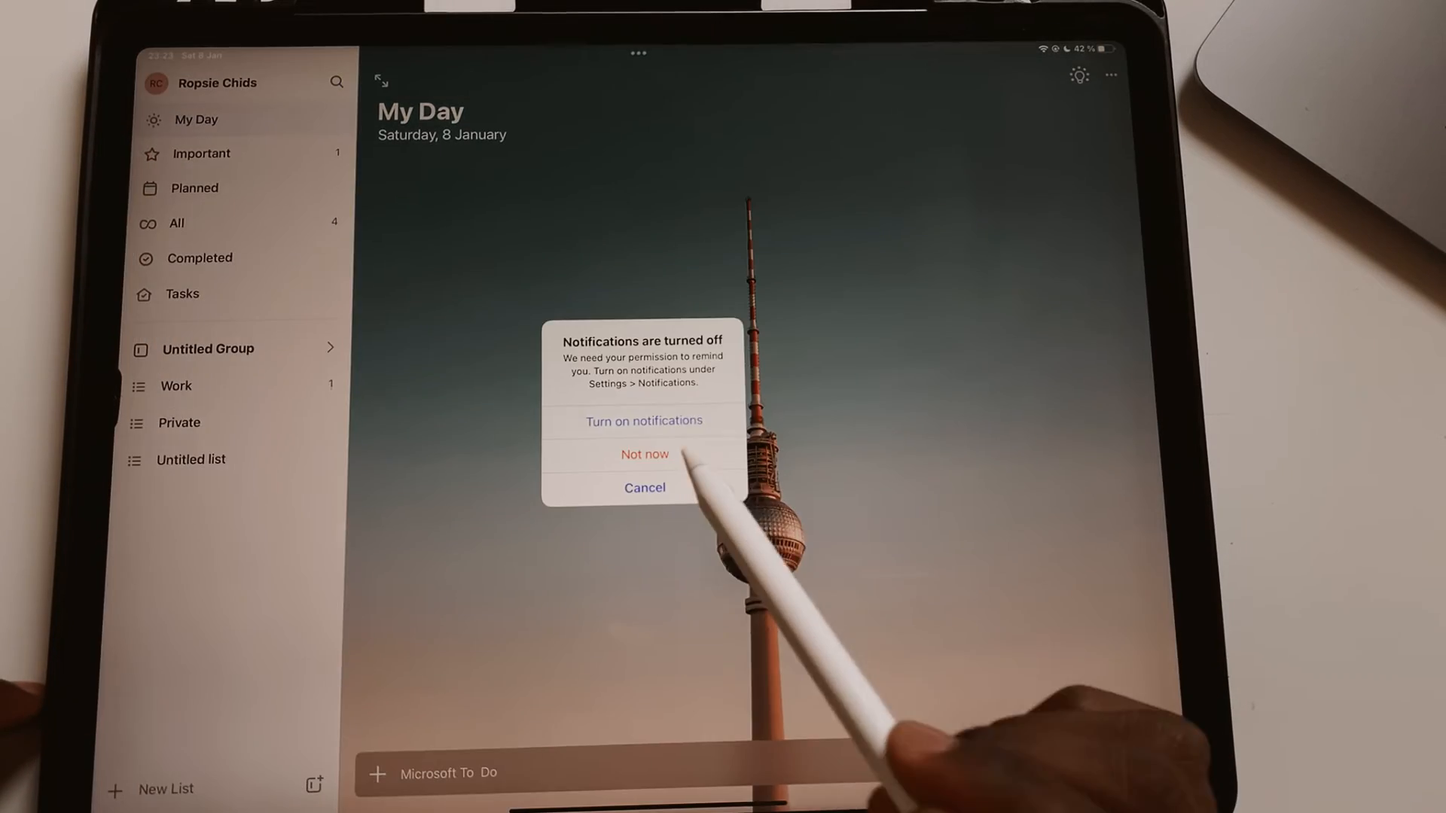
Dismiss the notifications alert with 'Not now' and launch Microsoft To Do.
click(640, 422)
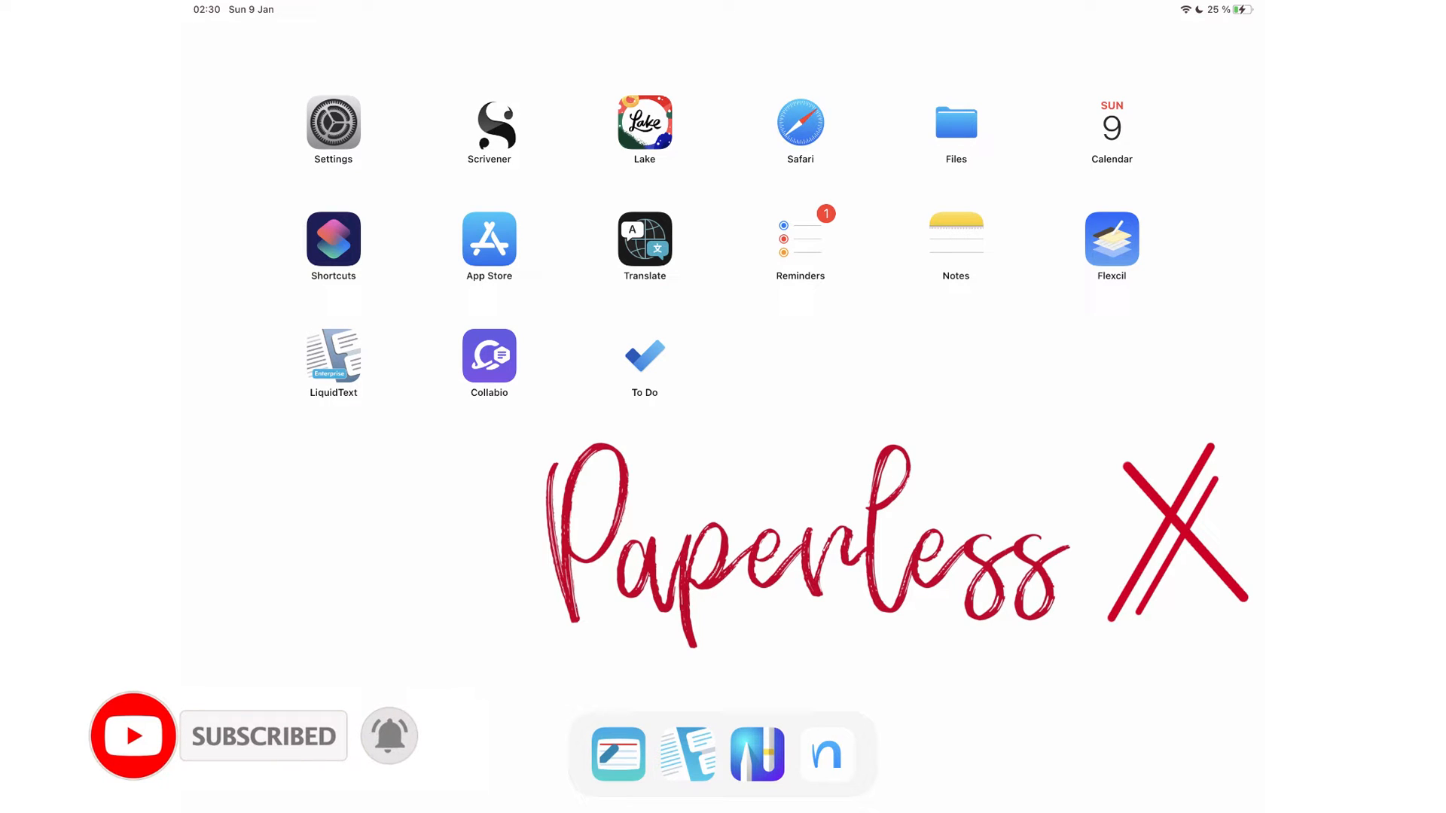
click(643, 355)
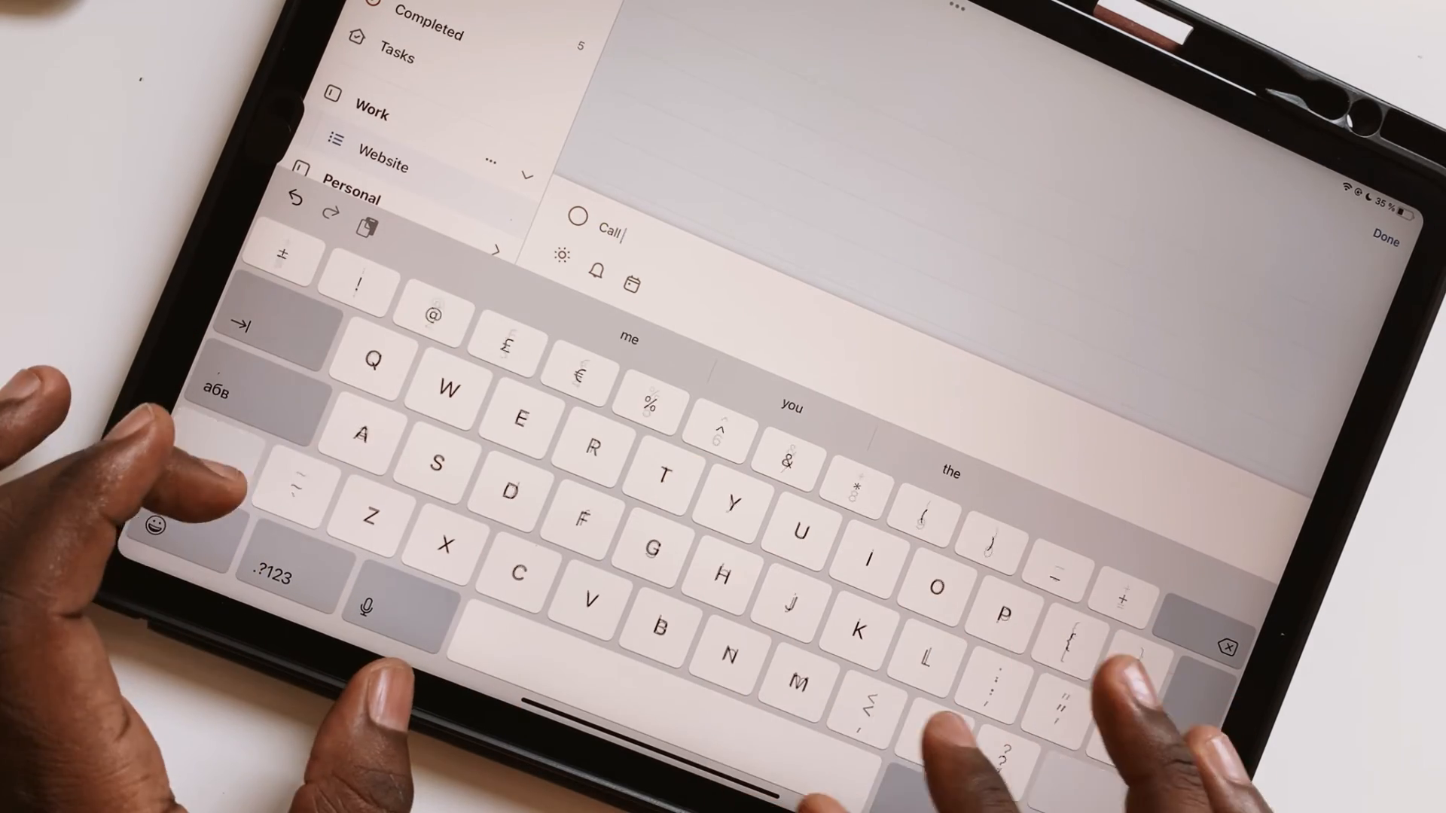
Create the 'Call Jane' task, add it to My Day with a 13:00 tomorrow reminder and a due date.
text(Jane)
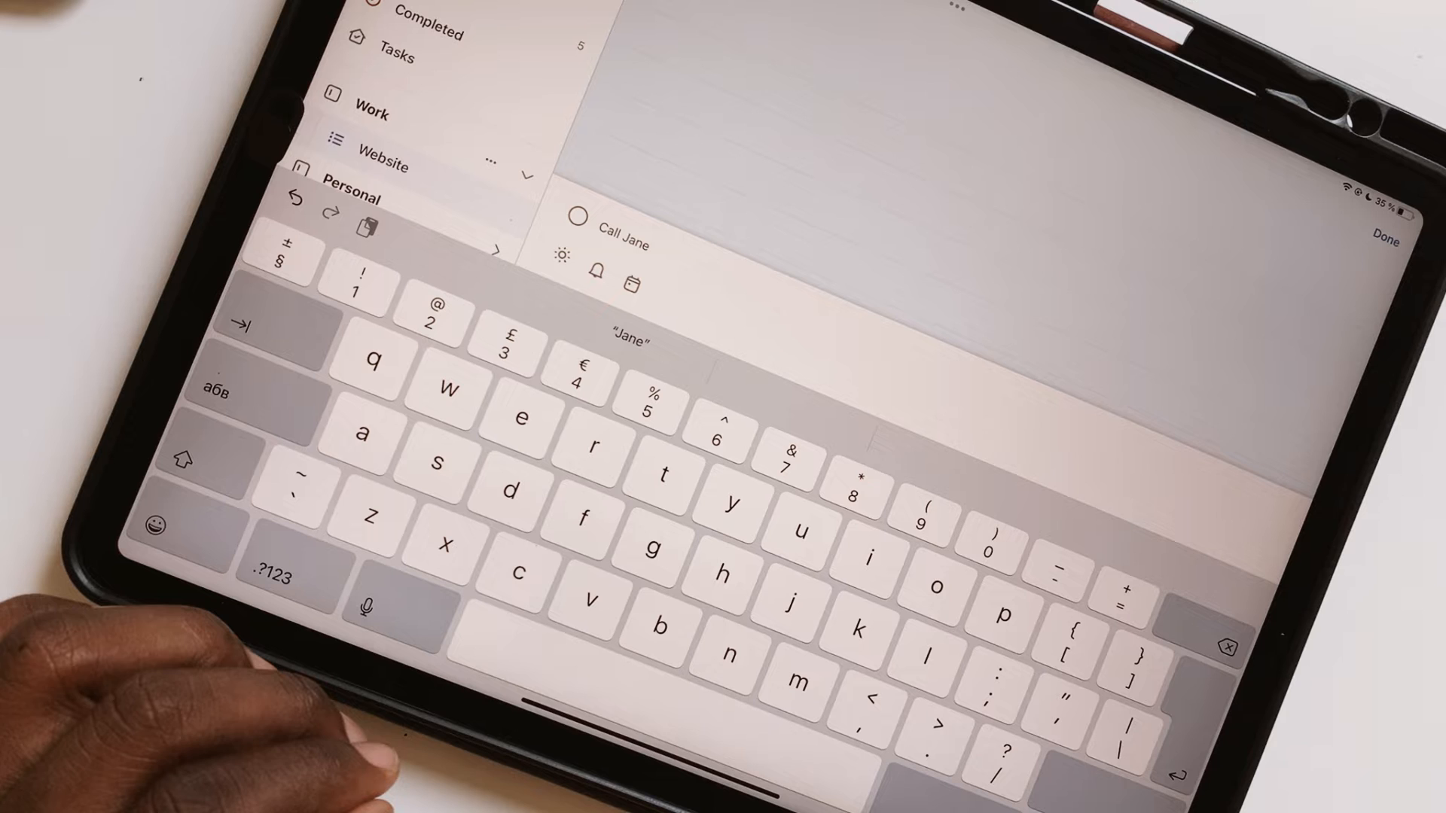
click(562, 256)
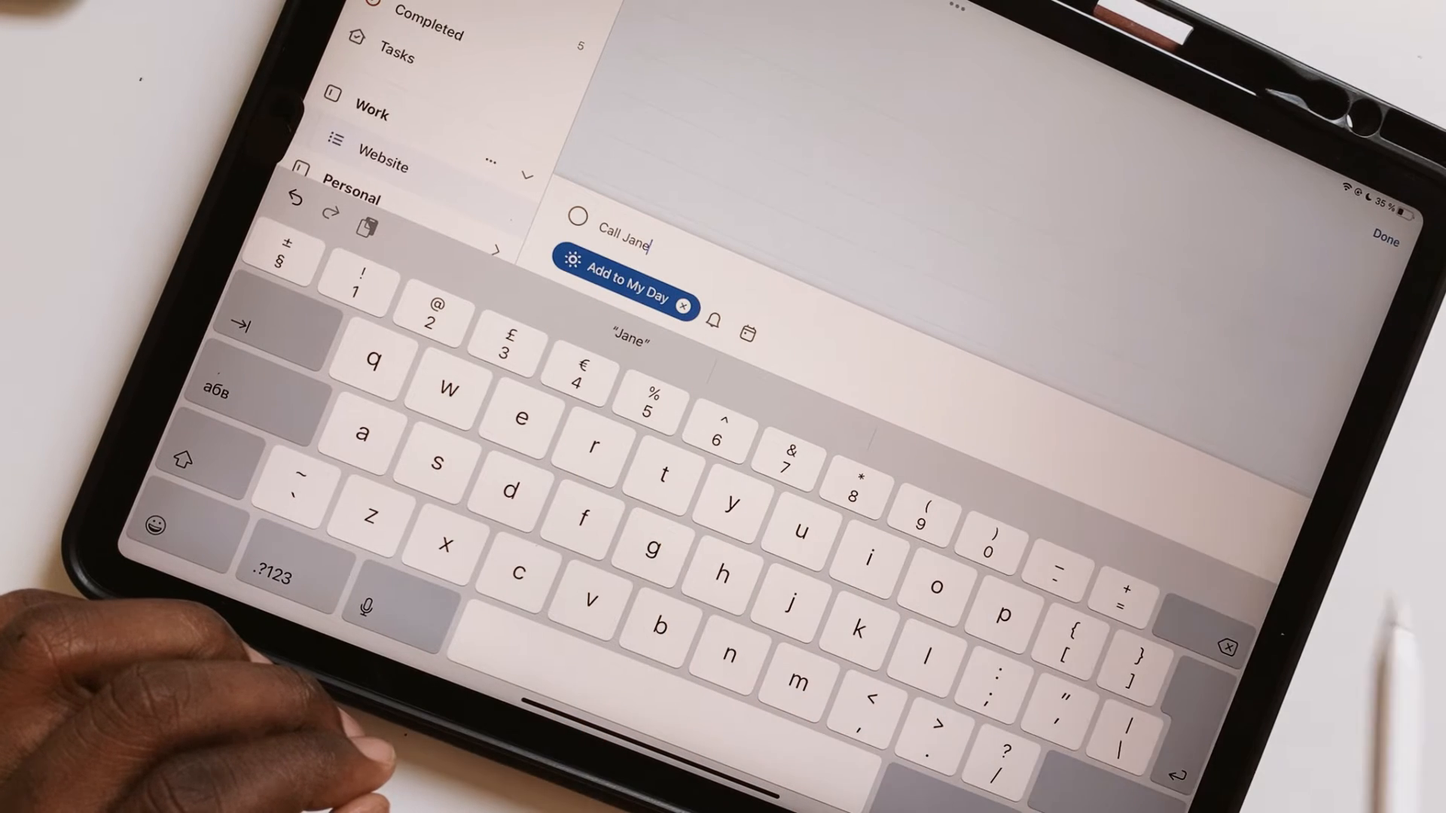
click(717, 332)
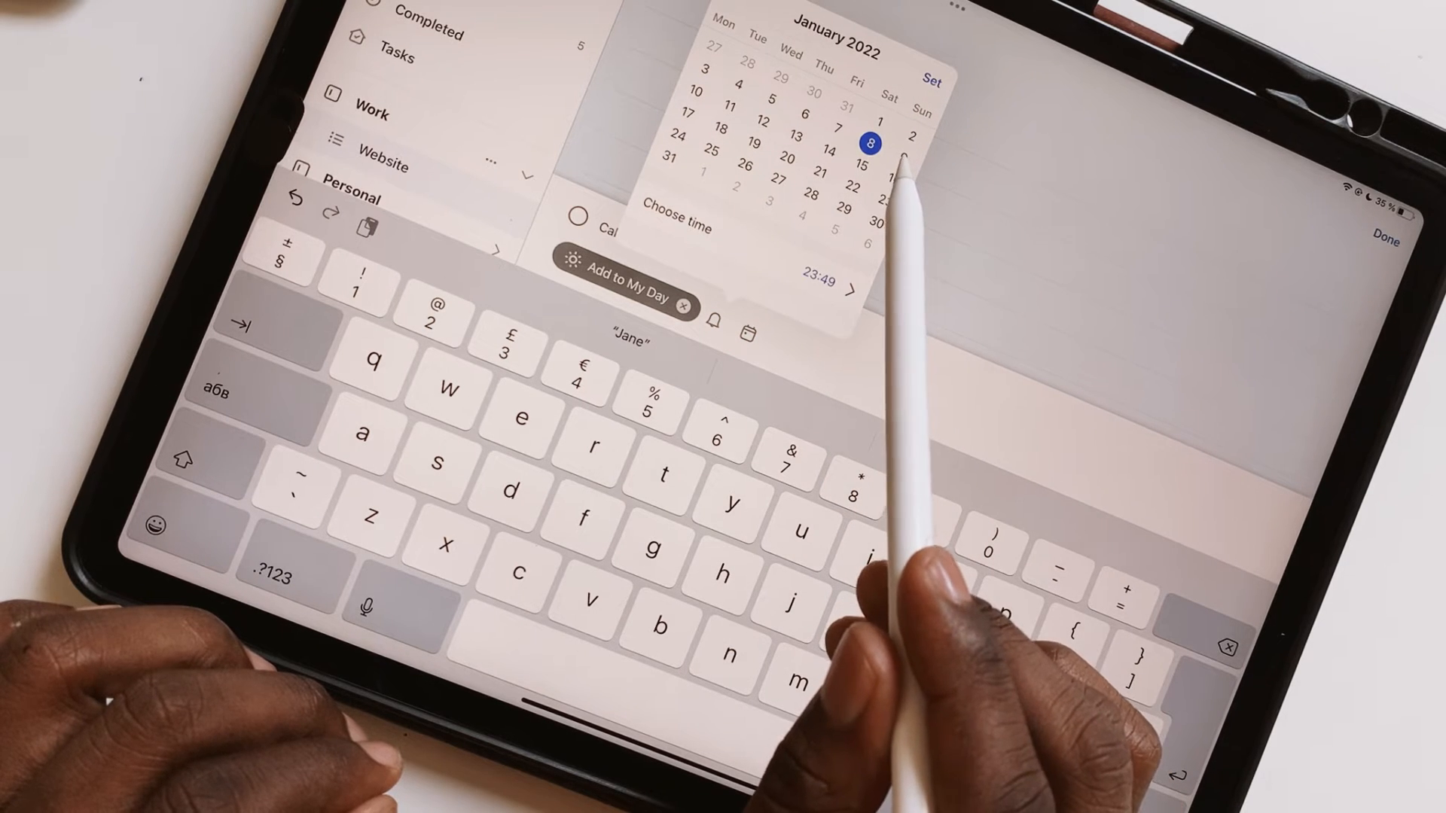
click(675, 229)
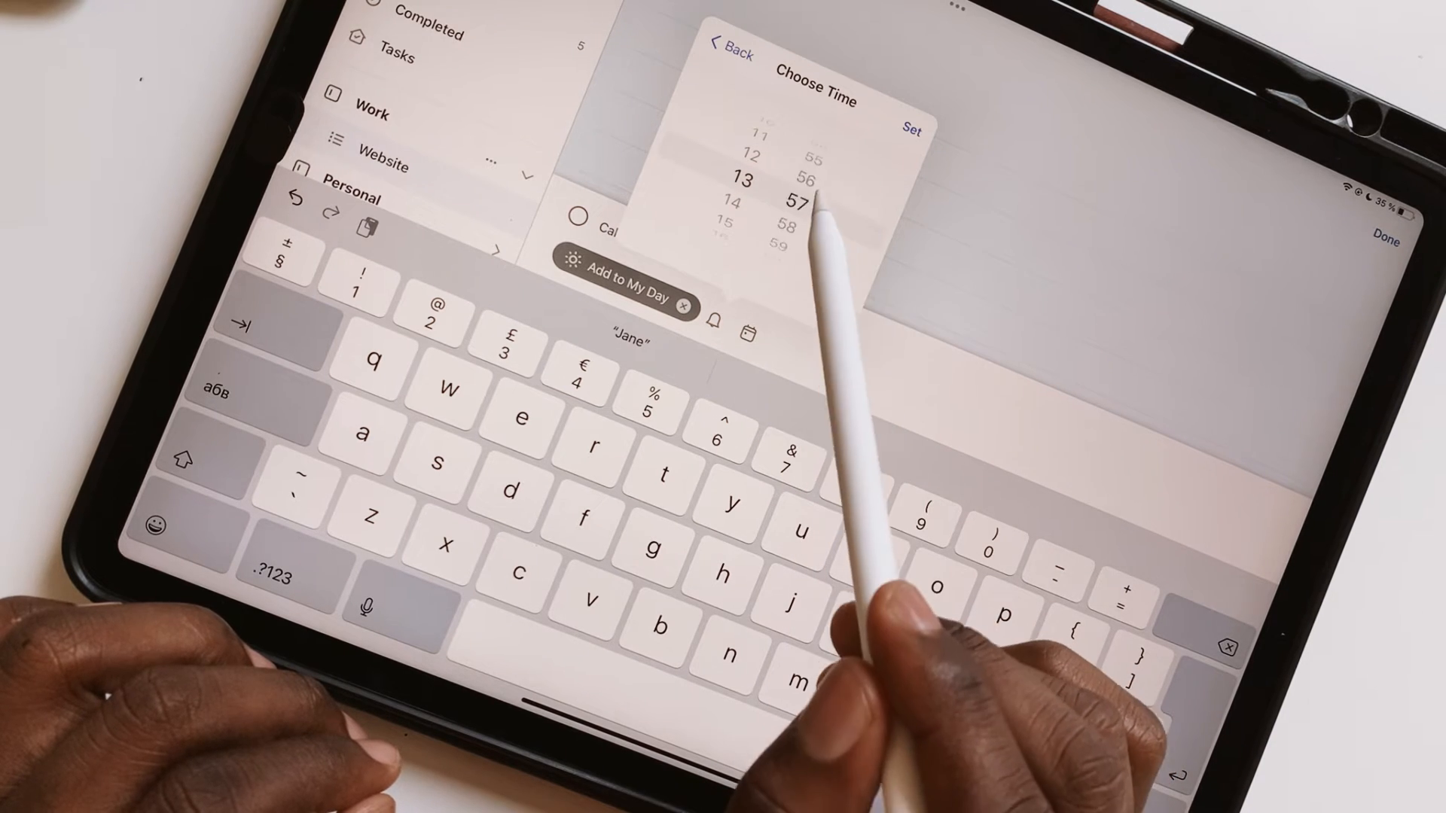
scroll(down, 3)
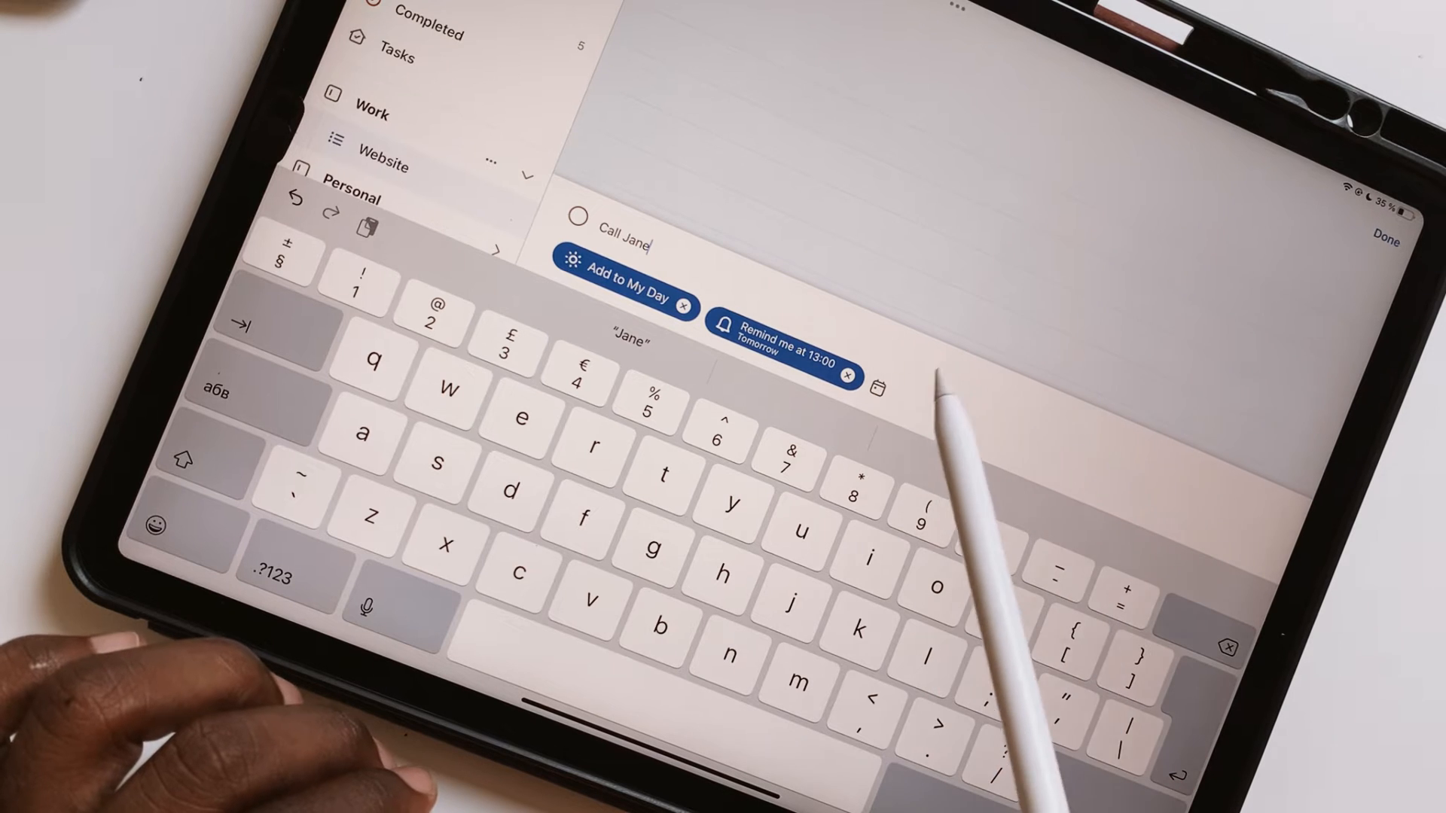
click(878, 387)
text(Publishing an article)
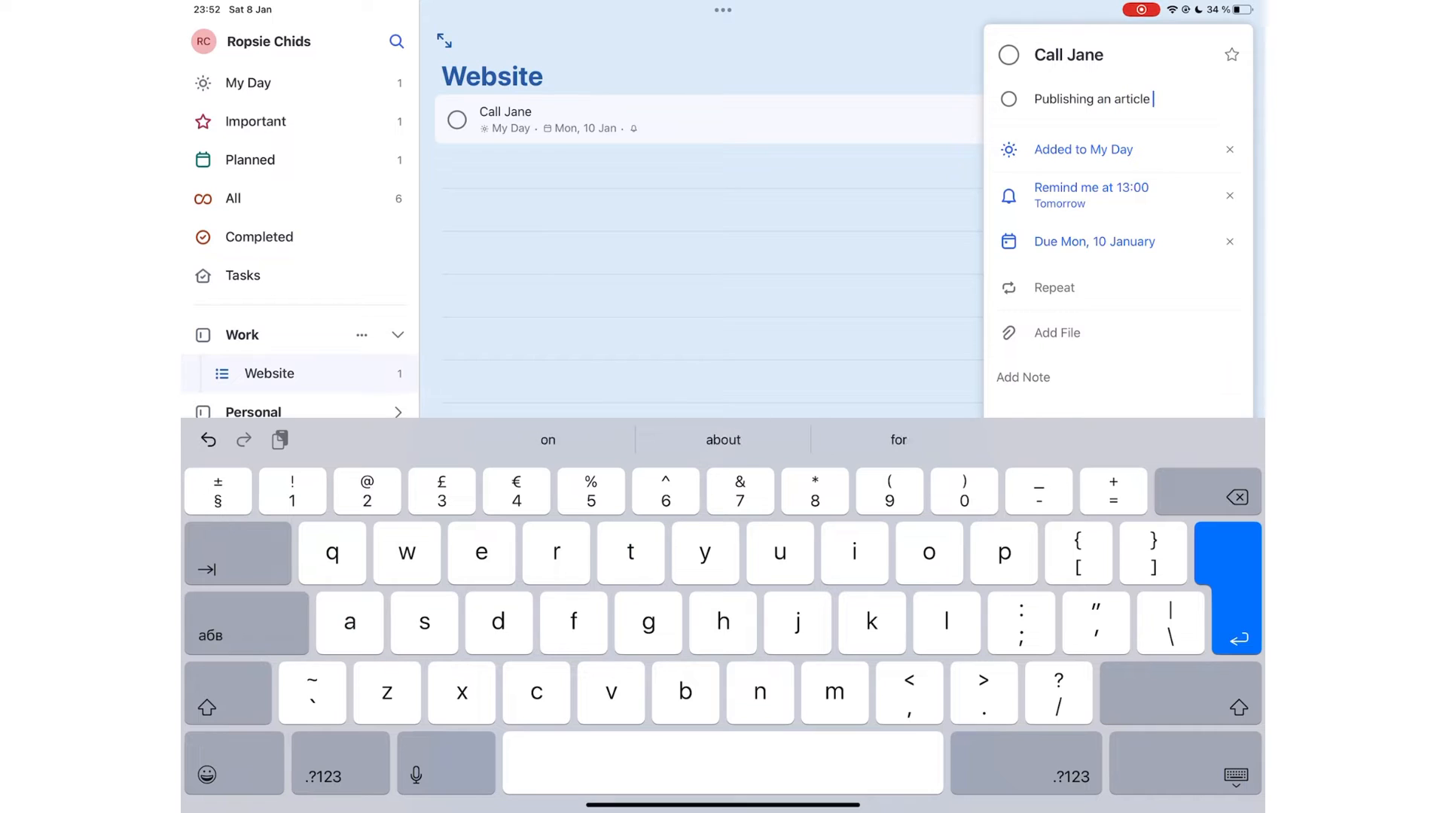
Add steps 'Publishing an article' and 'Proofreading', then choose a customised repeat interval for Call Jane.
key(return)
text(Proofreading)
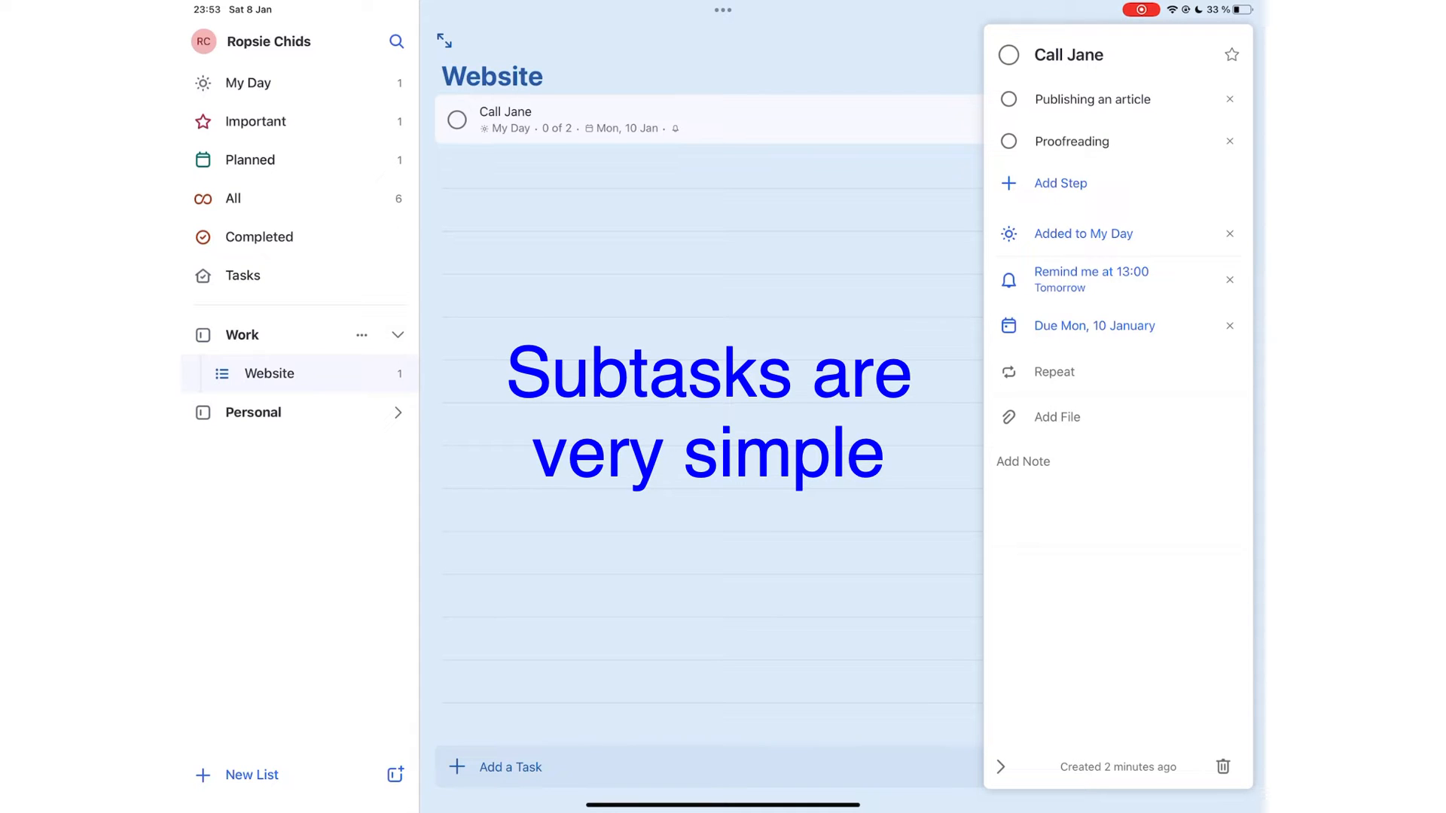
click(1053, 372)
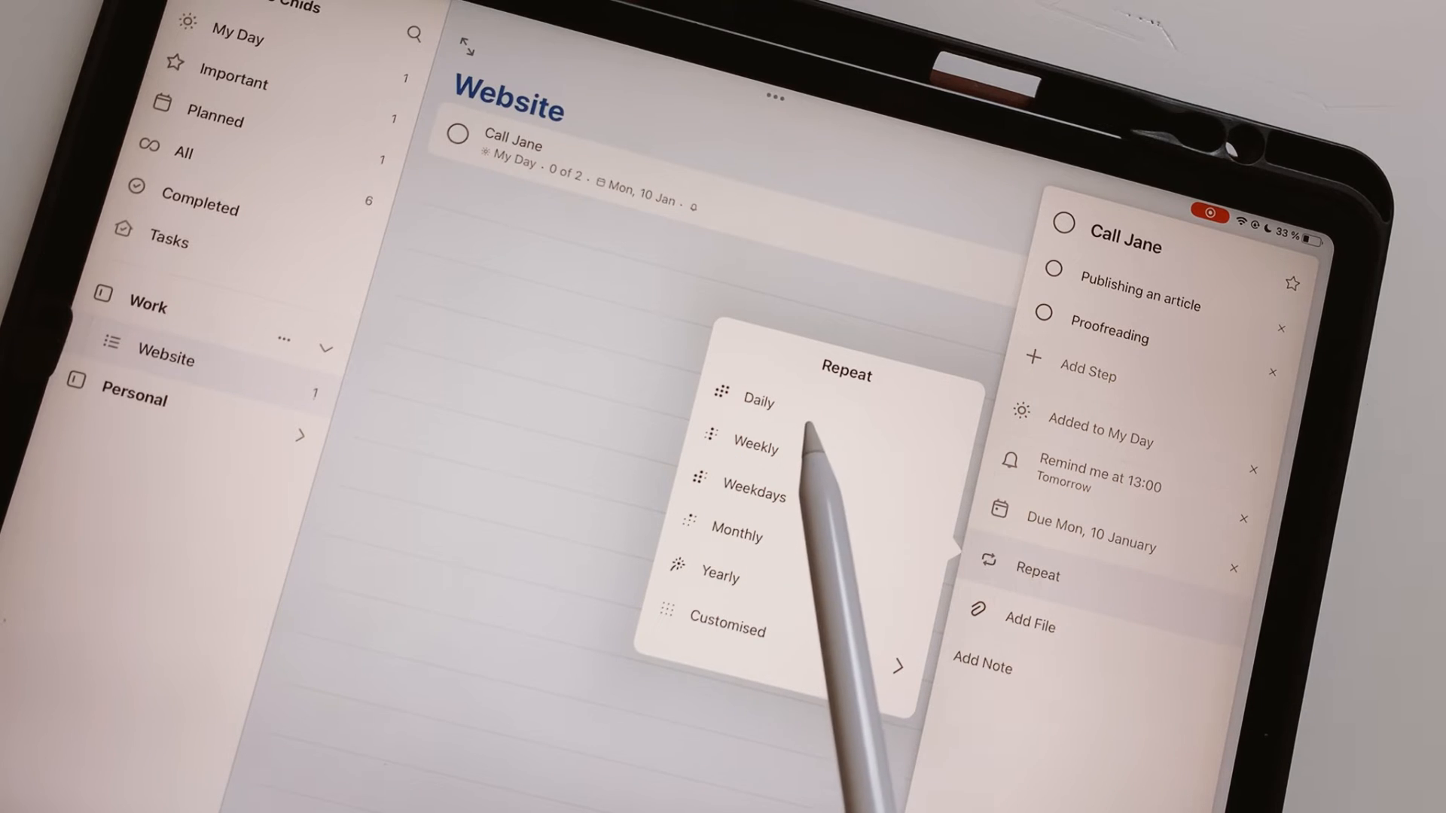
mouse_move(794, 543)
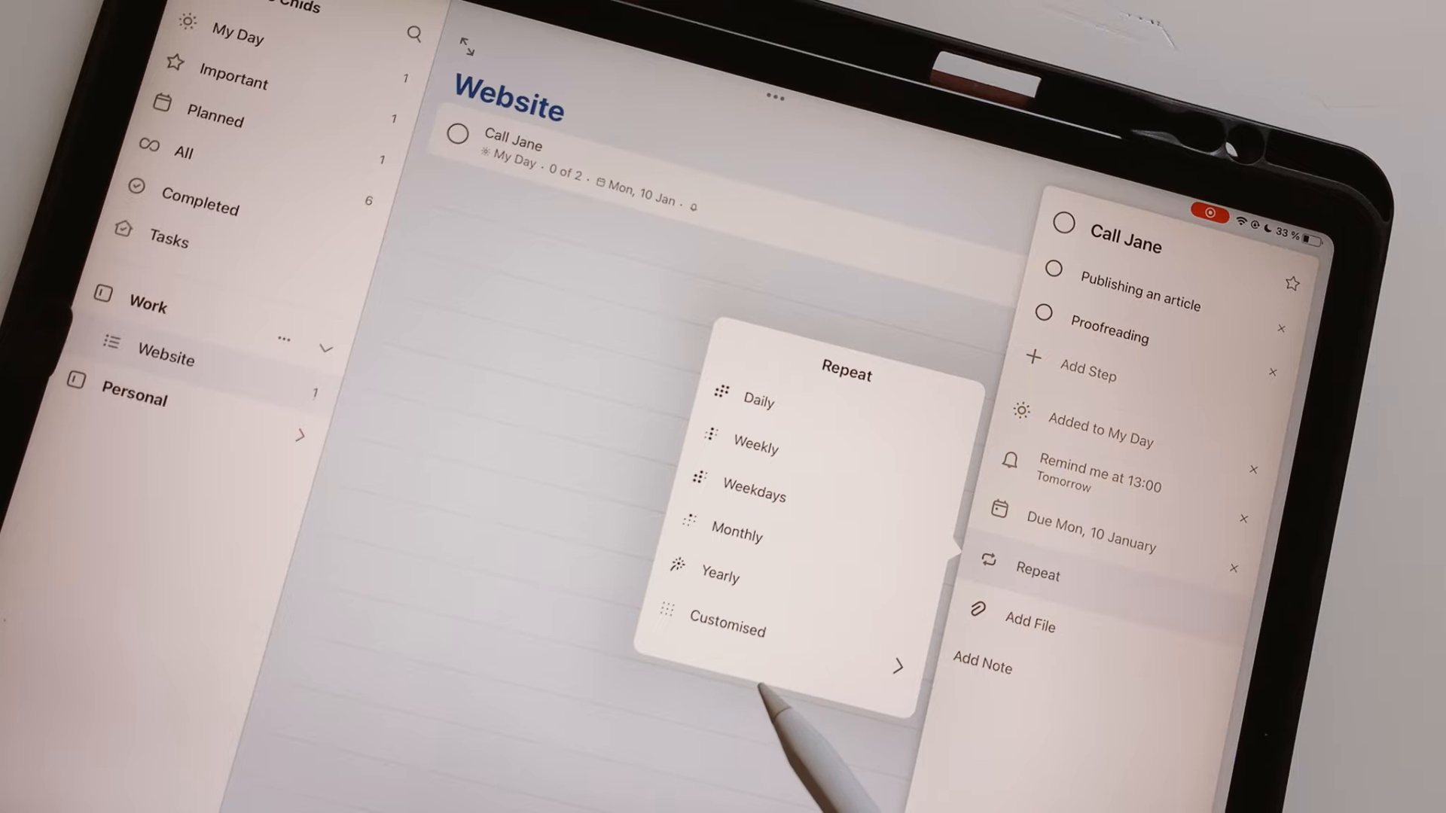
click(726, 630)
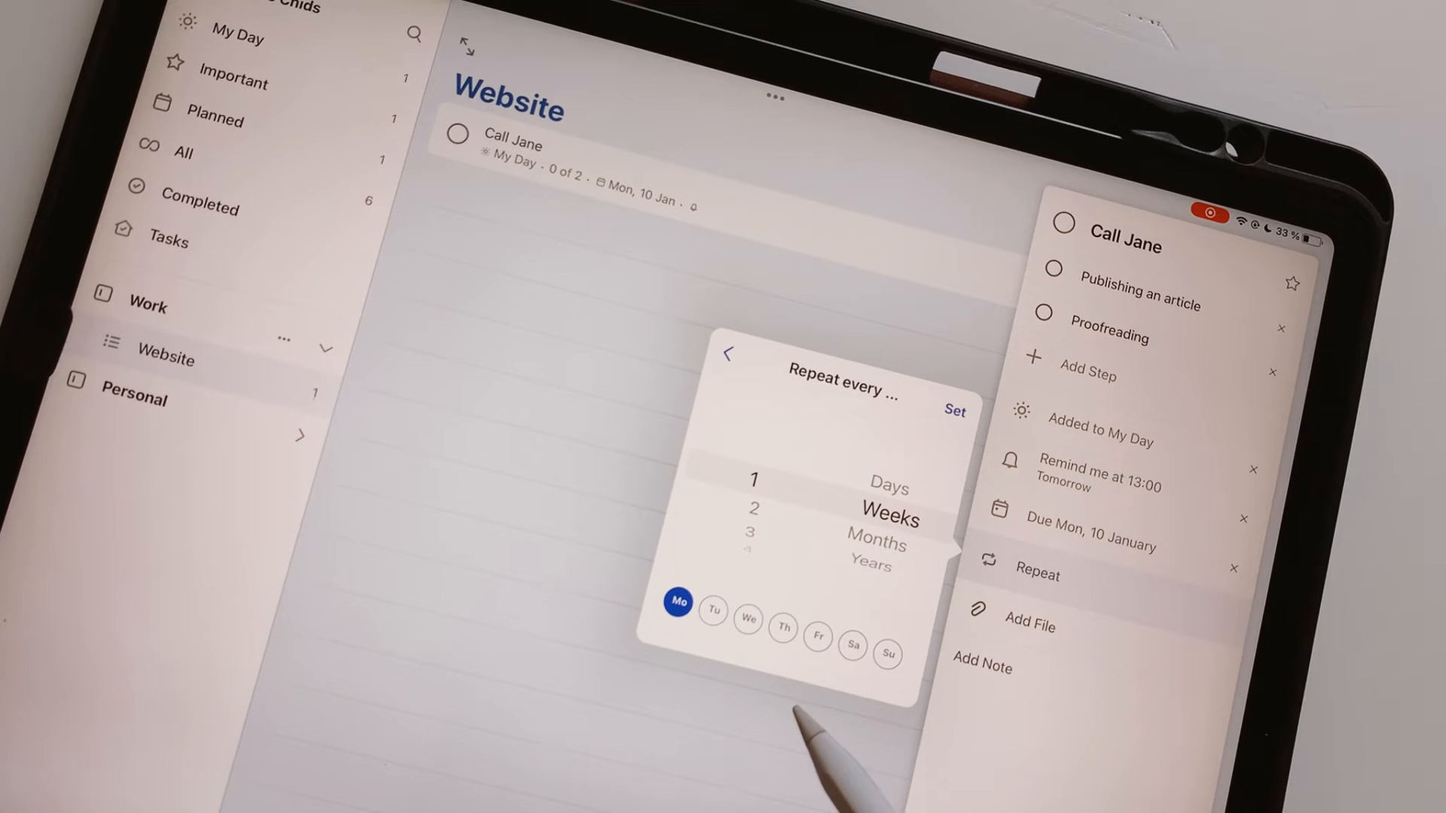
click(783, 615)
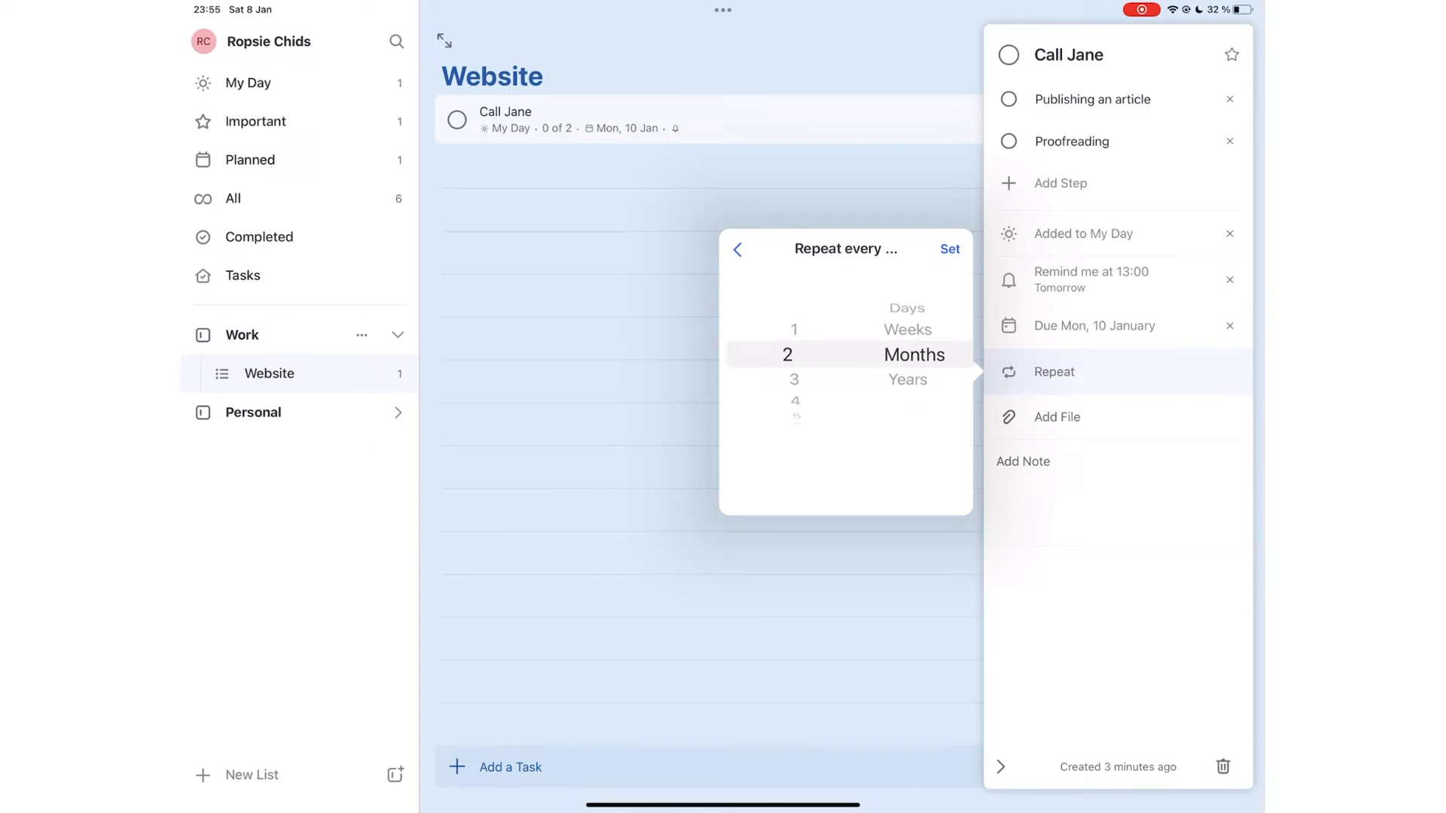
scroll(up, 3)
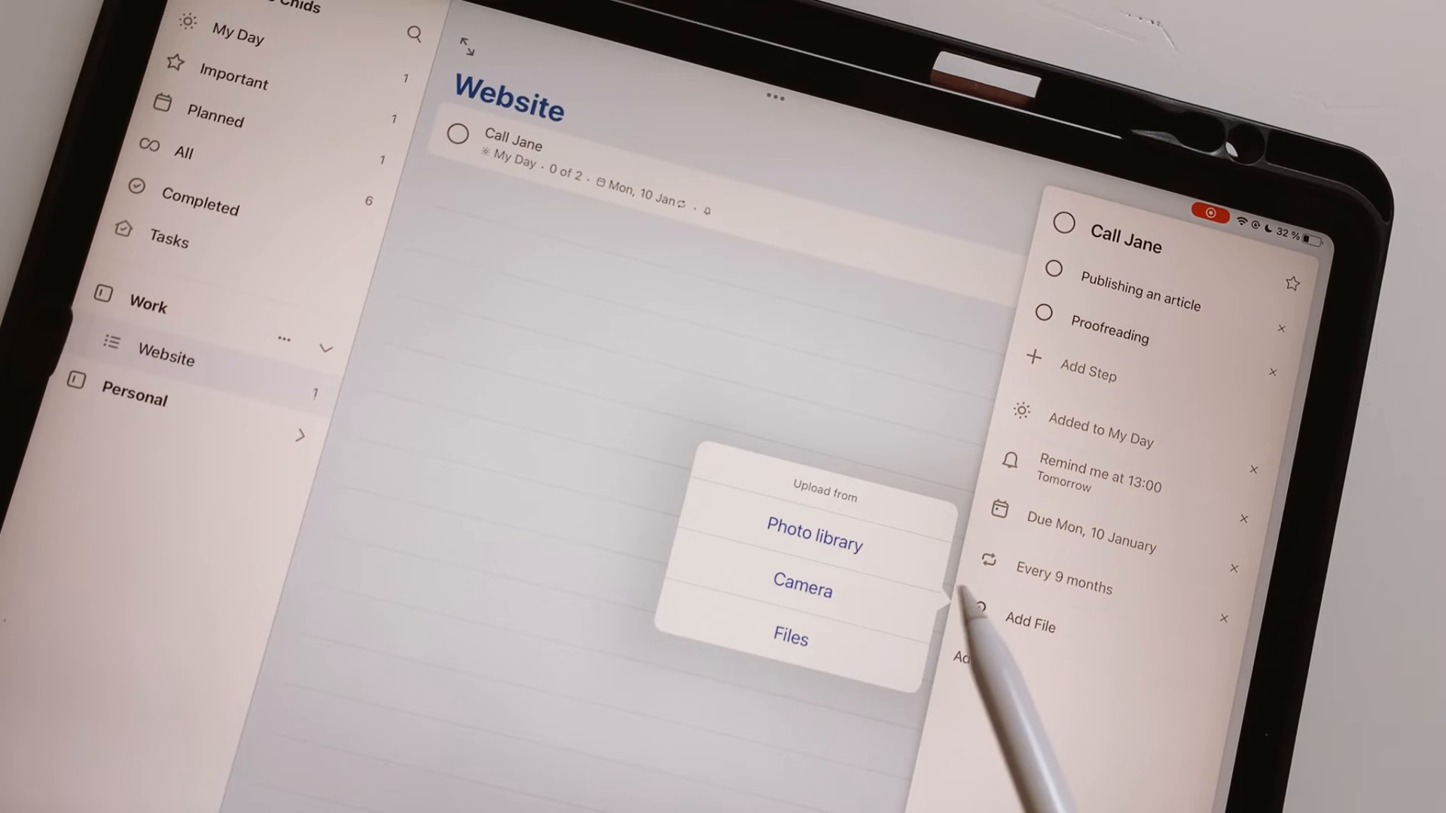
Attach files to Call Jane, dismiss the size warning, add a note and star it important.
click(815, 531)
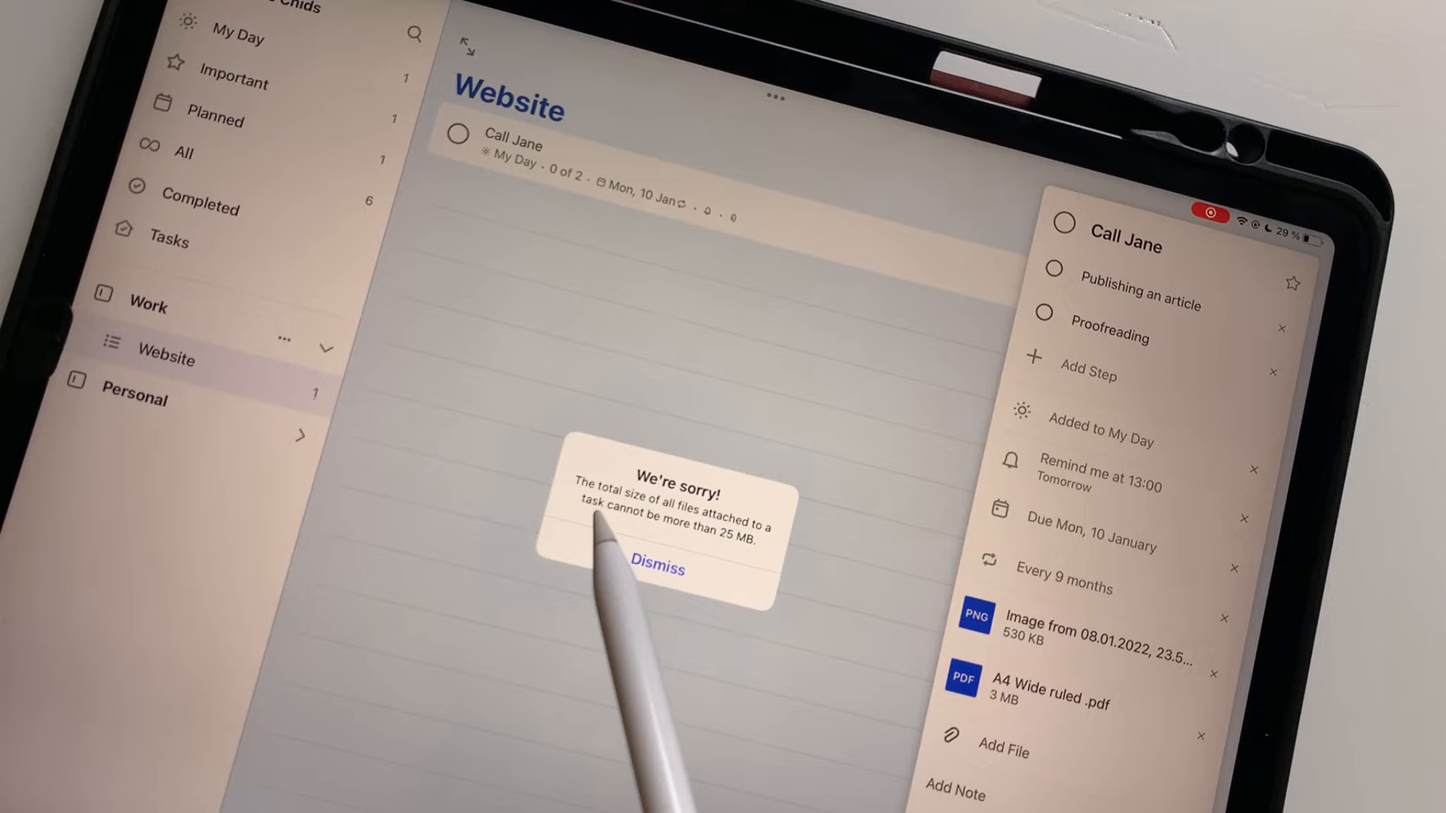
mouse_move(719, 552)
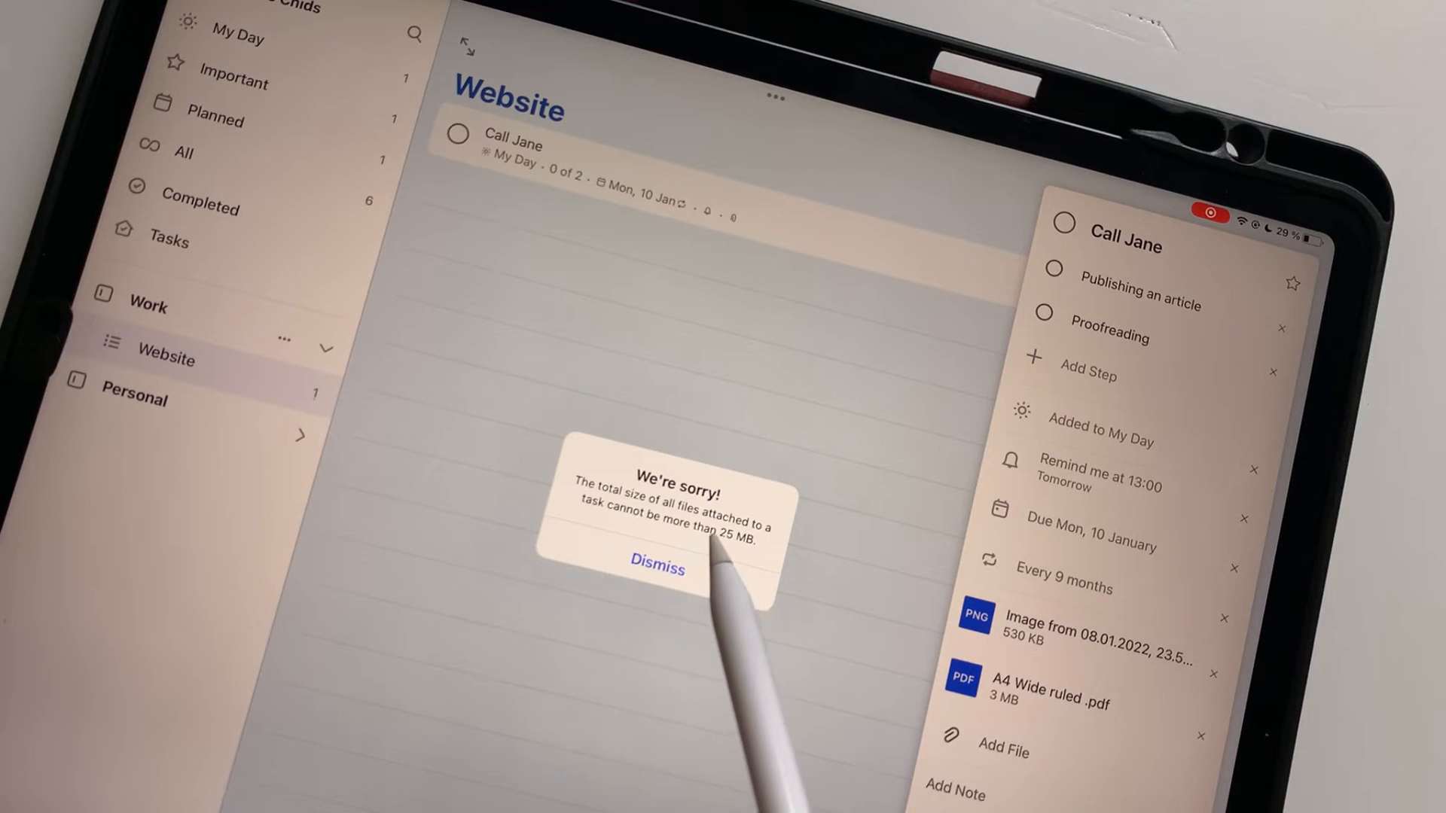
click(657, 564)
text(A)
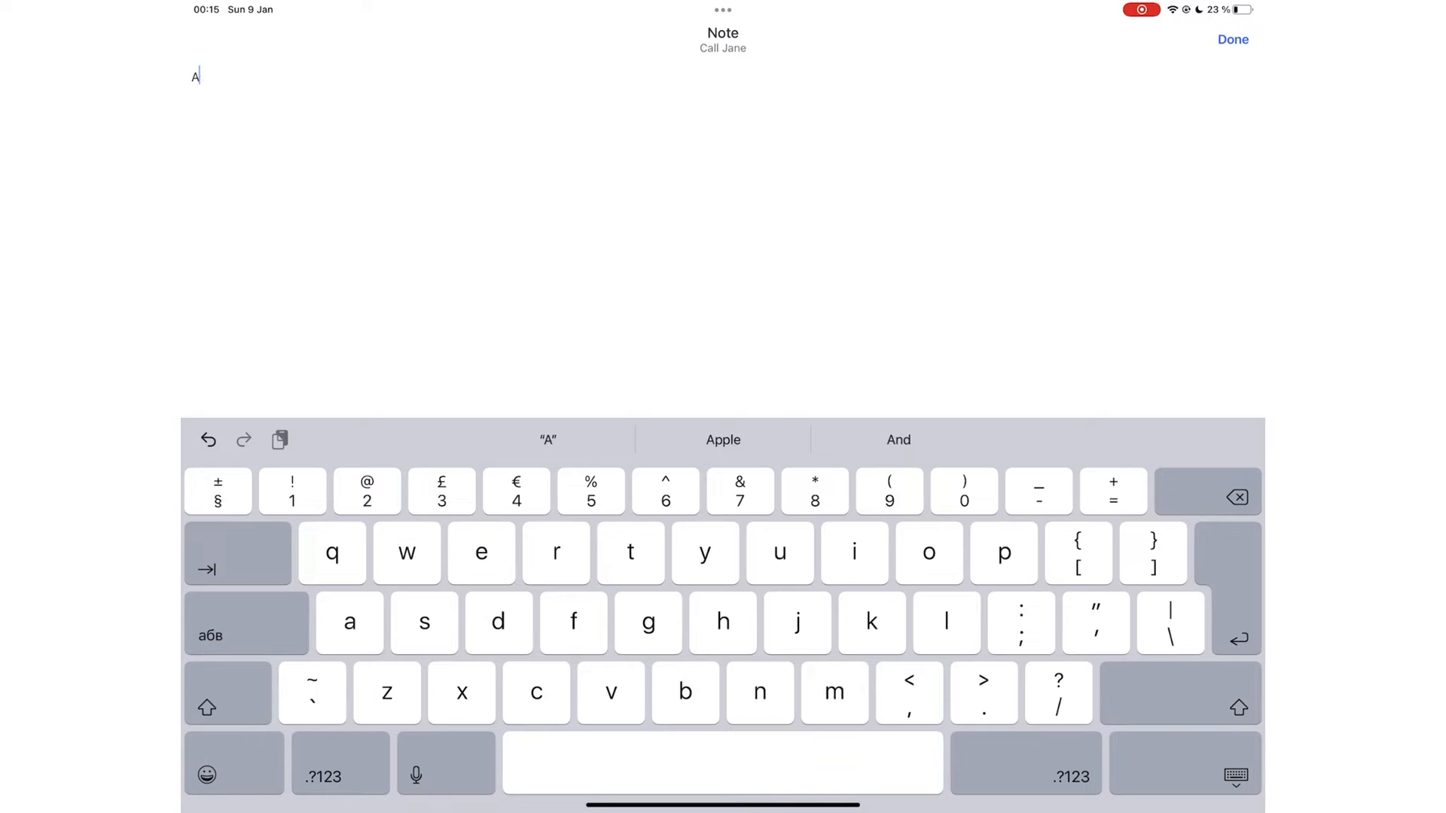
text(dd your note here)
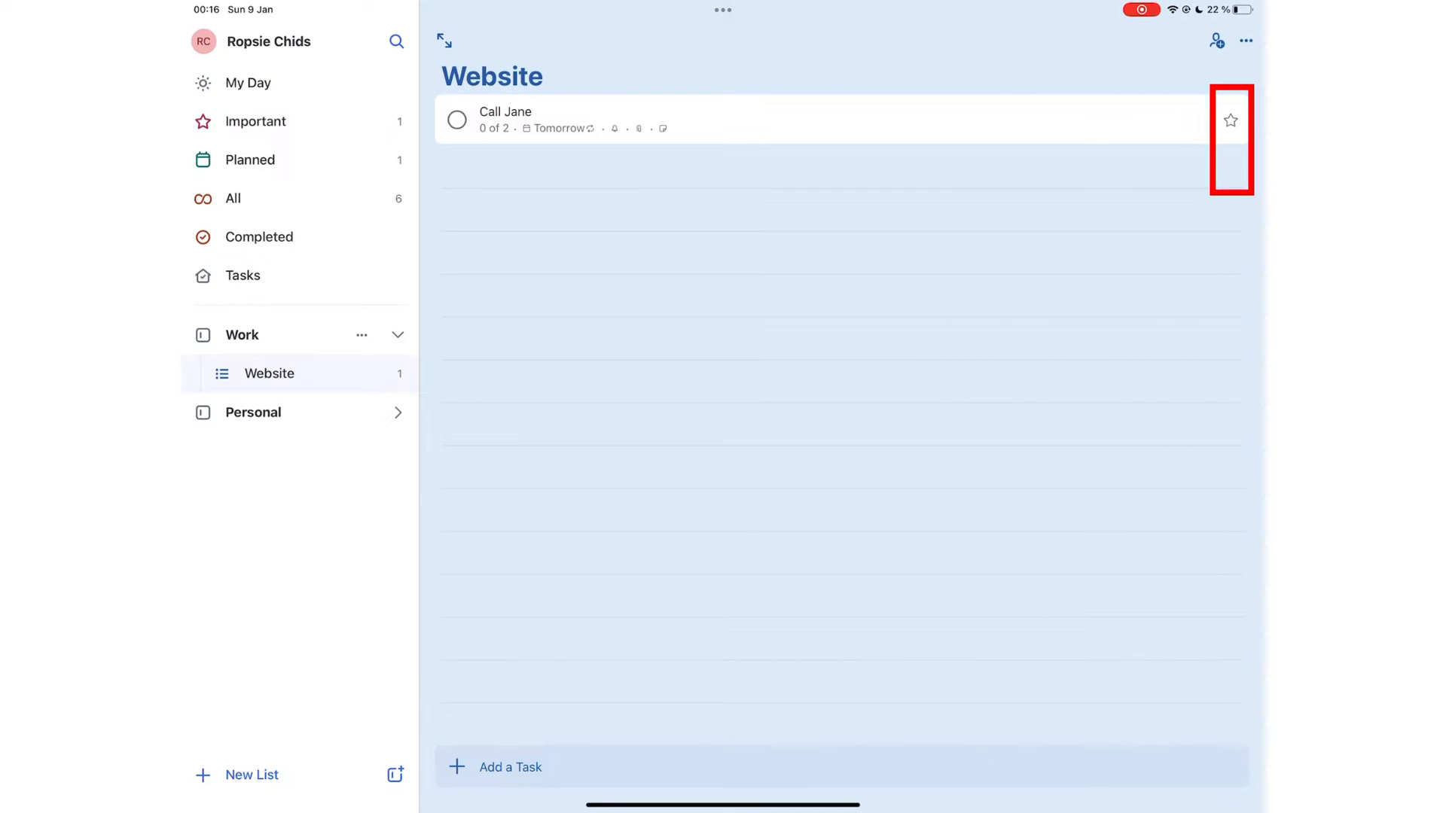
click(1230, 121)
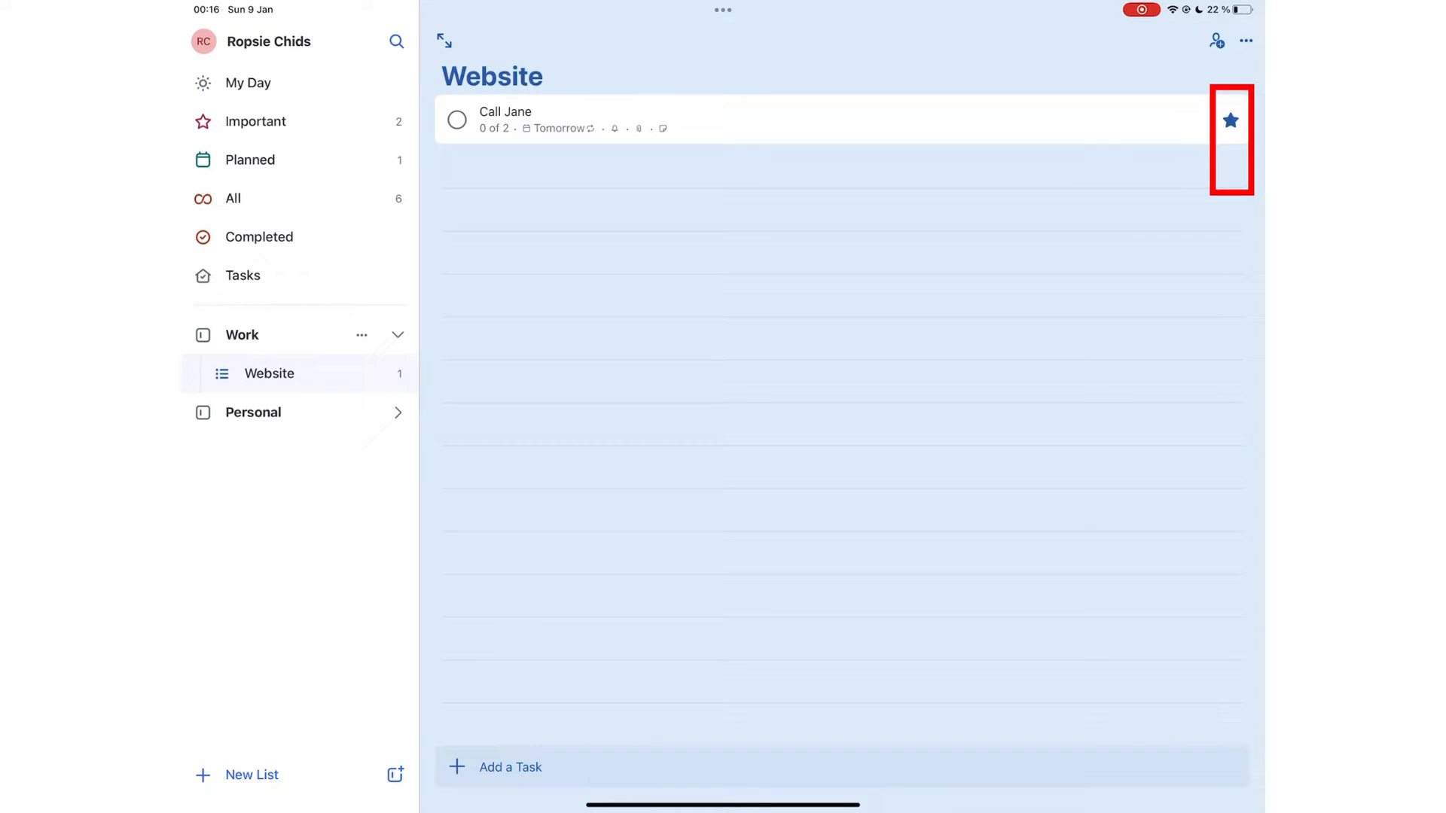
click(256, 120)
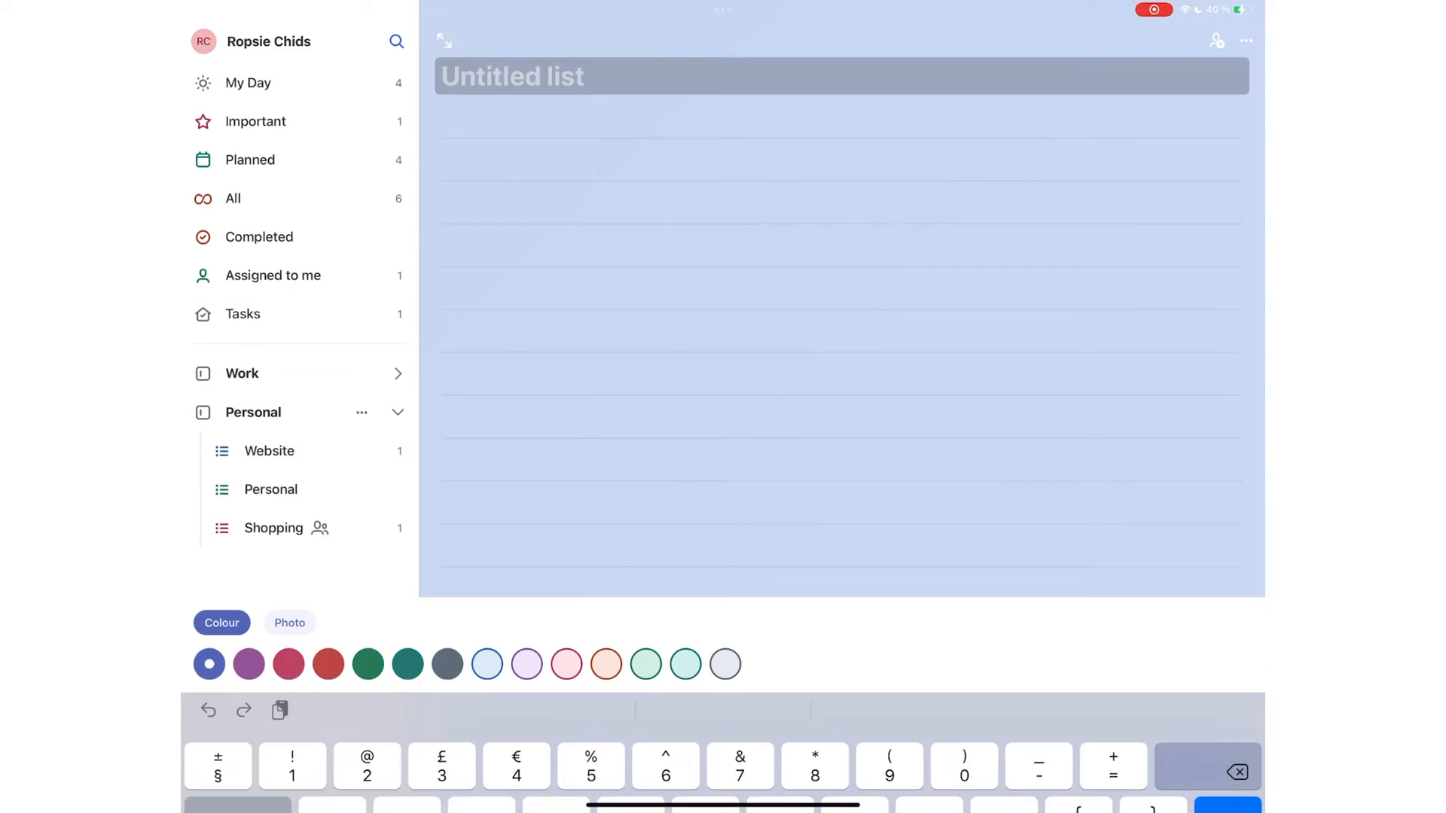
Name the new list, give it a pink theme and show the empty iPad Videos list.
text(Name)
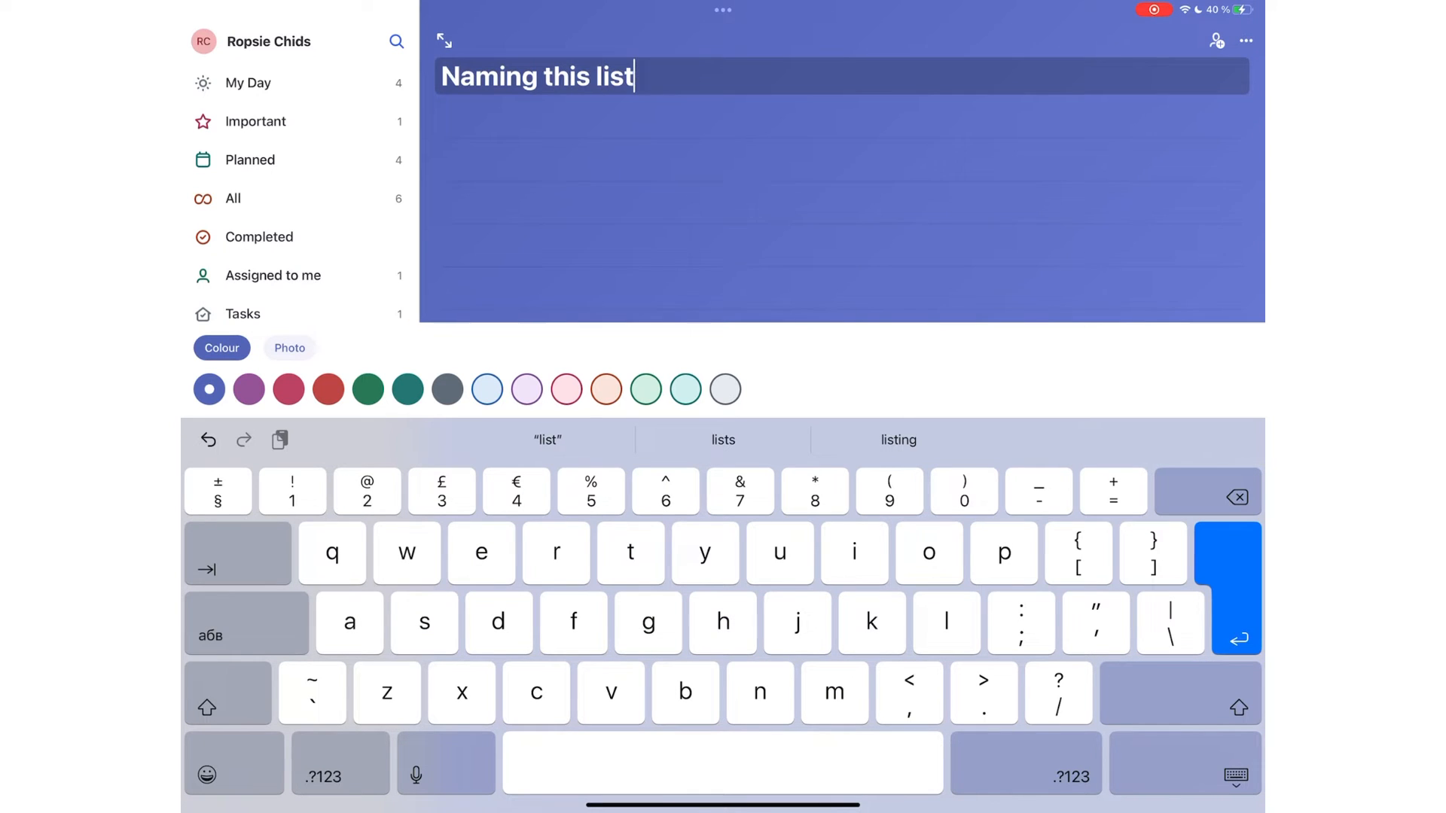
click(566, 388)
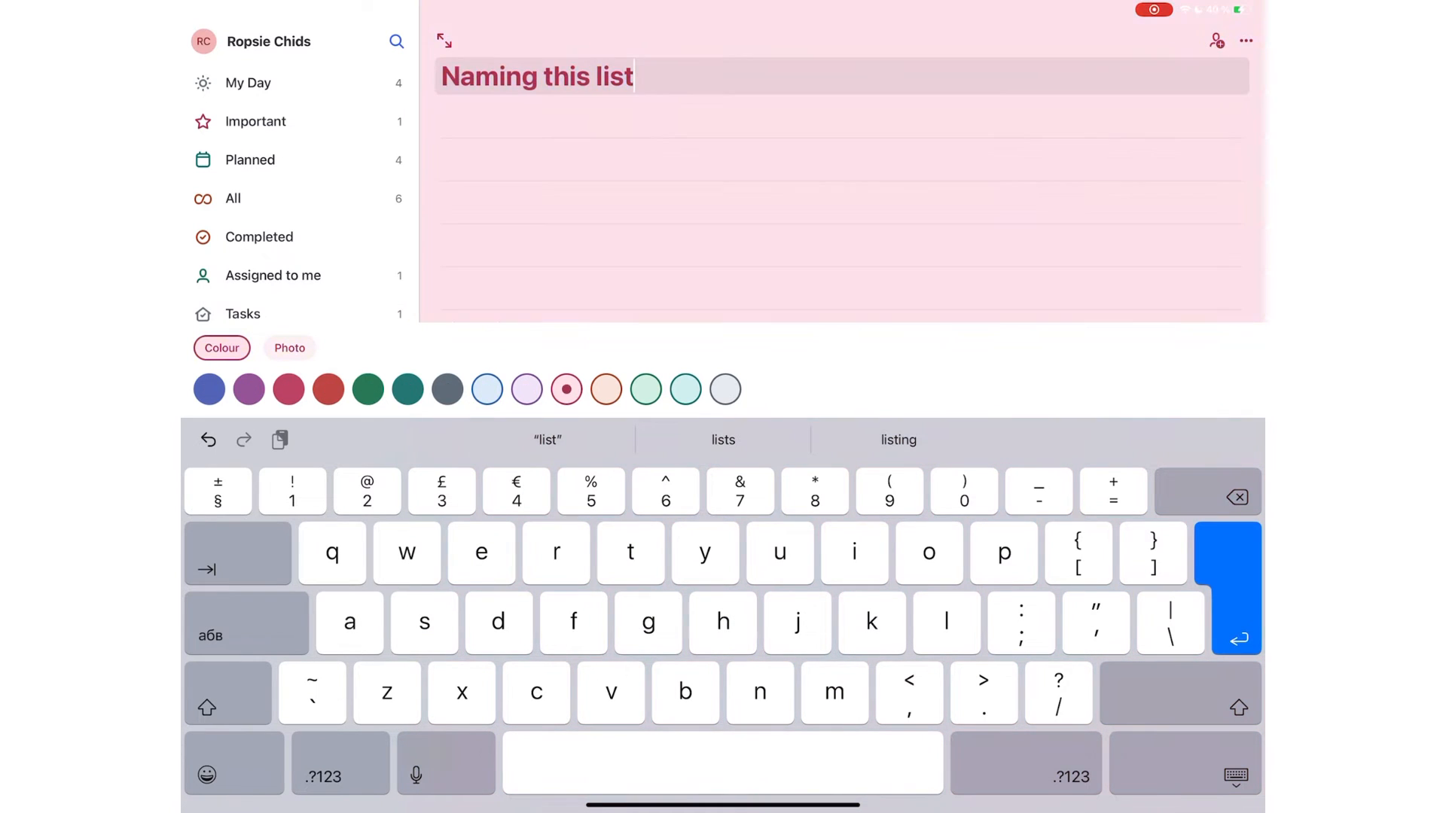
click(289, 348)
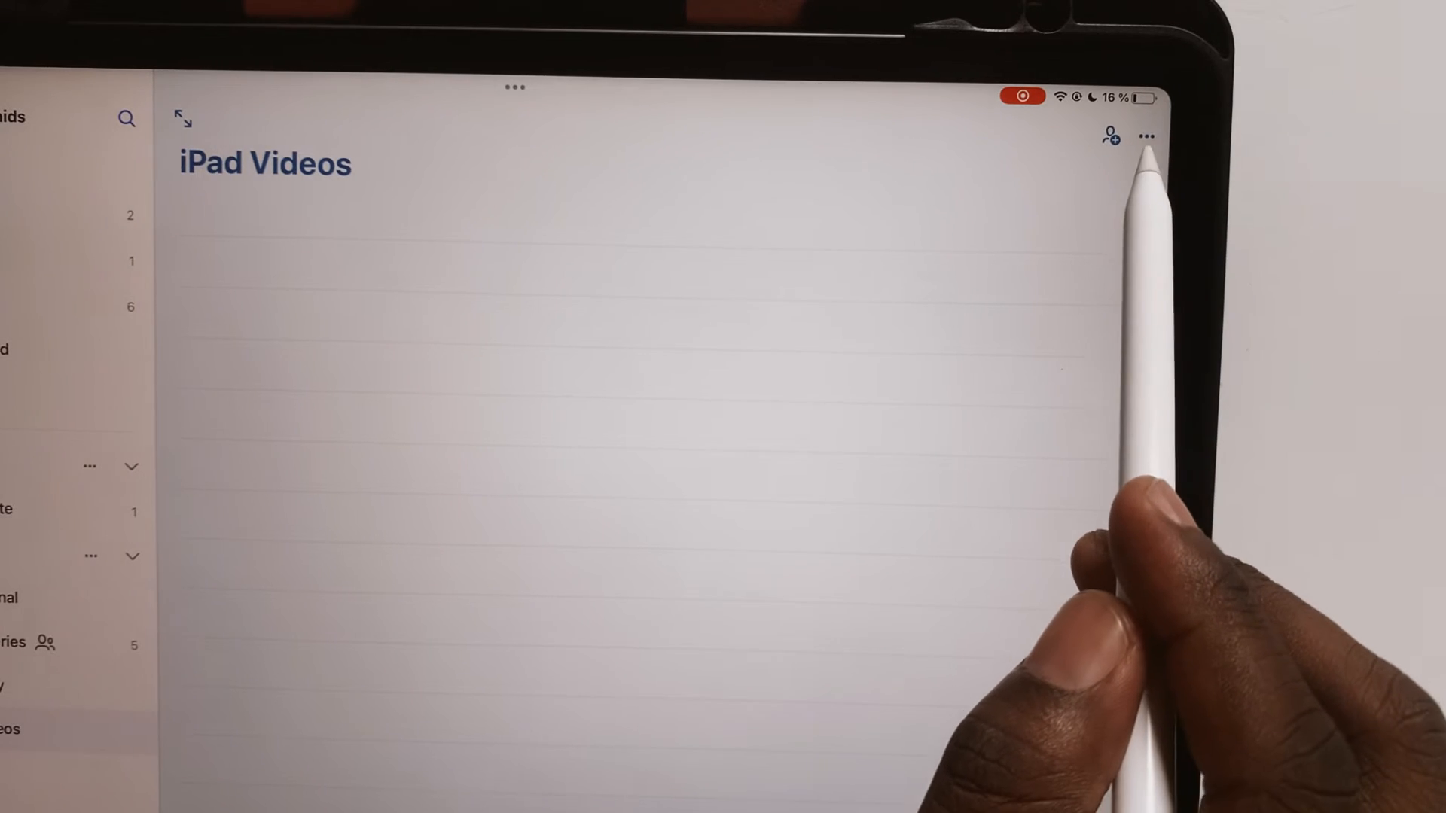
In Shopping, move Oranges to Family, make Chips due today and delete Chicken.
click(1146, 137)
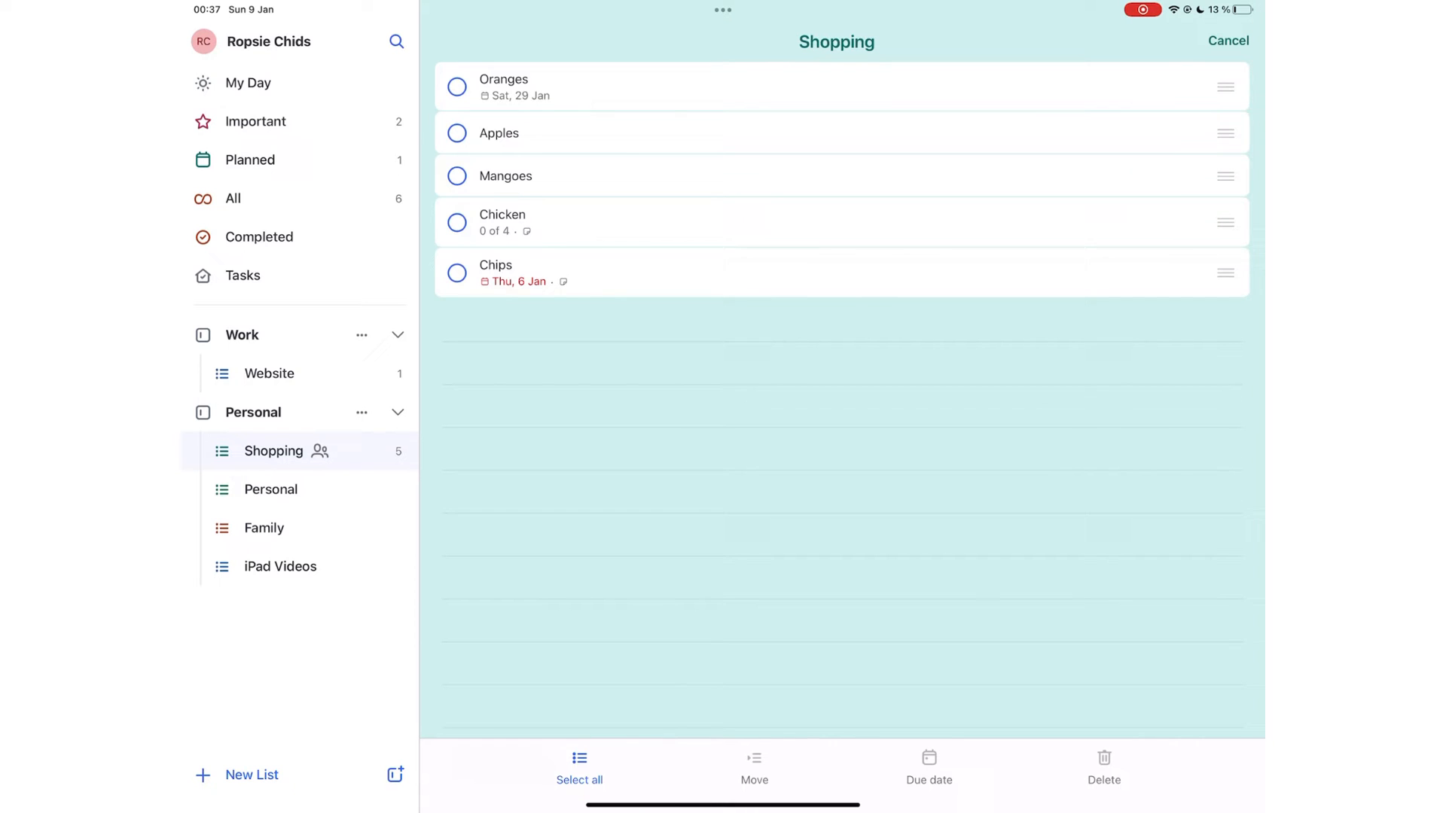
click(456, 132)
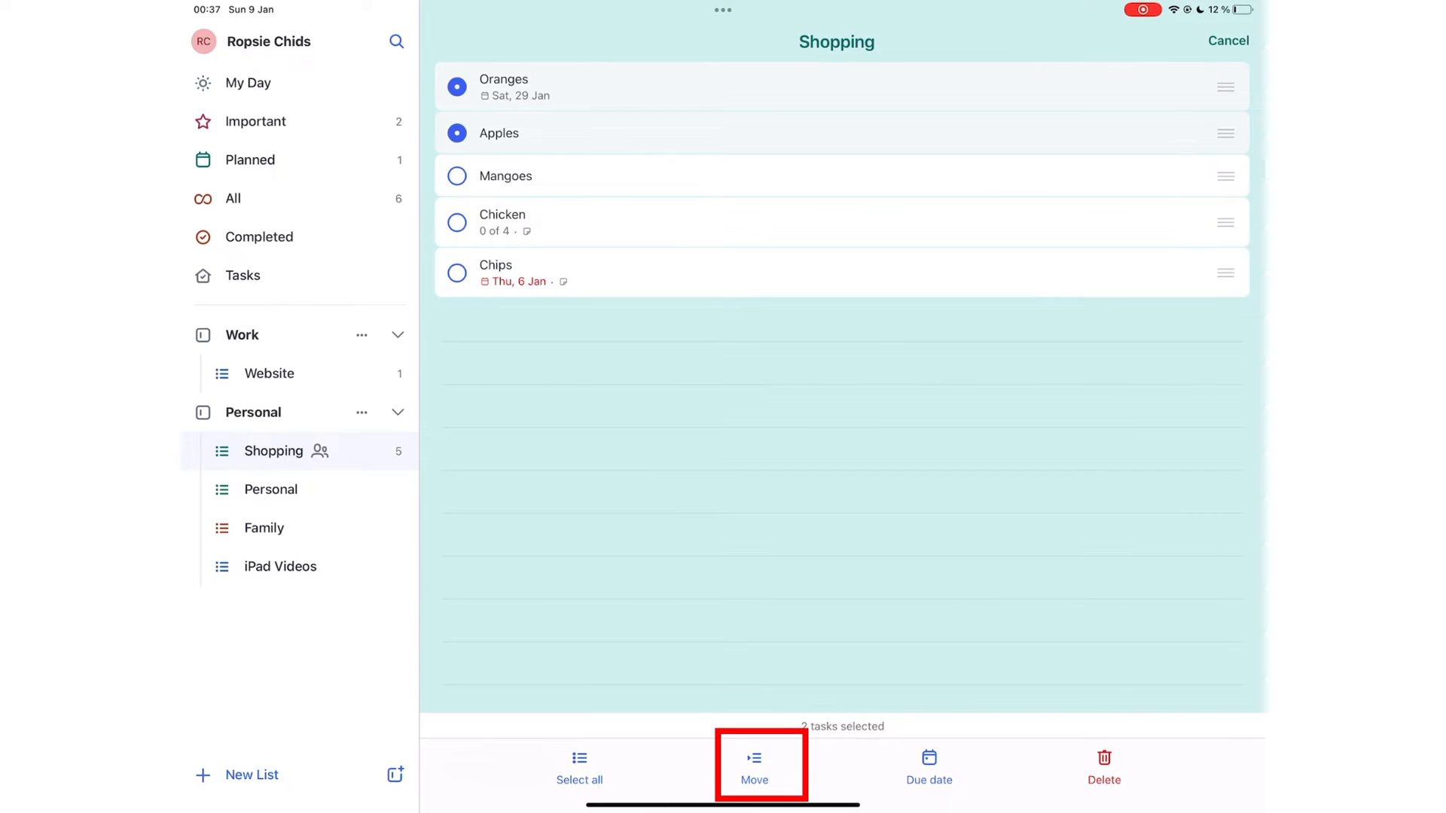
click(753, 770)
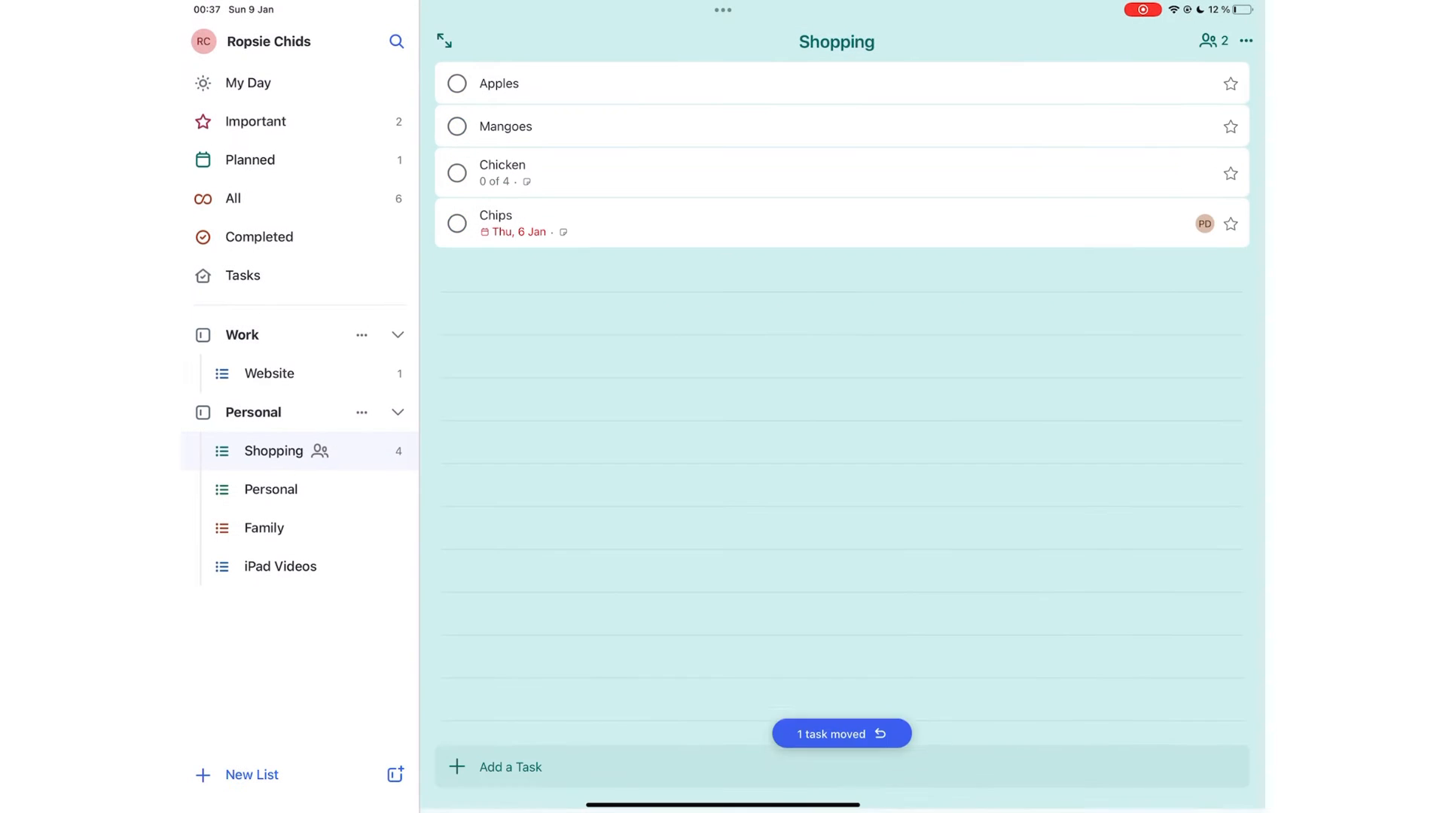
click(457, 223)
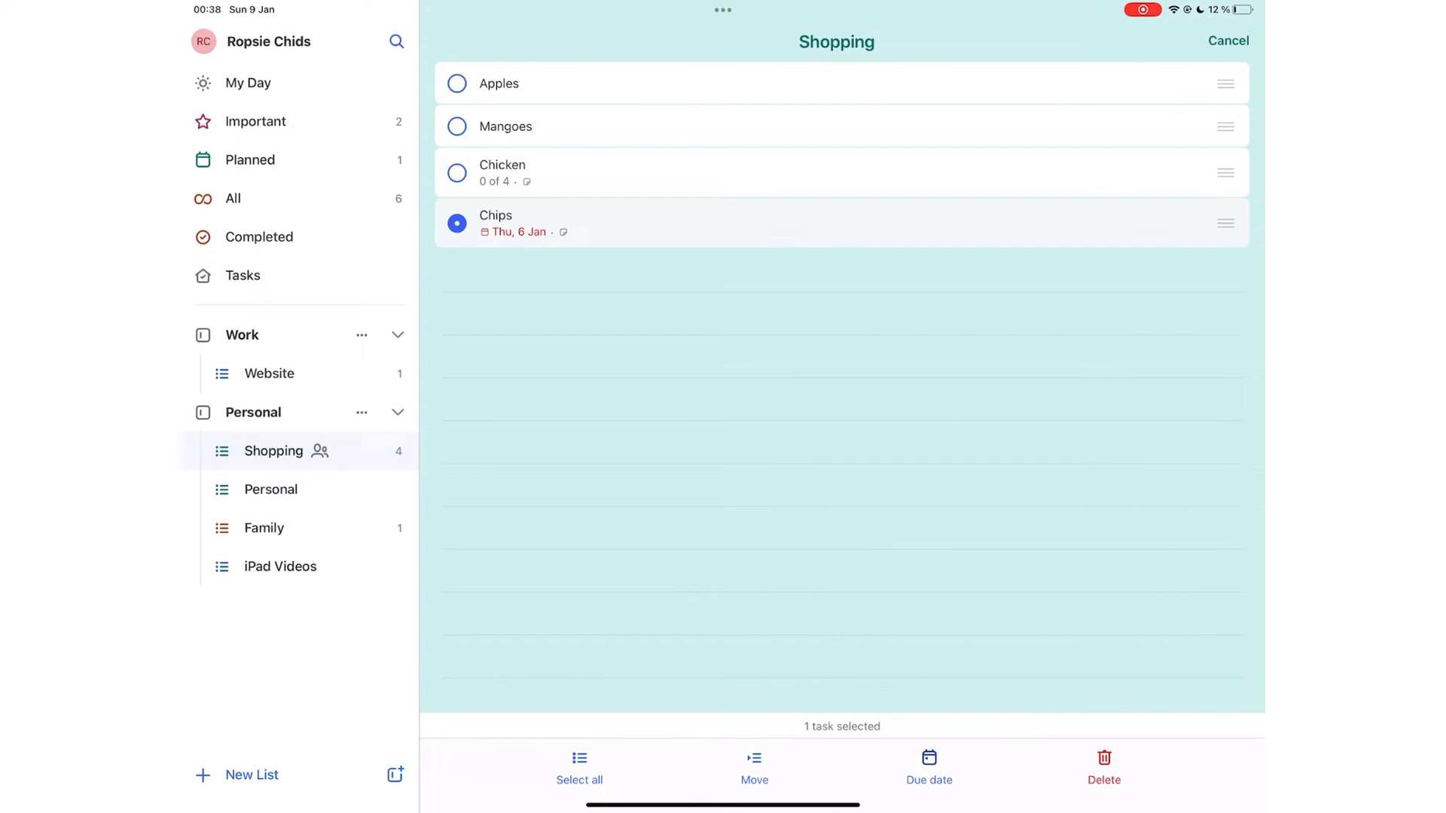
click(1102, 765)
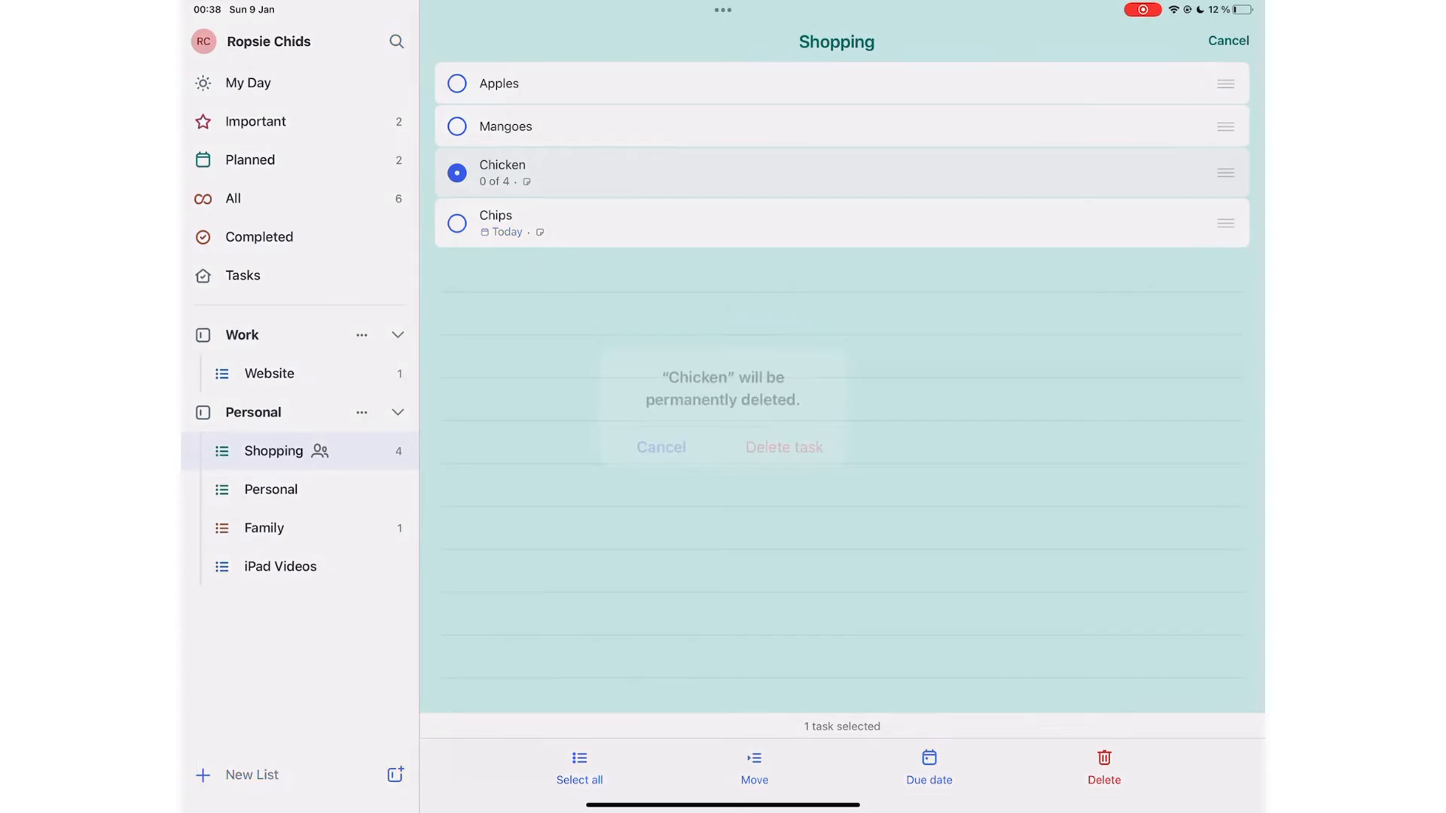
click(783, 447)
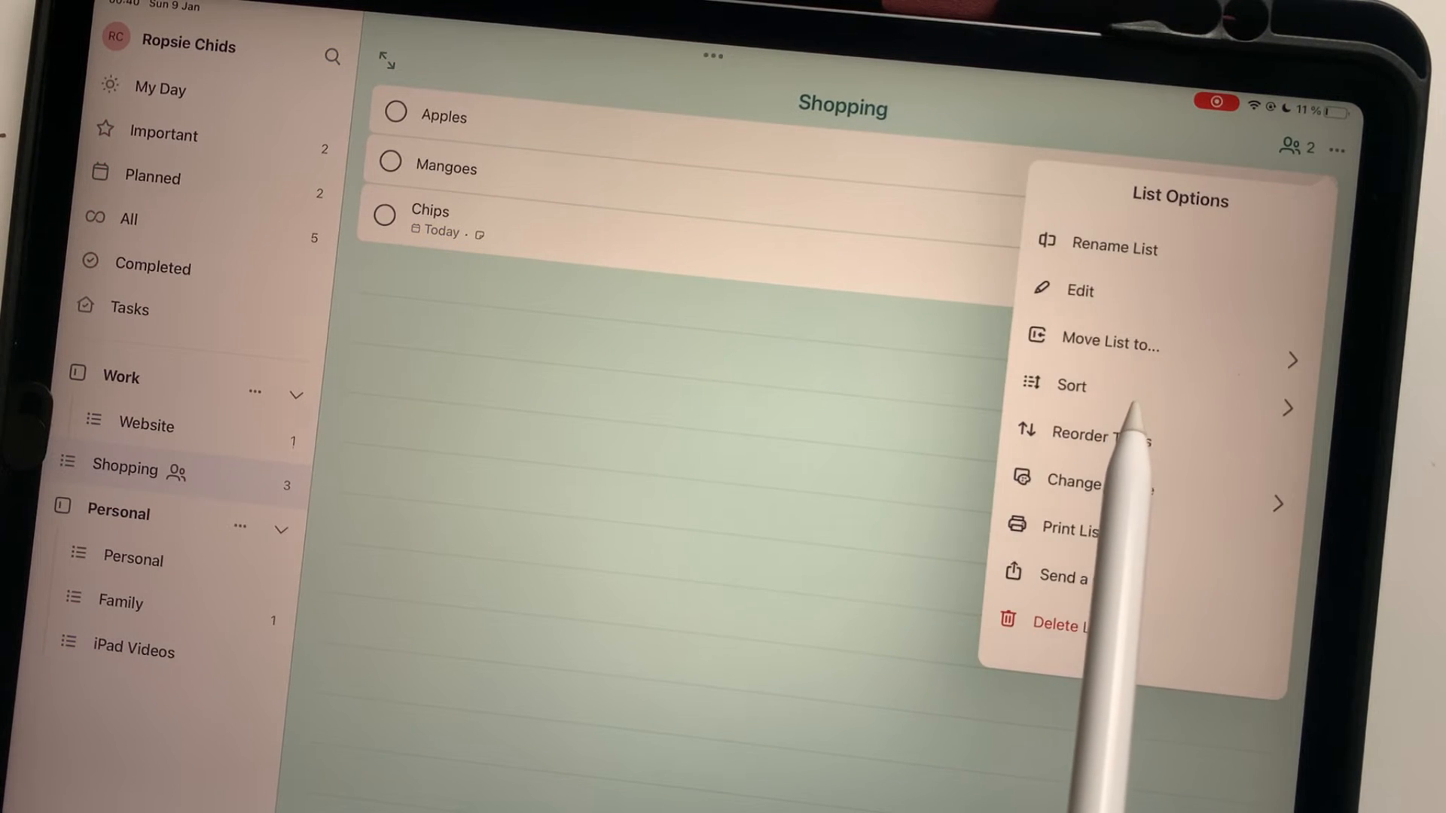
Sort the Shopping tasks alphabetically via List Options.
click(1072, 385)
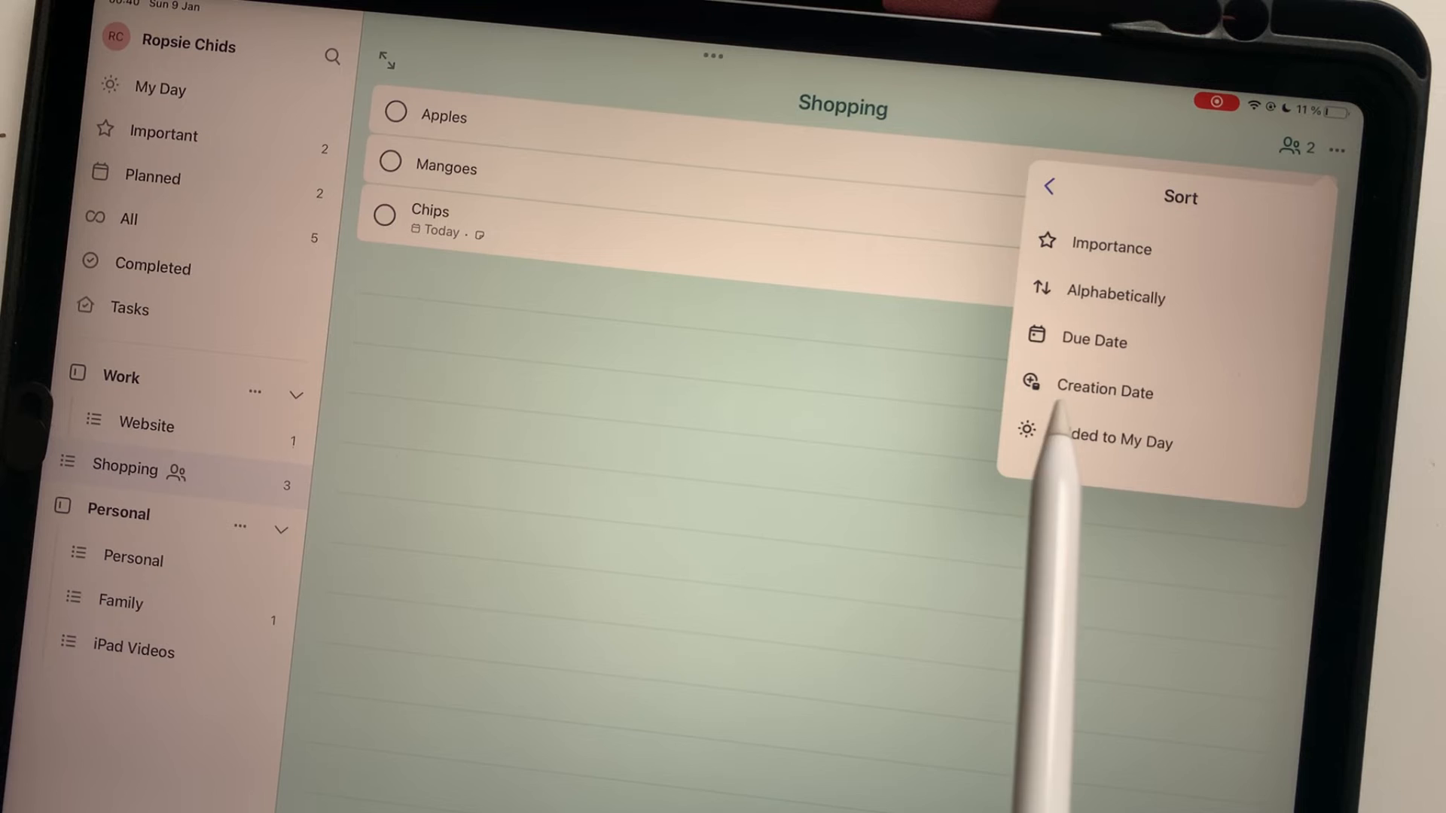
click(1116, 296)
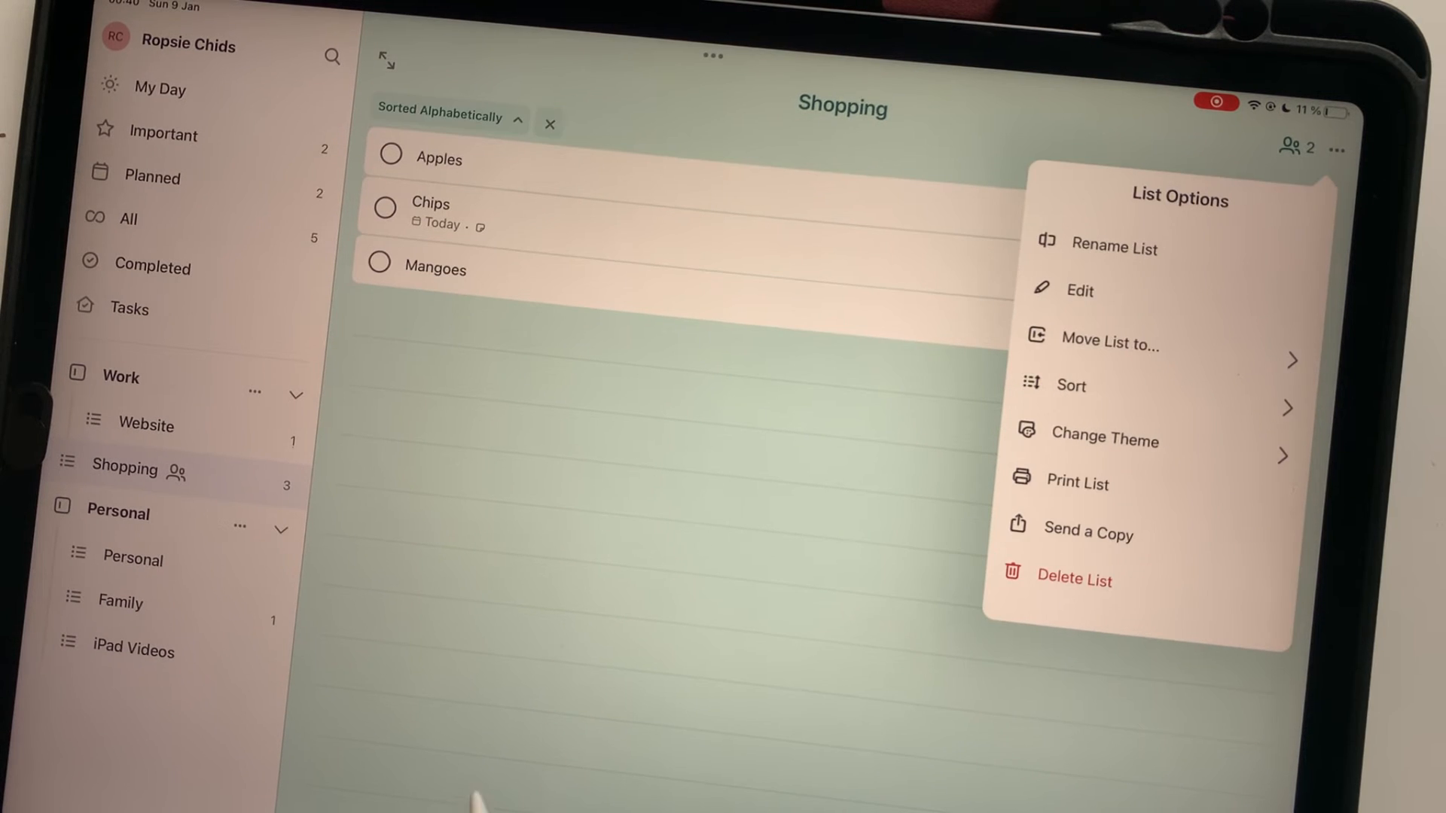
click(1104, 440)
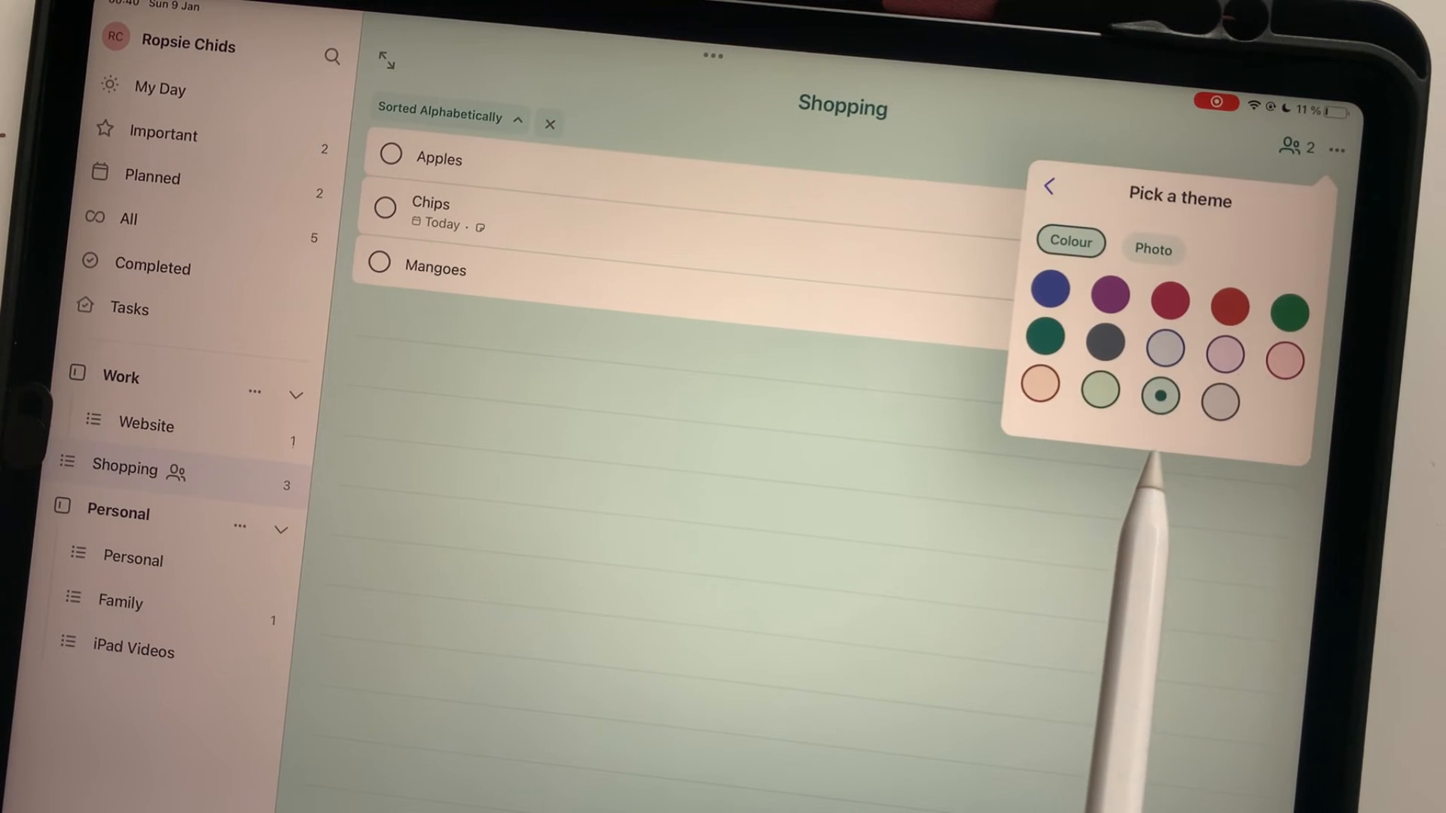
Give Shopping a pink theme, look at Print List and cancel the print options.
click(1283, 360)
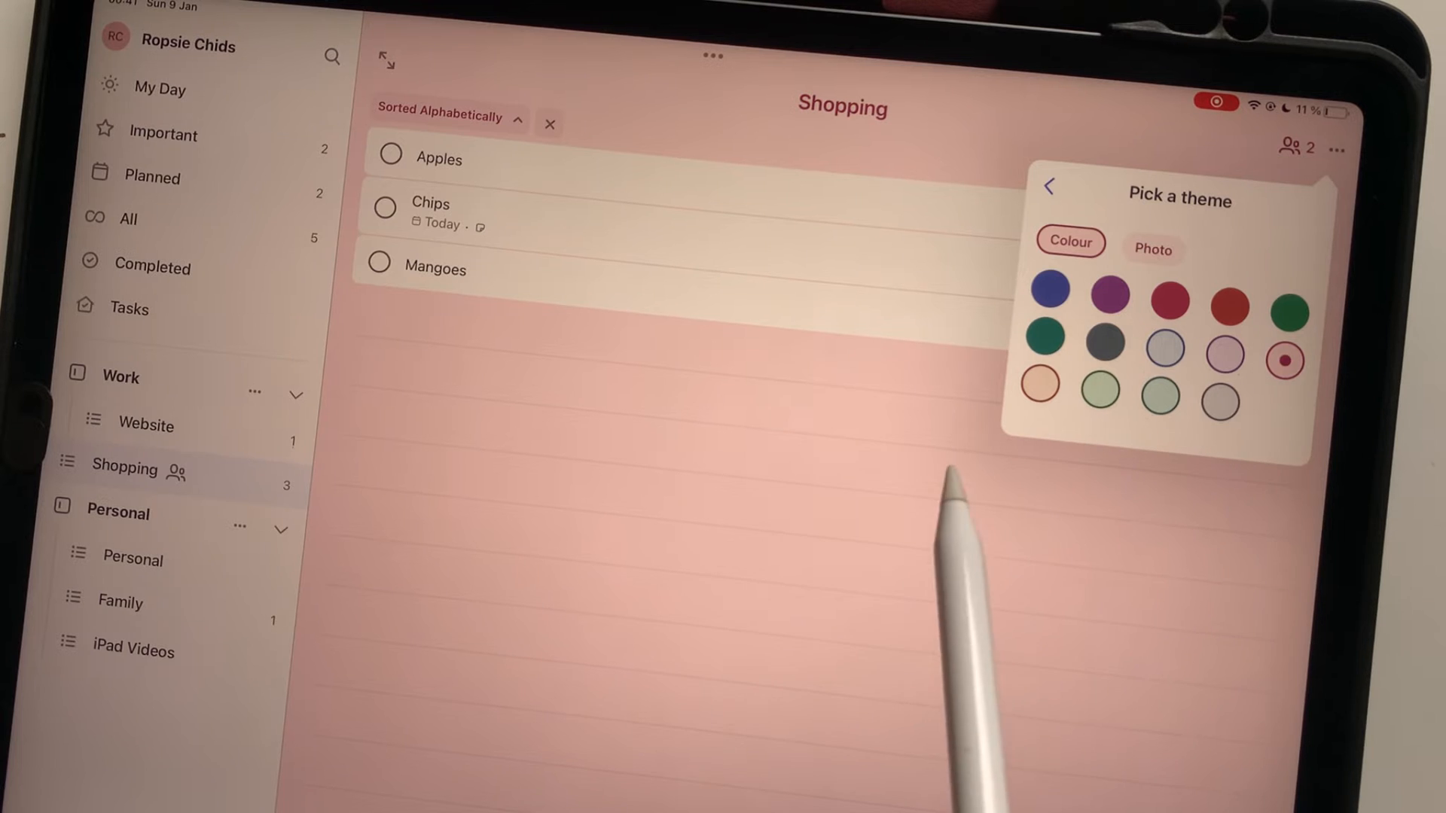
click(1048, 187)
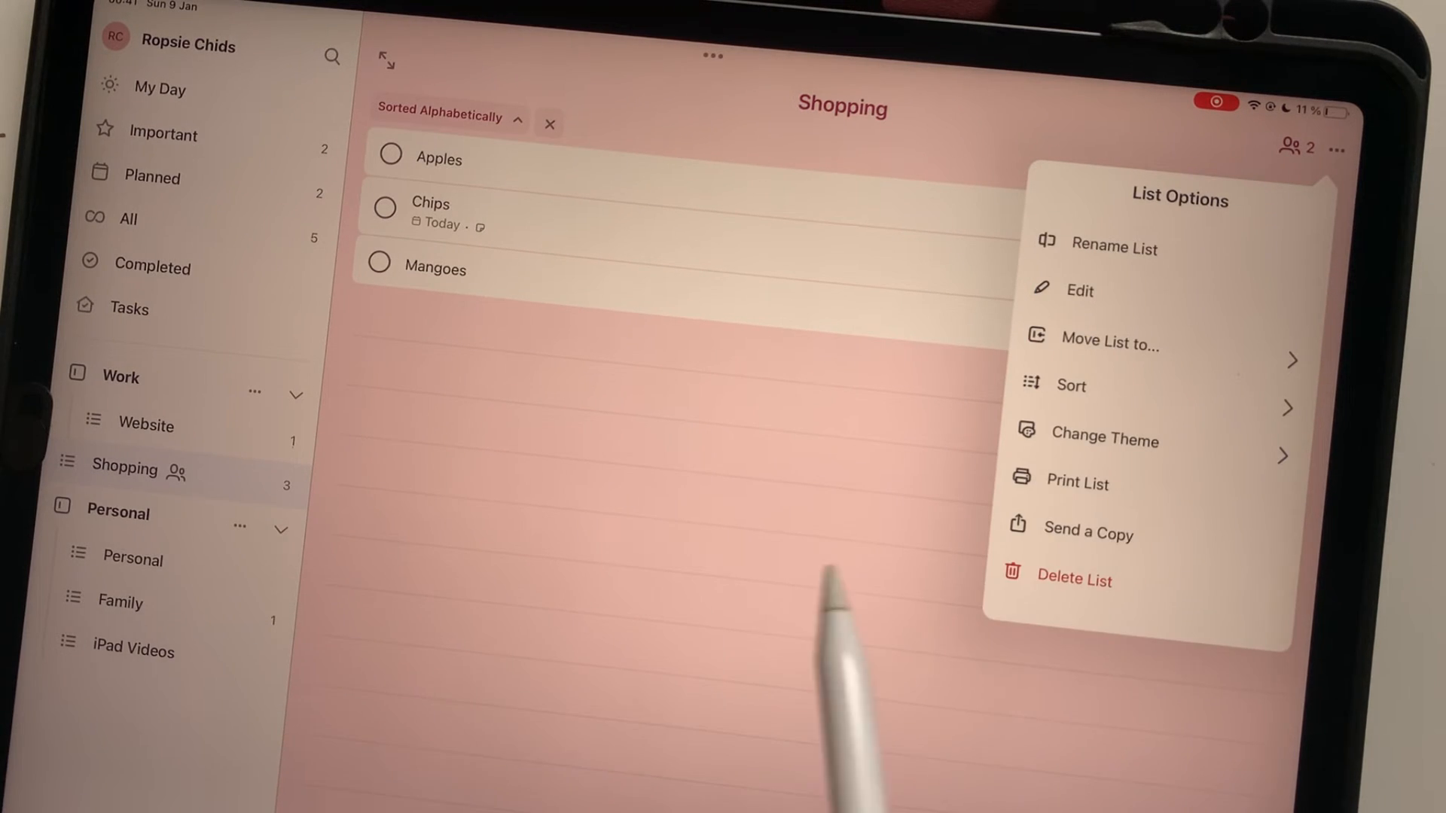
click(1075, 482)
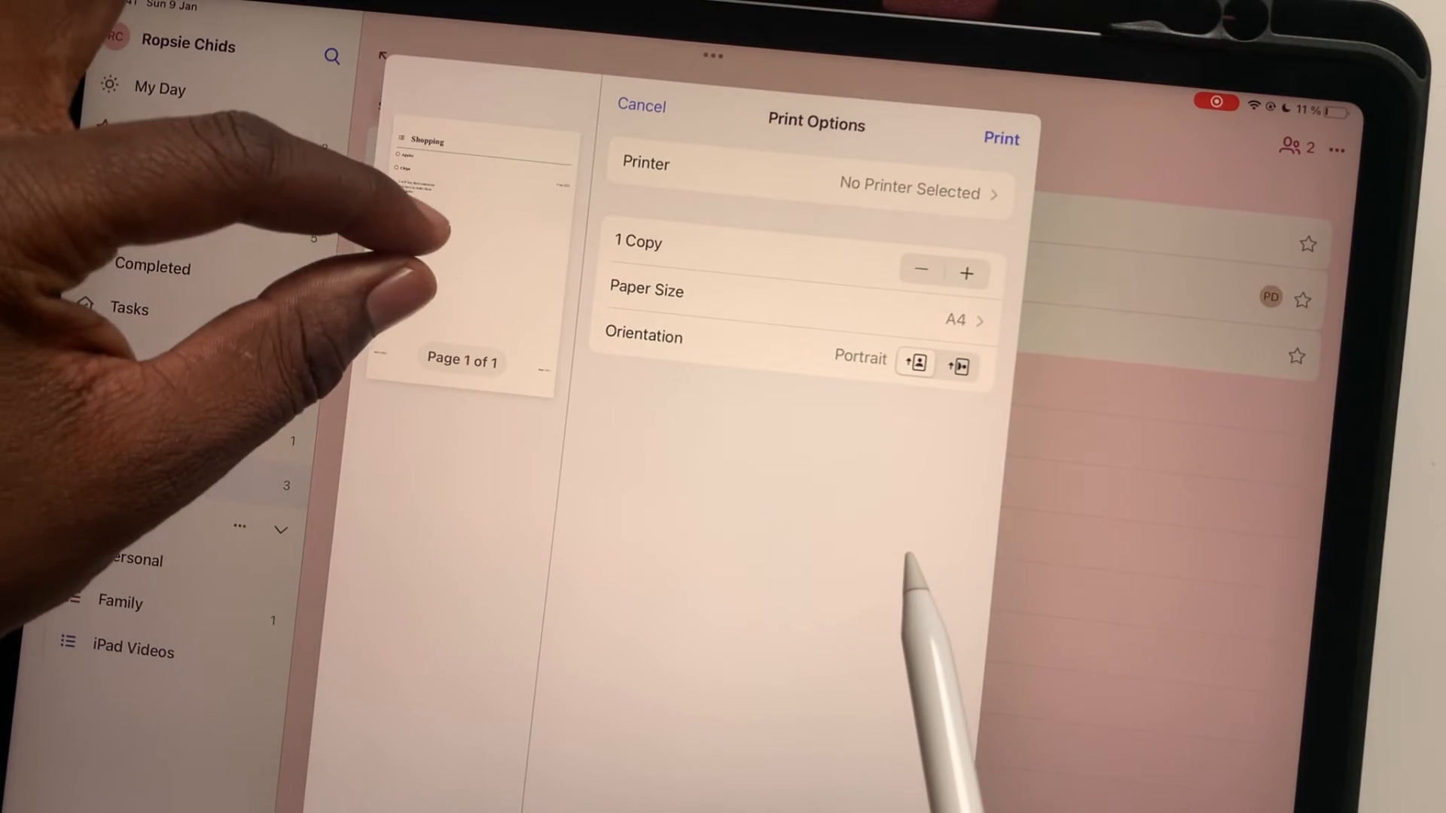
click(640, 106)
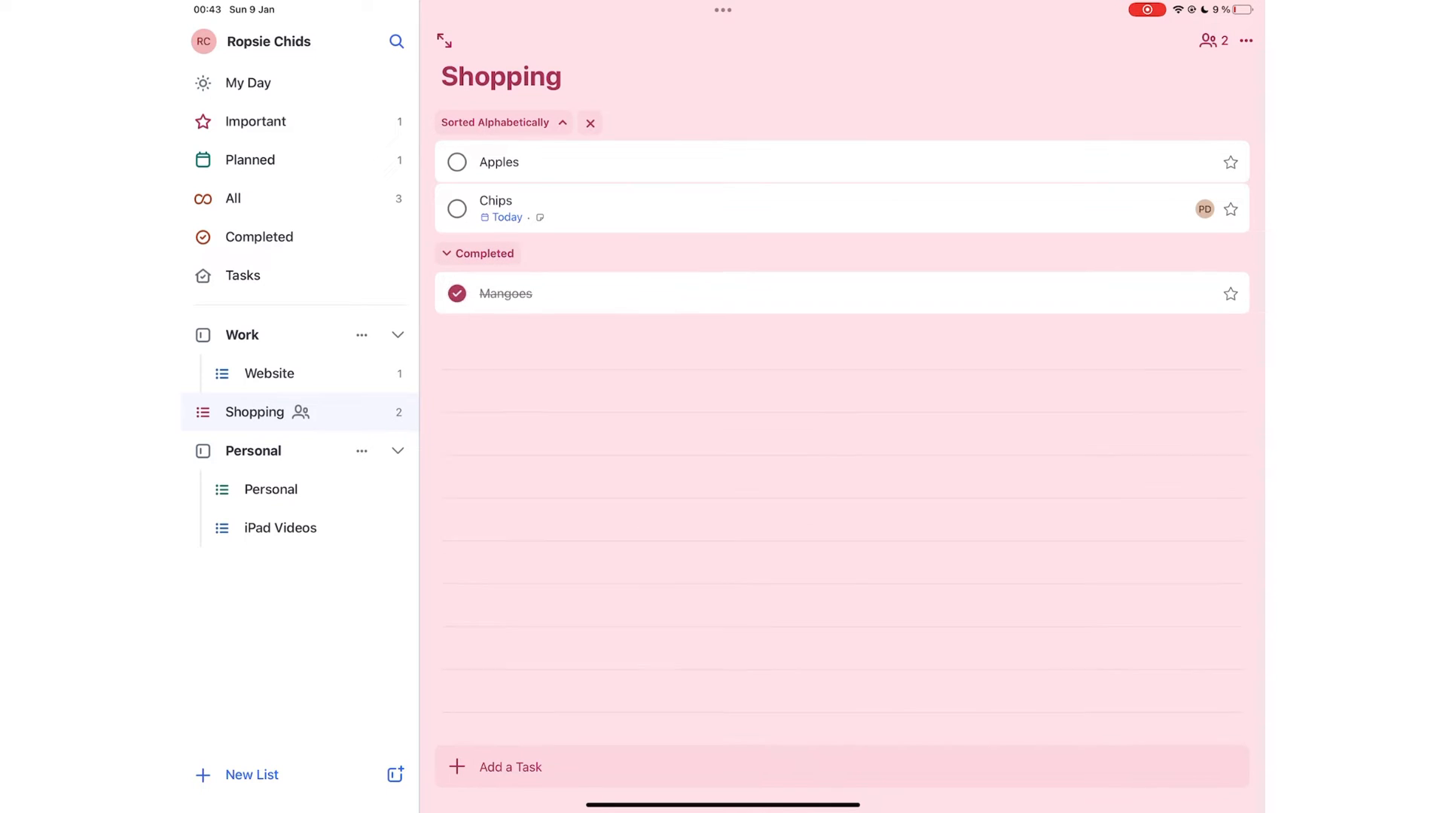
Mark Chips as completed, leaving only Apples open in Shopping.
click(457, 208)
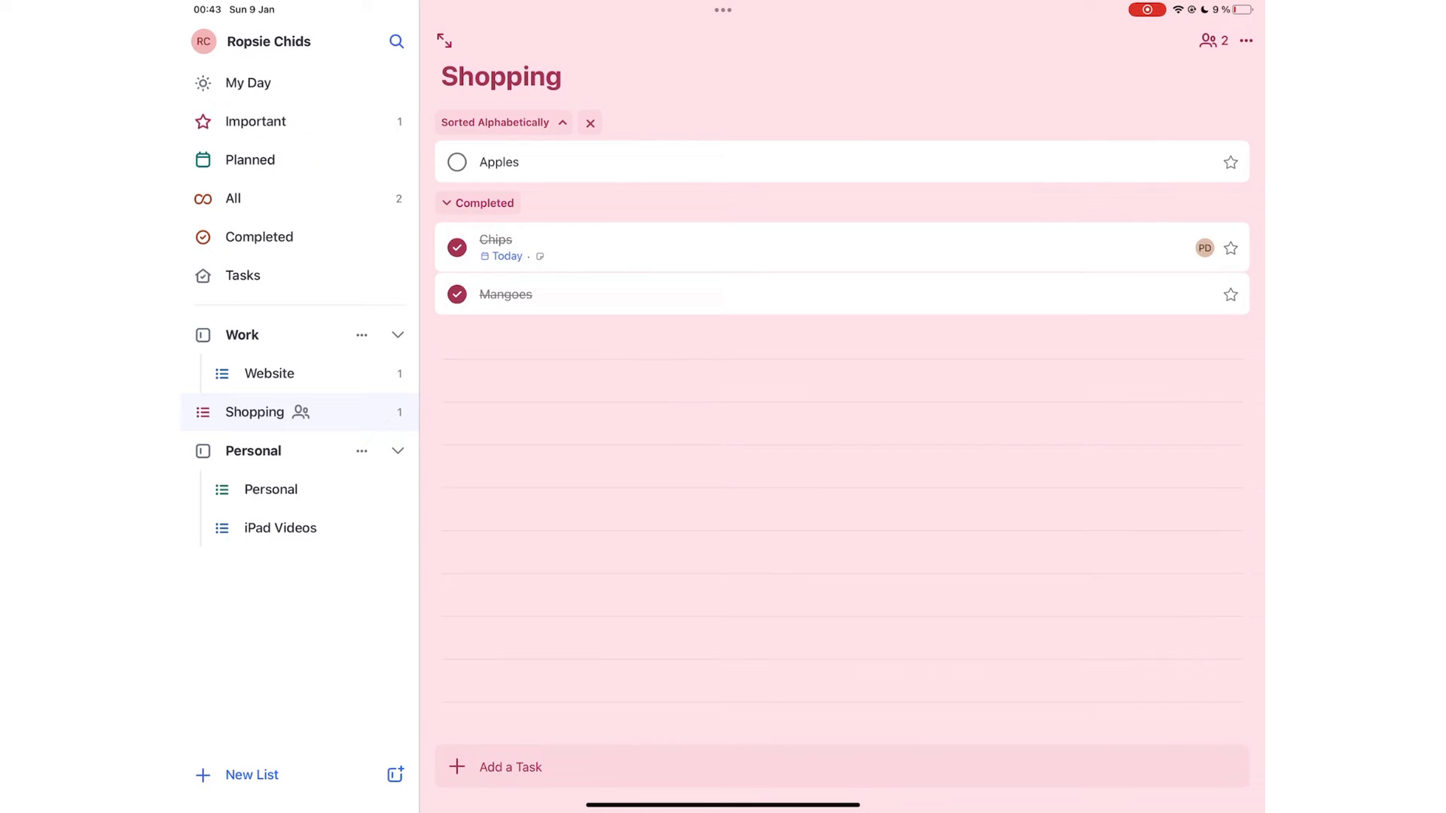
click(479, 203)
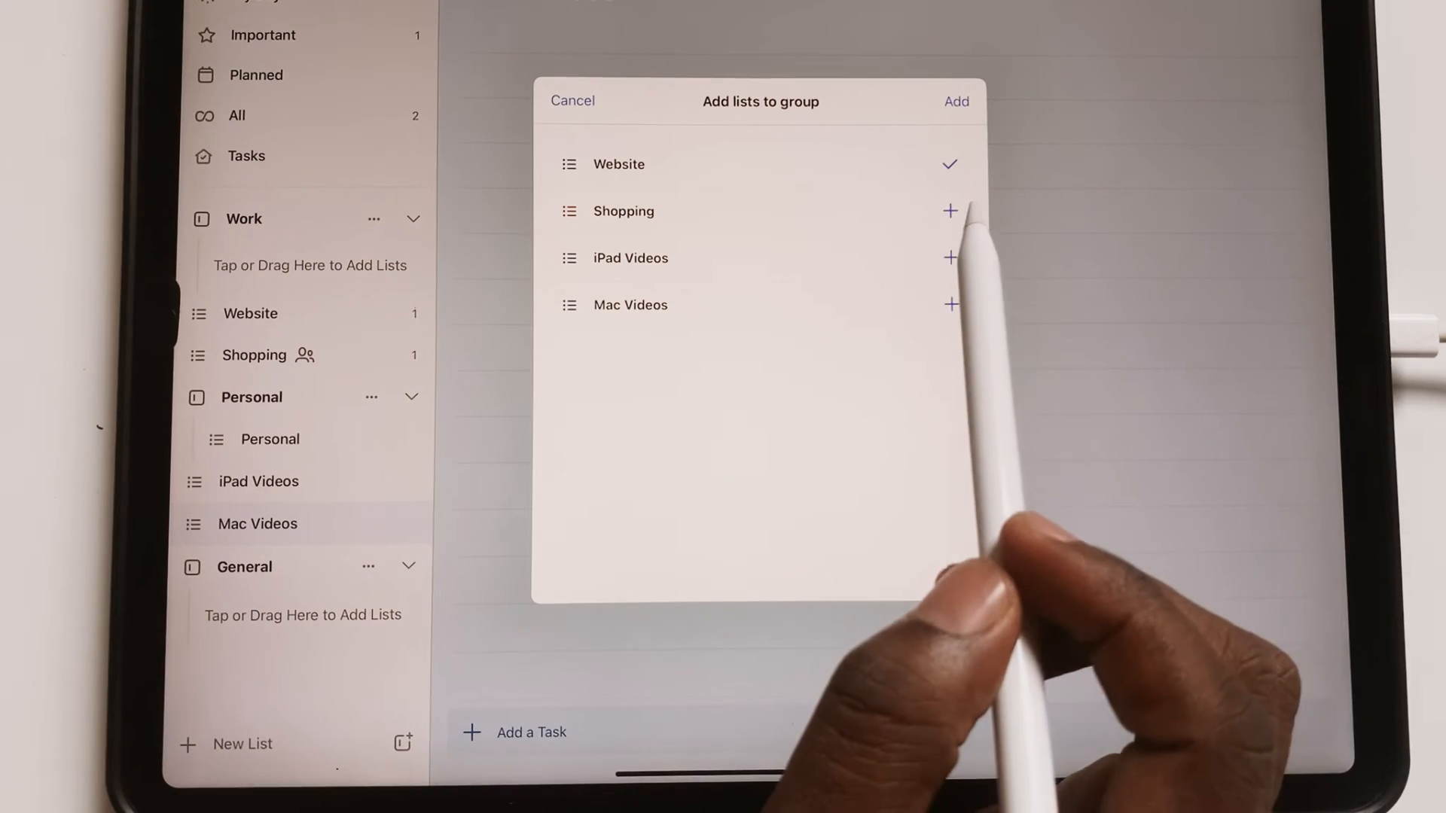
Add Shopping to the General group, then ungroup its lists via Group Options.
click(950, 257)
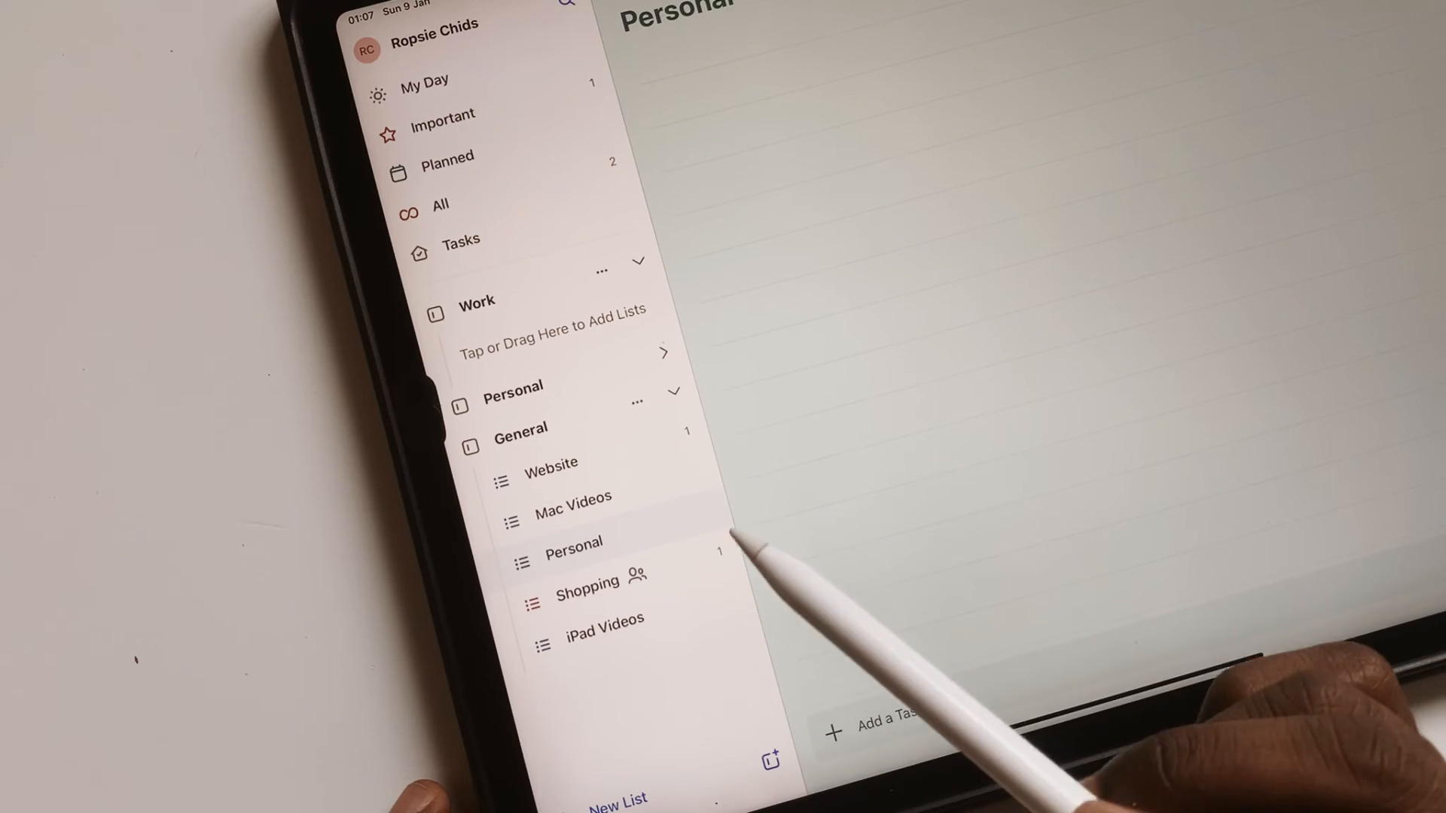
click(635, 402)
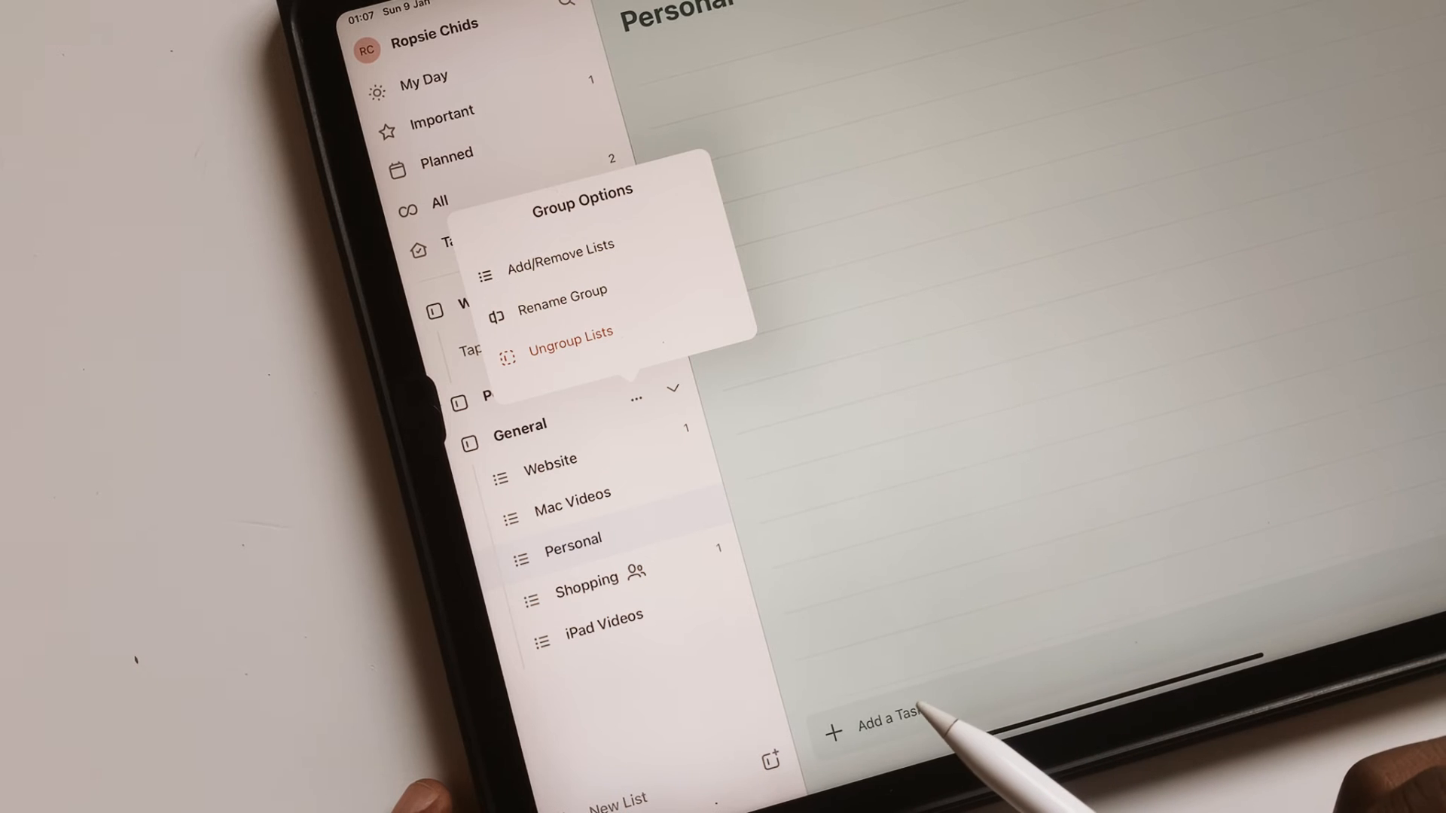
click(557, 245)
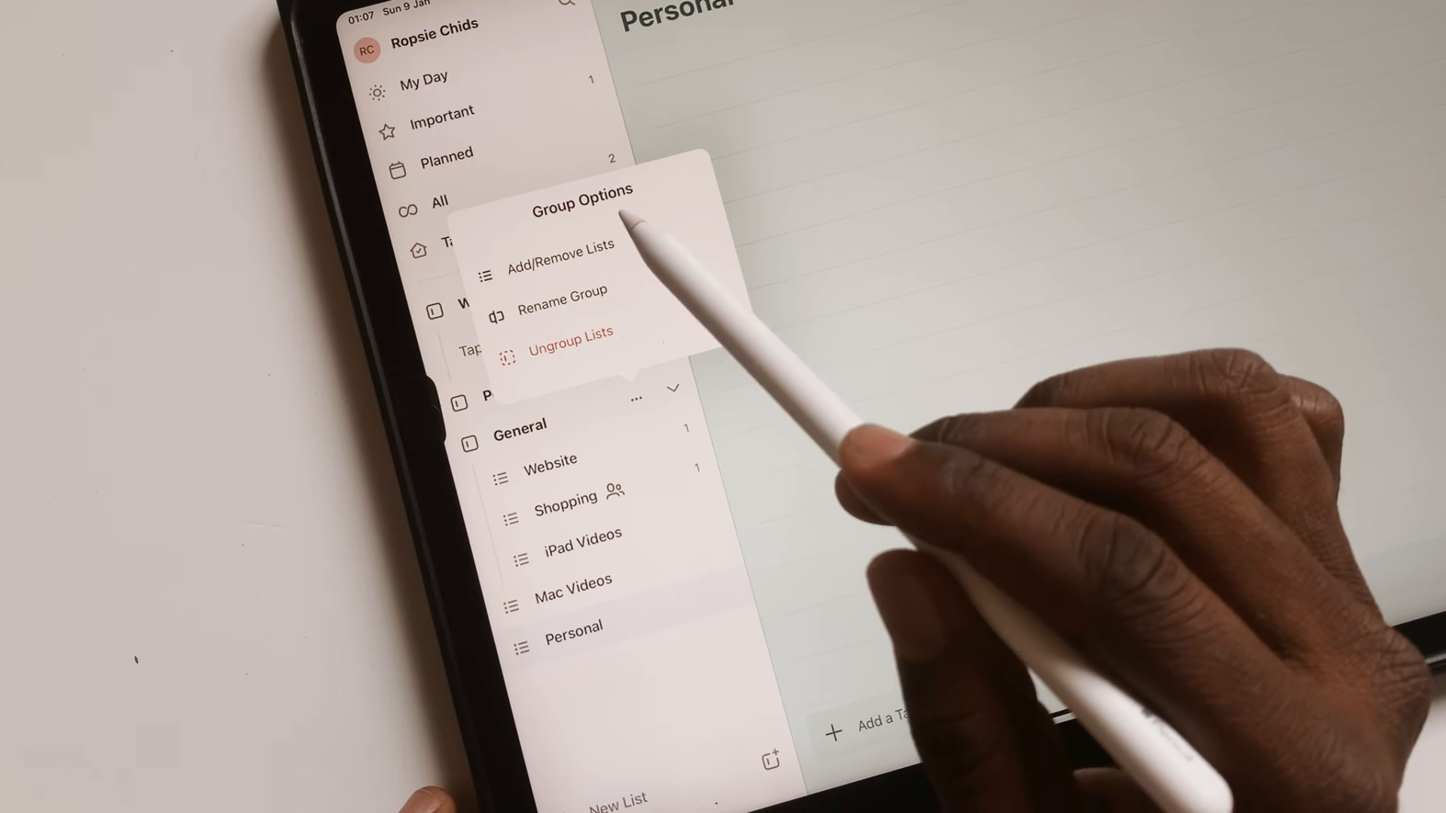
click(560, 291)
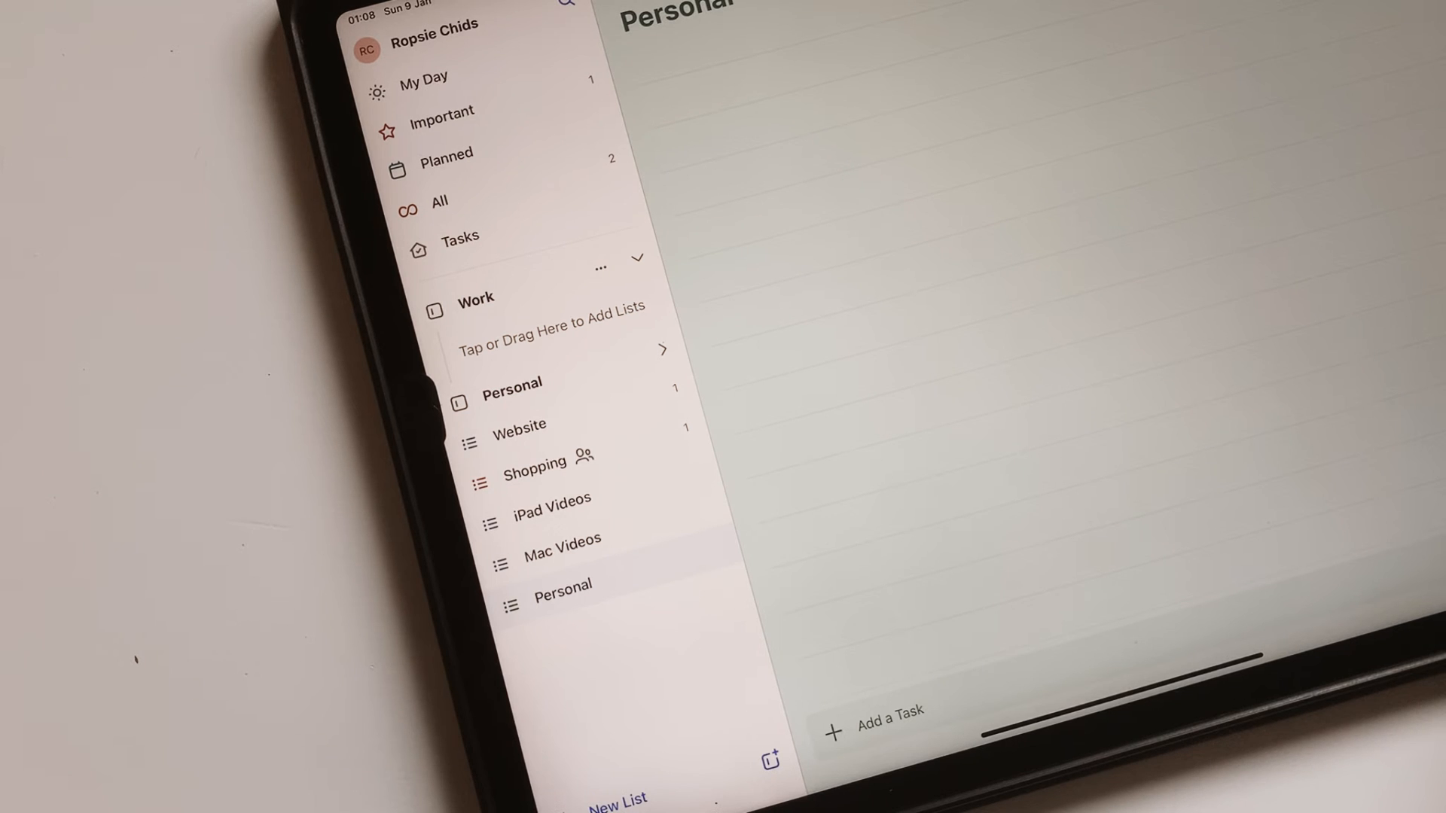
Limit the shared iPad Videos list's access to current members via Manage Access.
click(551, 500)
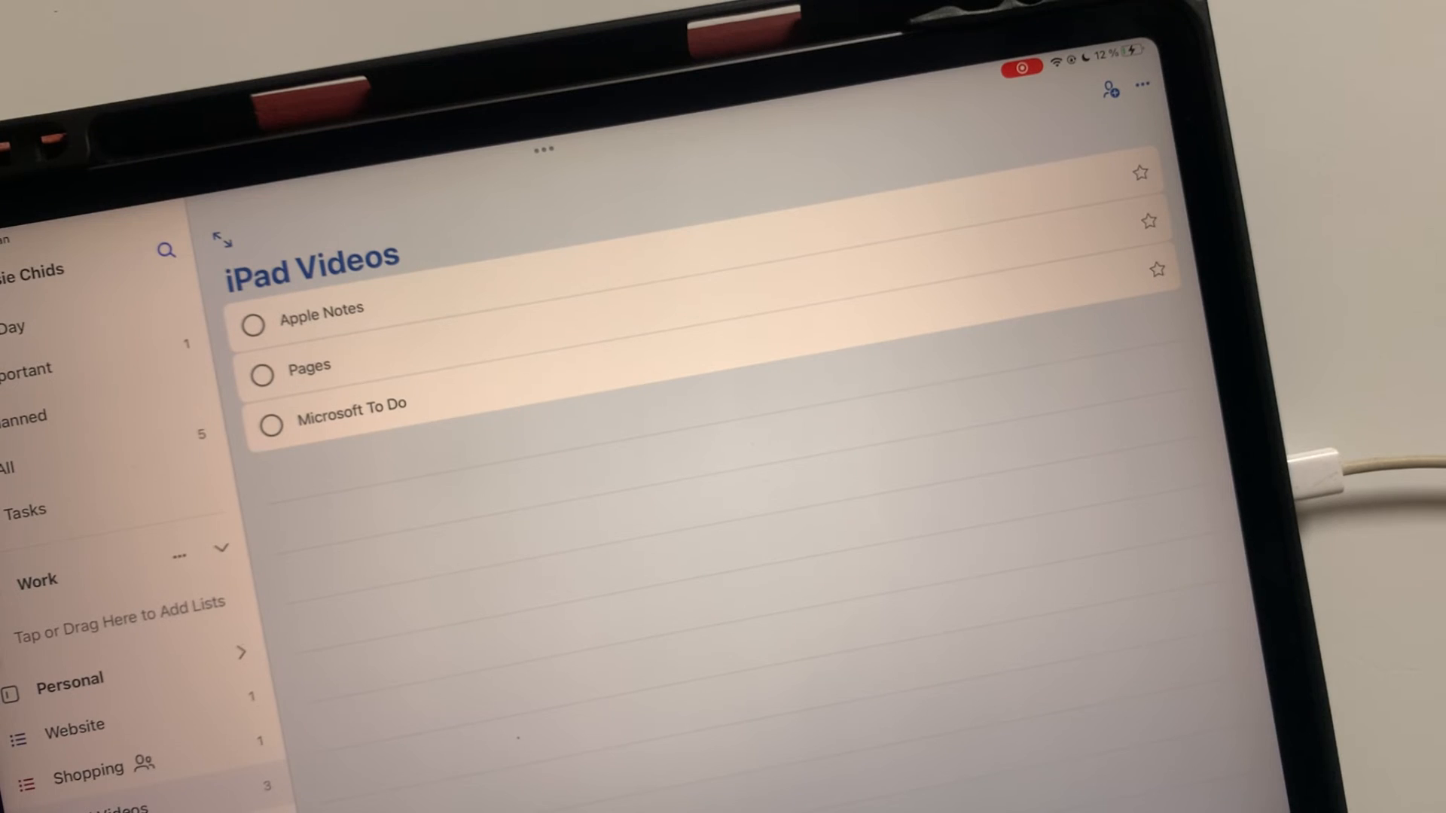
click(1110, 92)
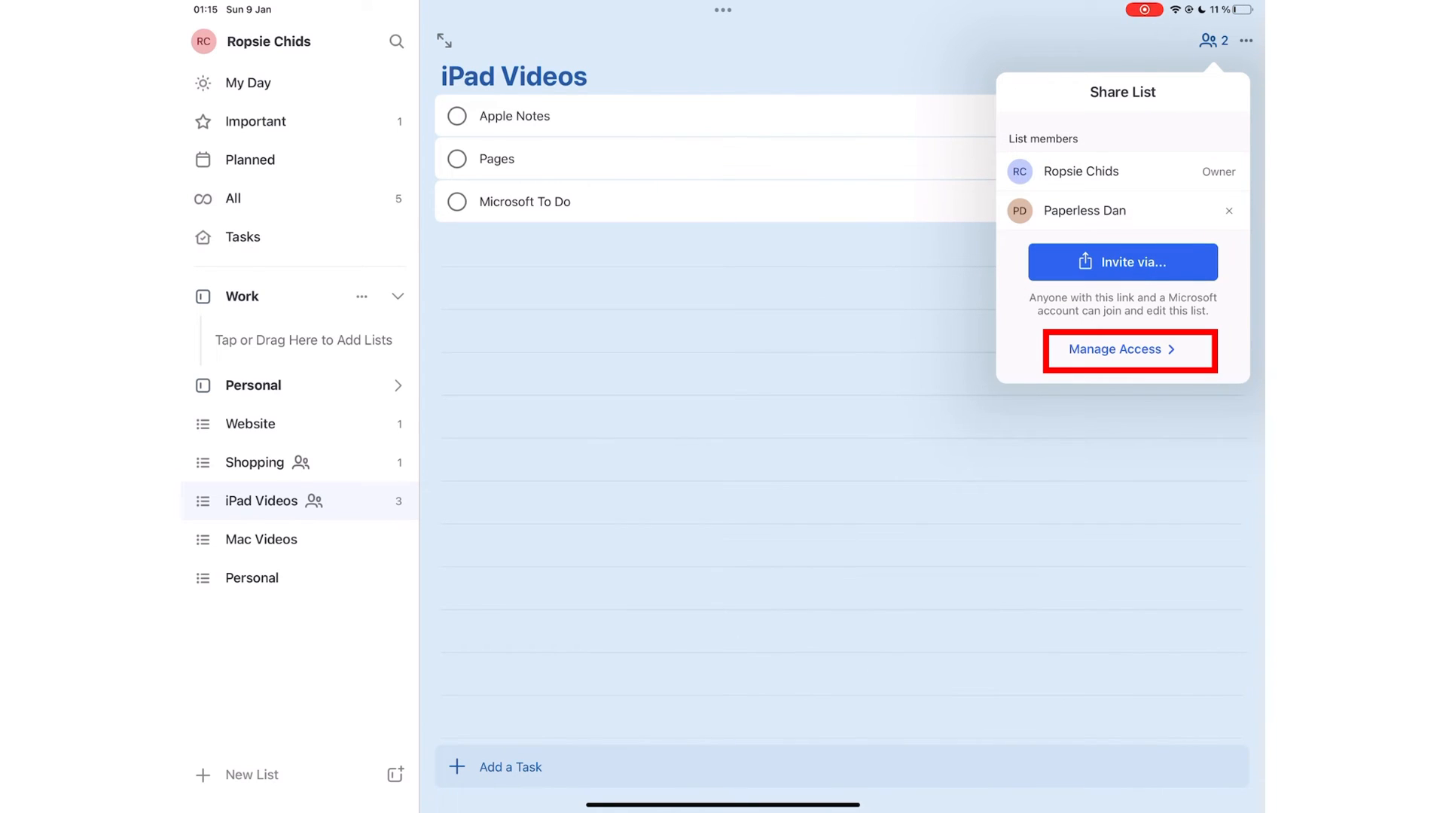
click(1120, 349)
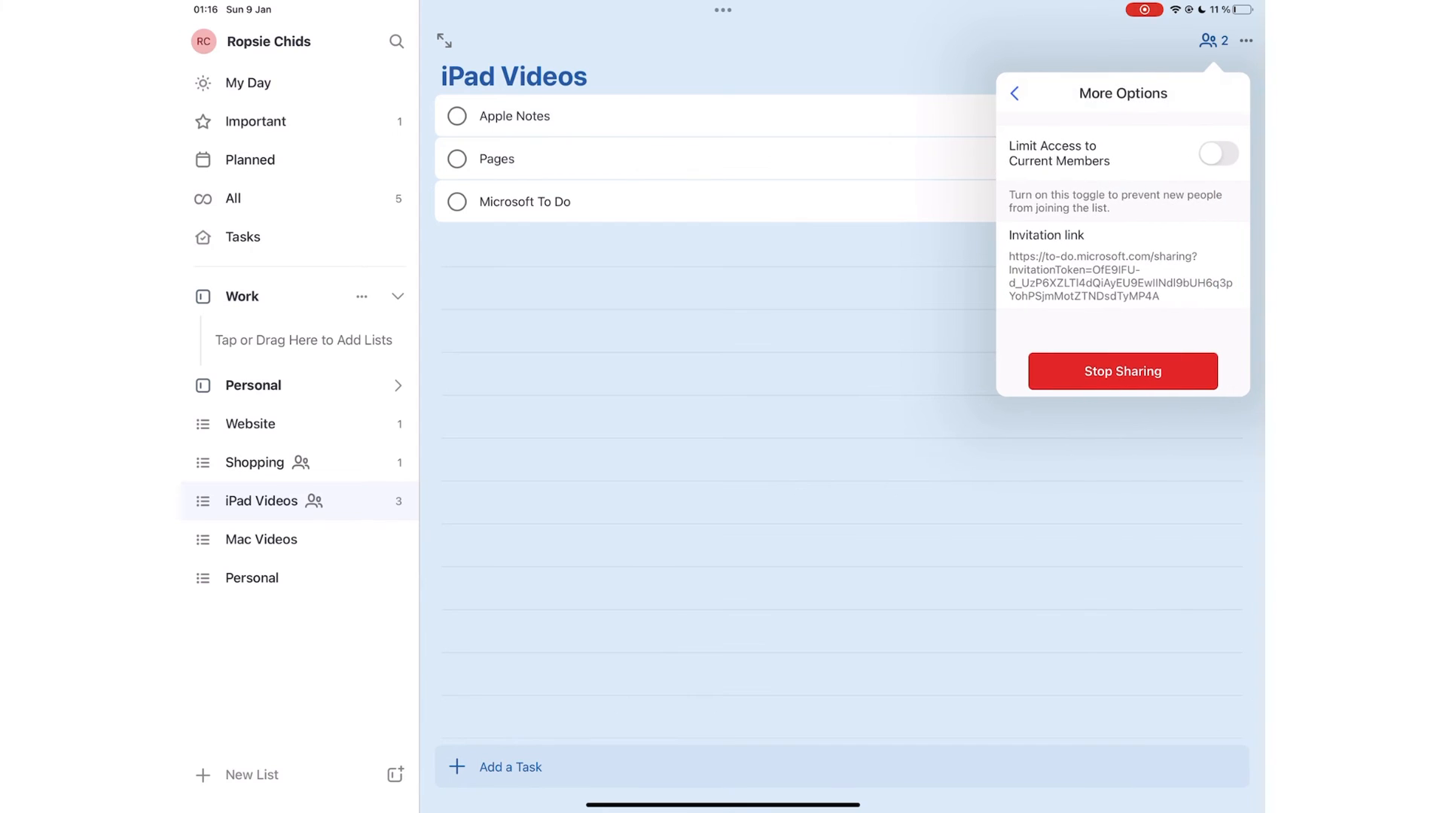
click(1217, 154)
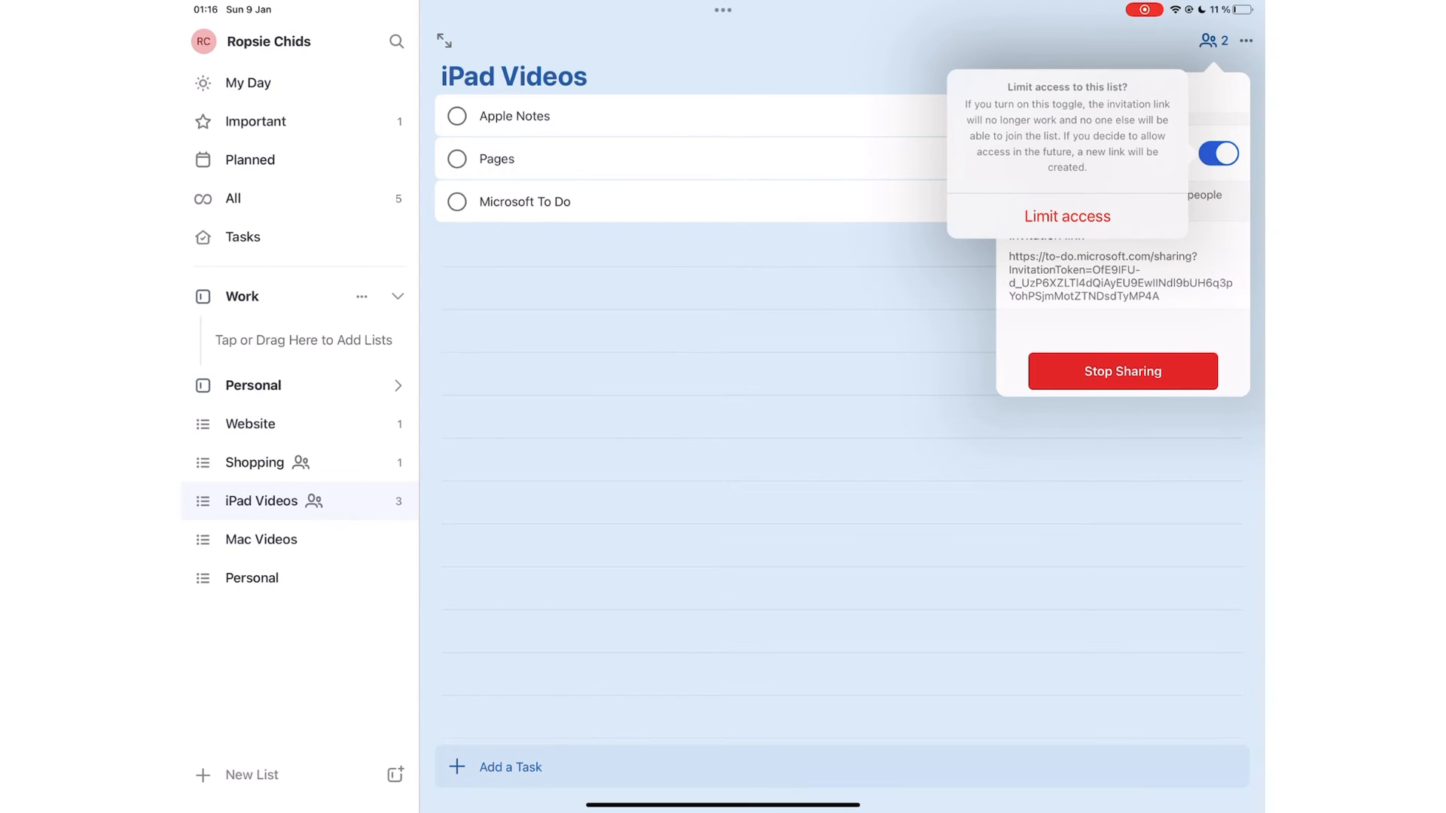
click(1066, 215)
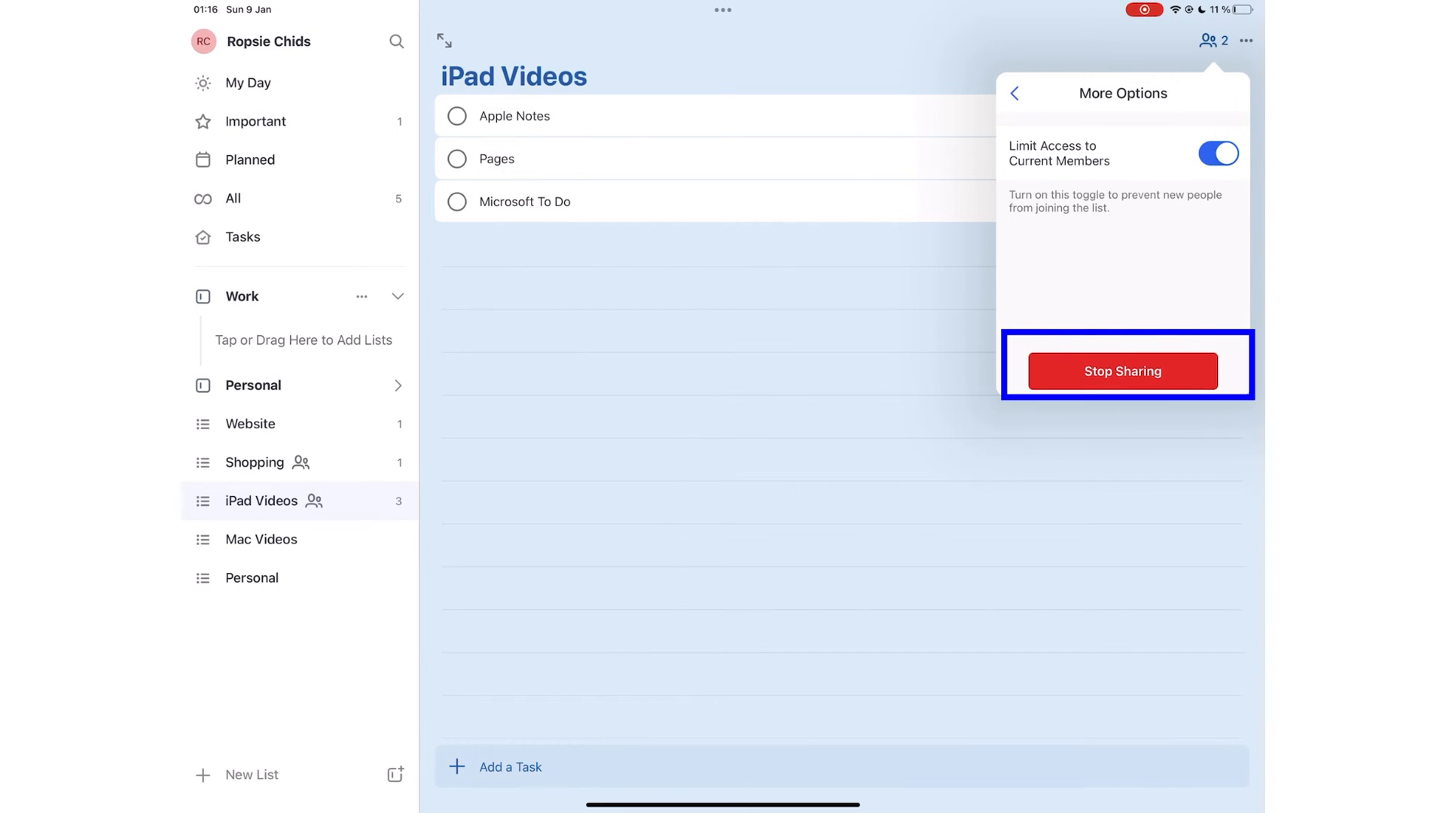
Assign the Pages task to the other list member.
click(495, 158)
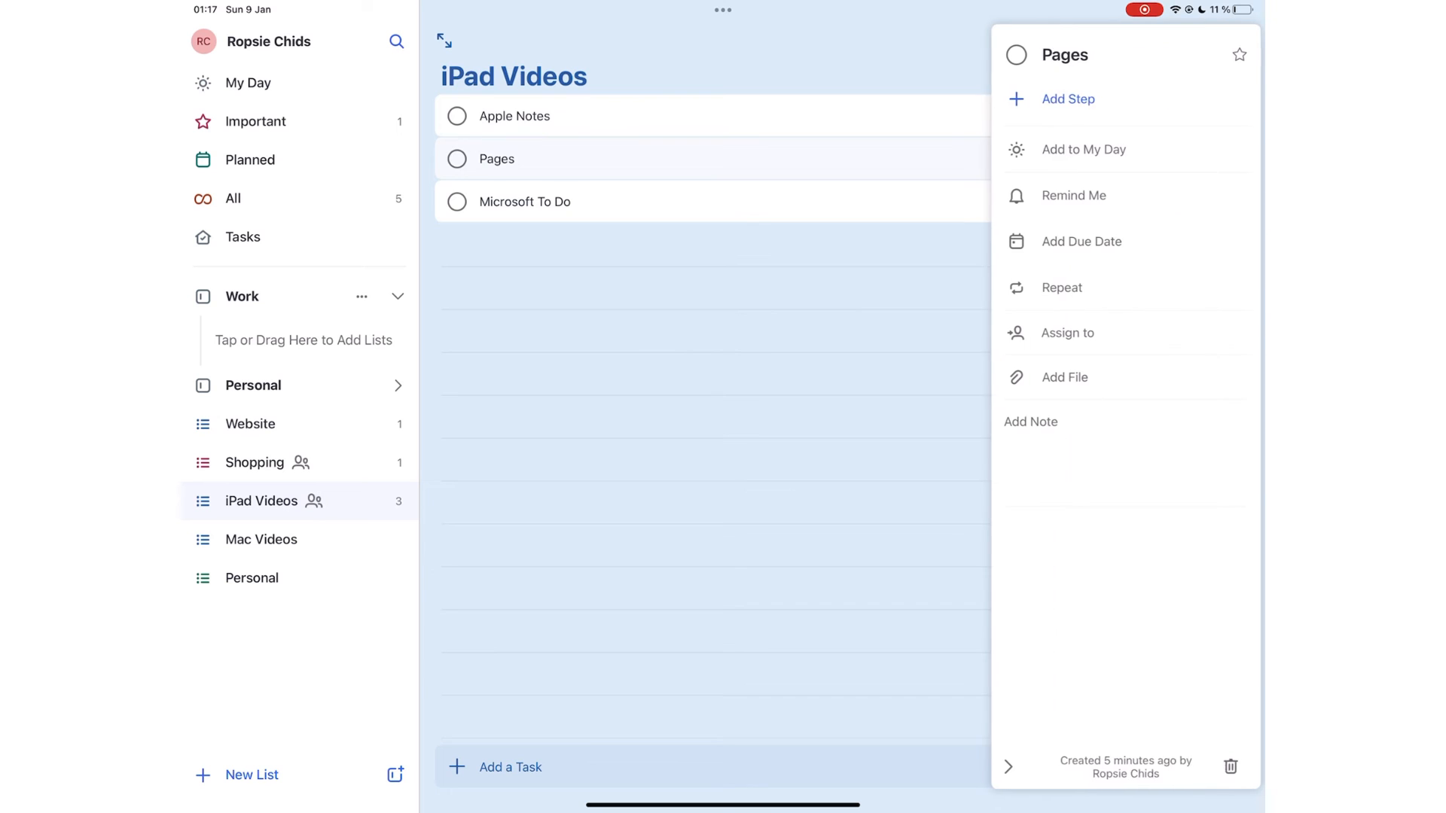
click(1066, 333)
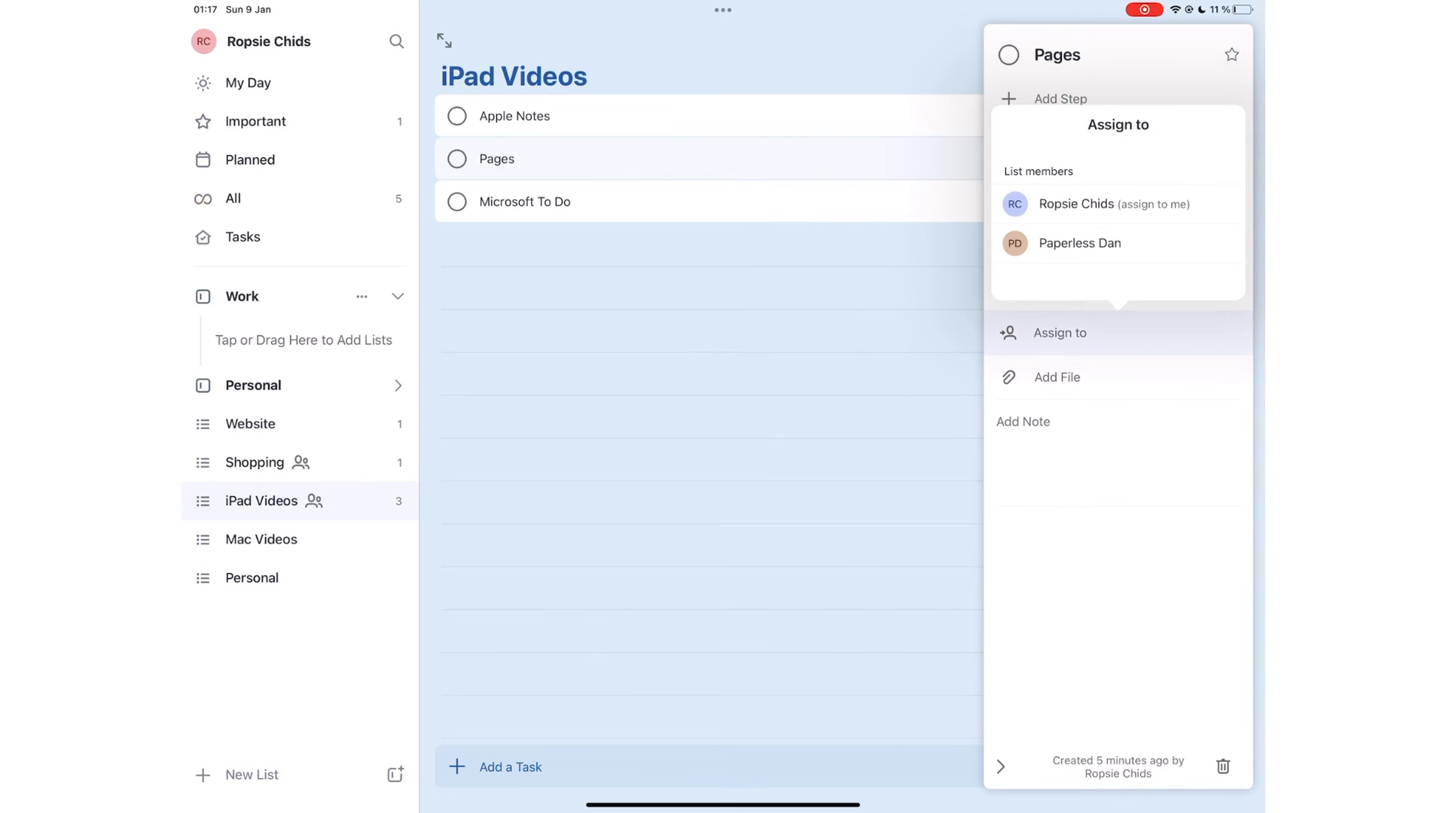
click(1079, 242)
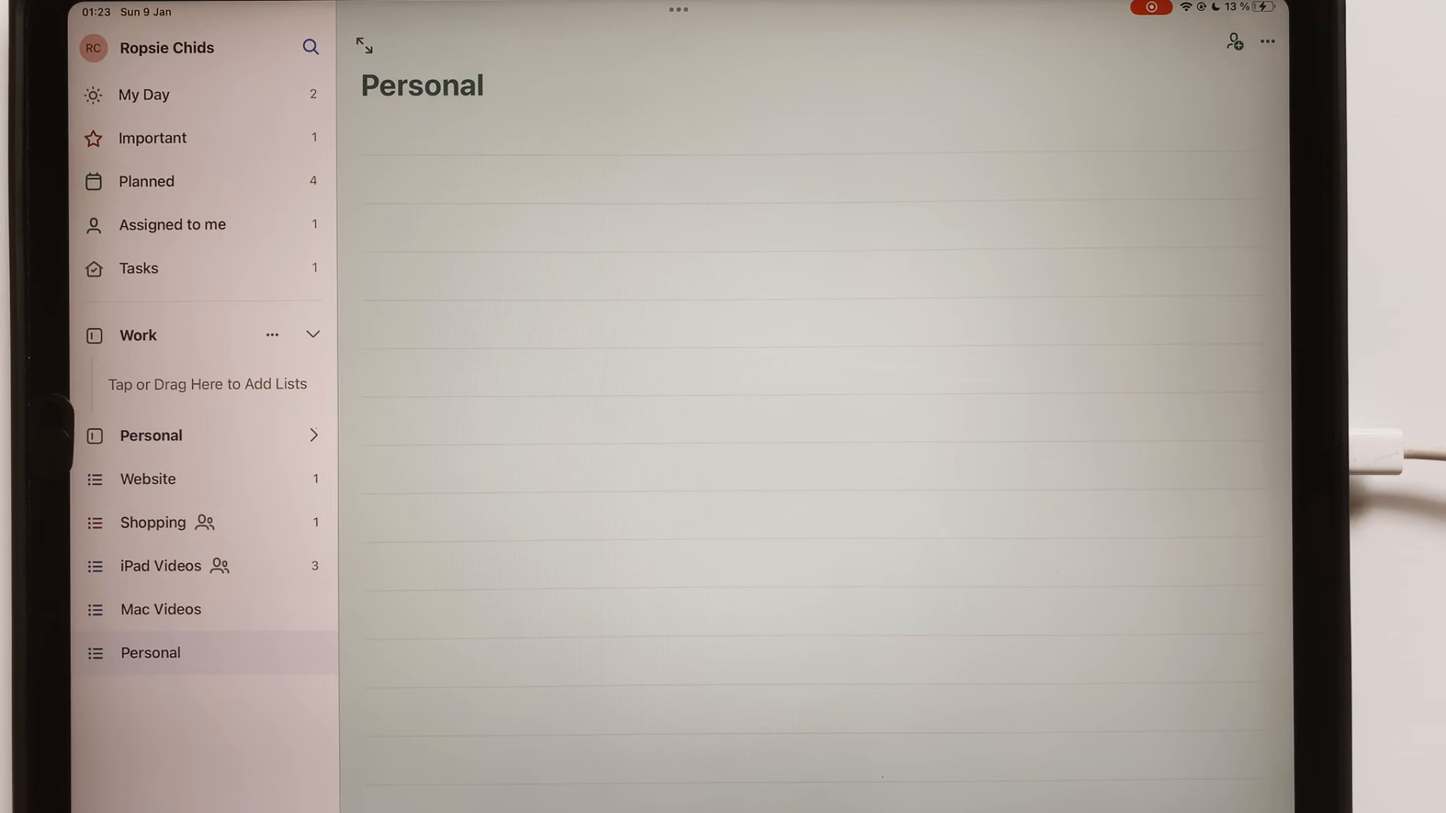
Add a suggested Microsoft To Do task to My Day from the suggestions bulb.
click(143, 93)
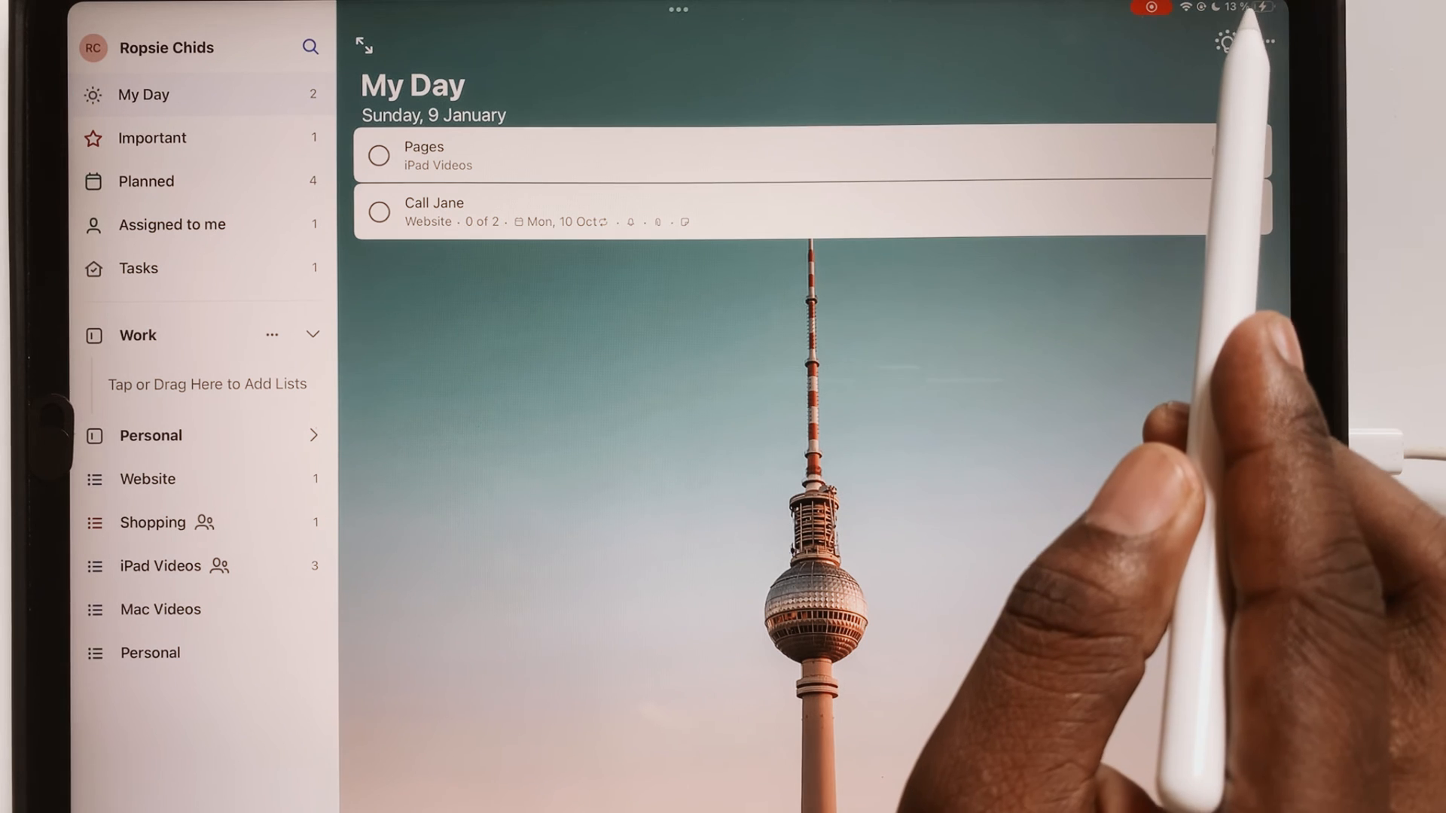
click(1225, 43)
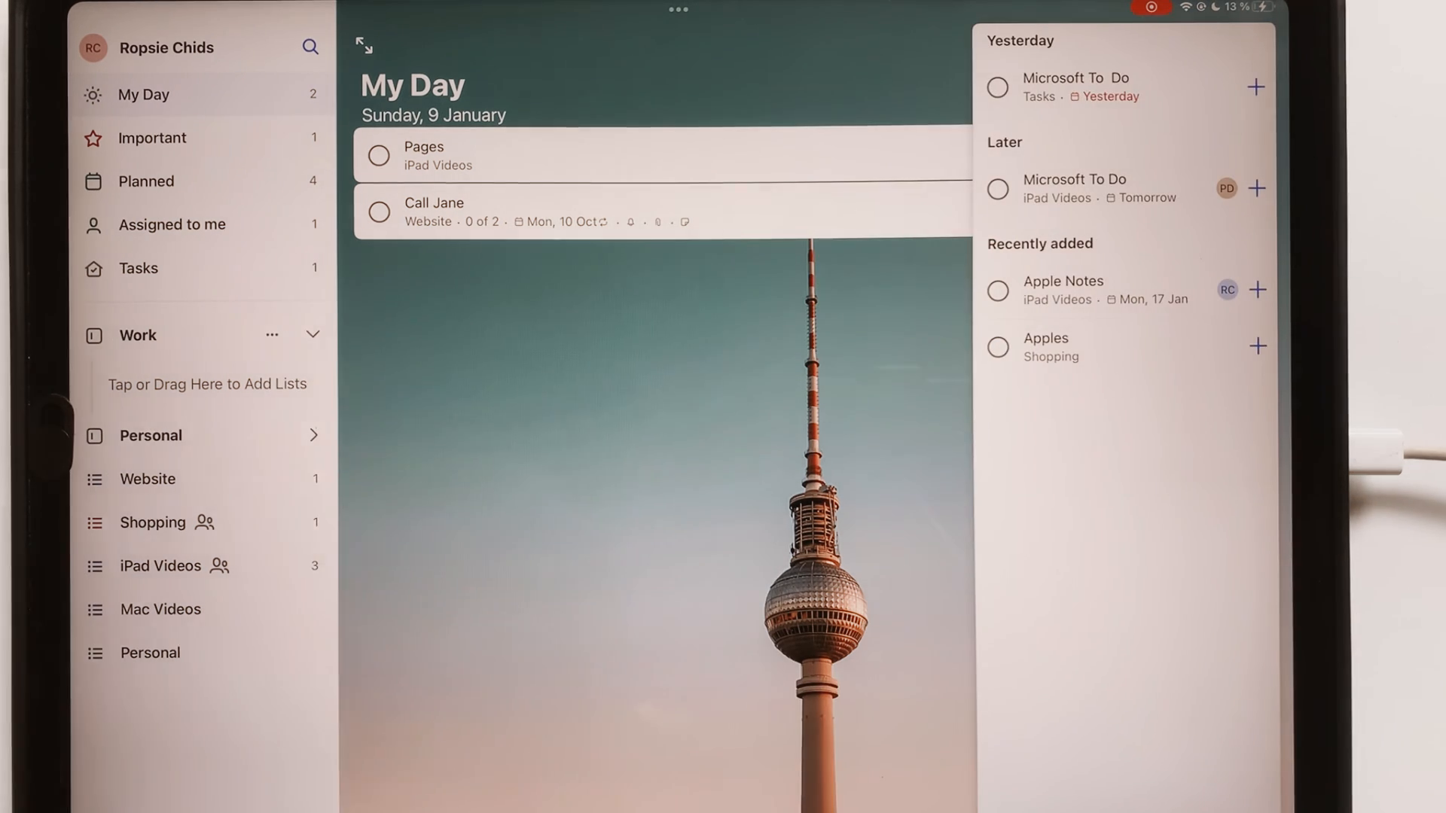
click(1255, 87)
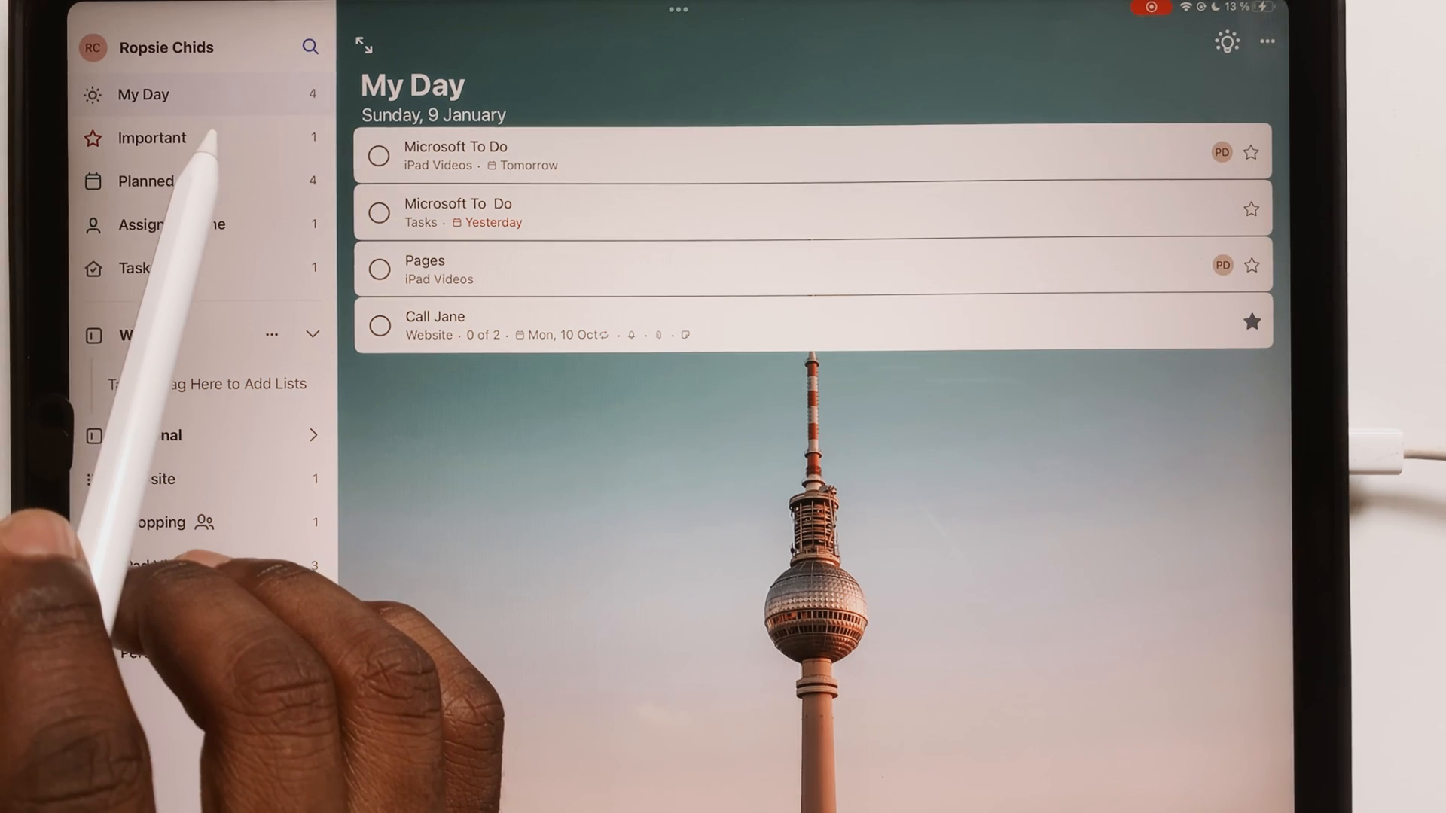
Browse the Important, Planned, Assigned to me, Tasks, Website and Shopping lists.
click(150, 137)
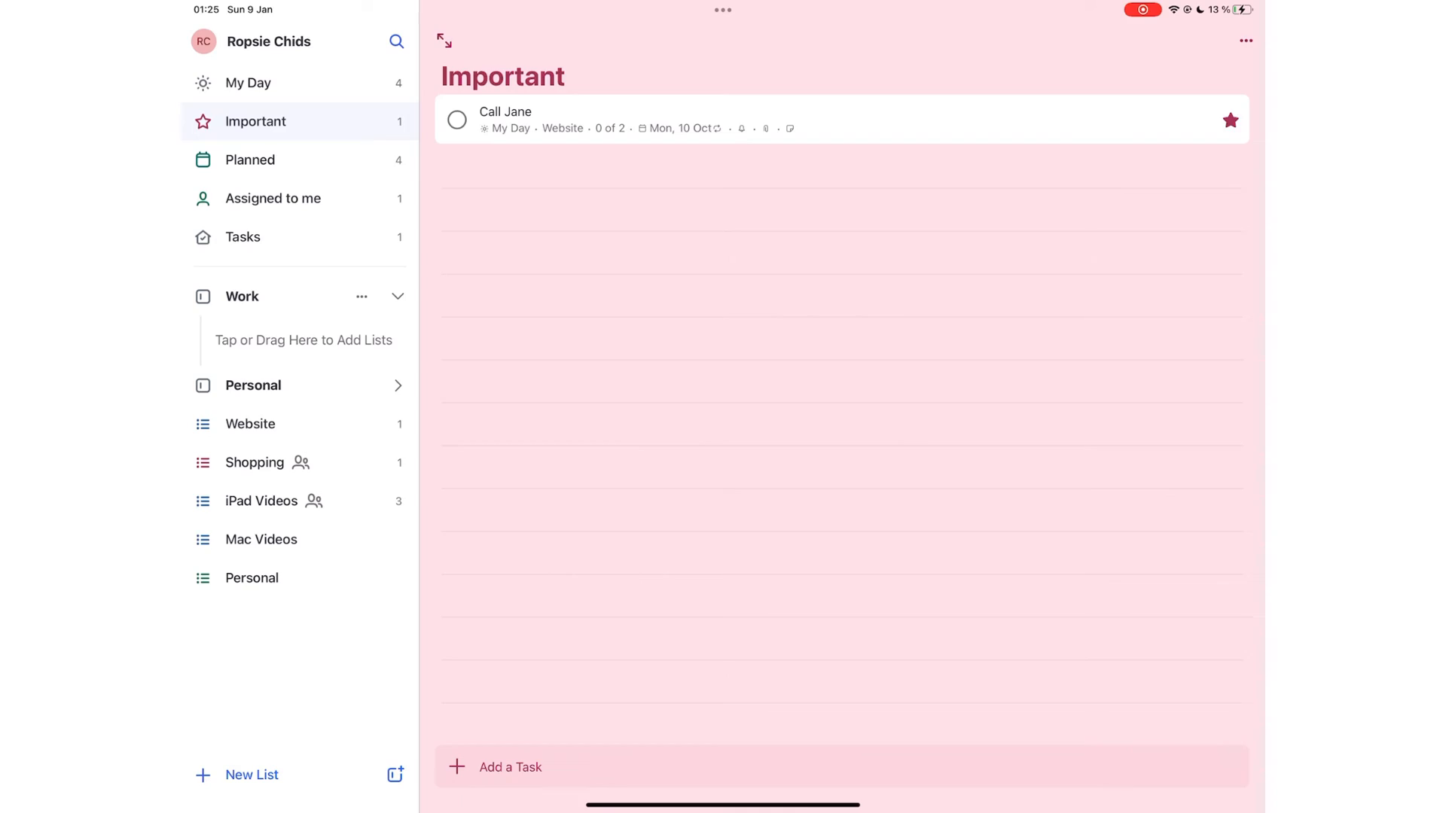
click(249, 159)
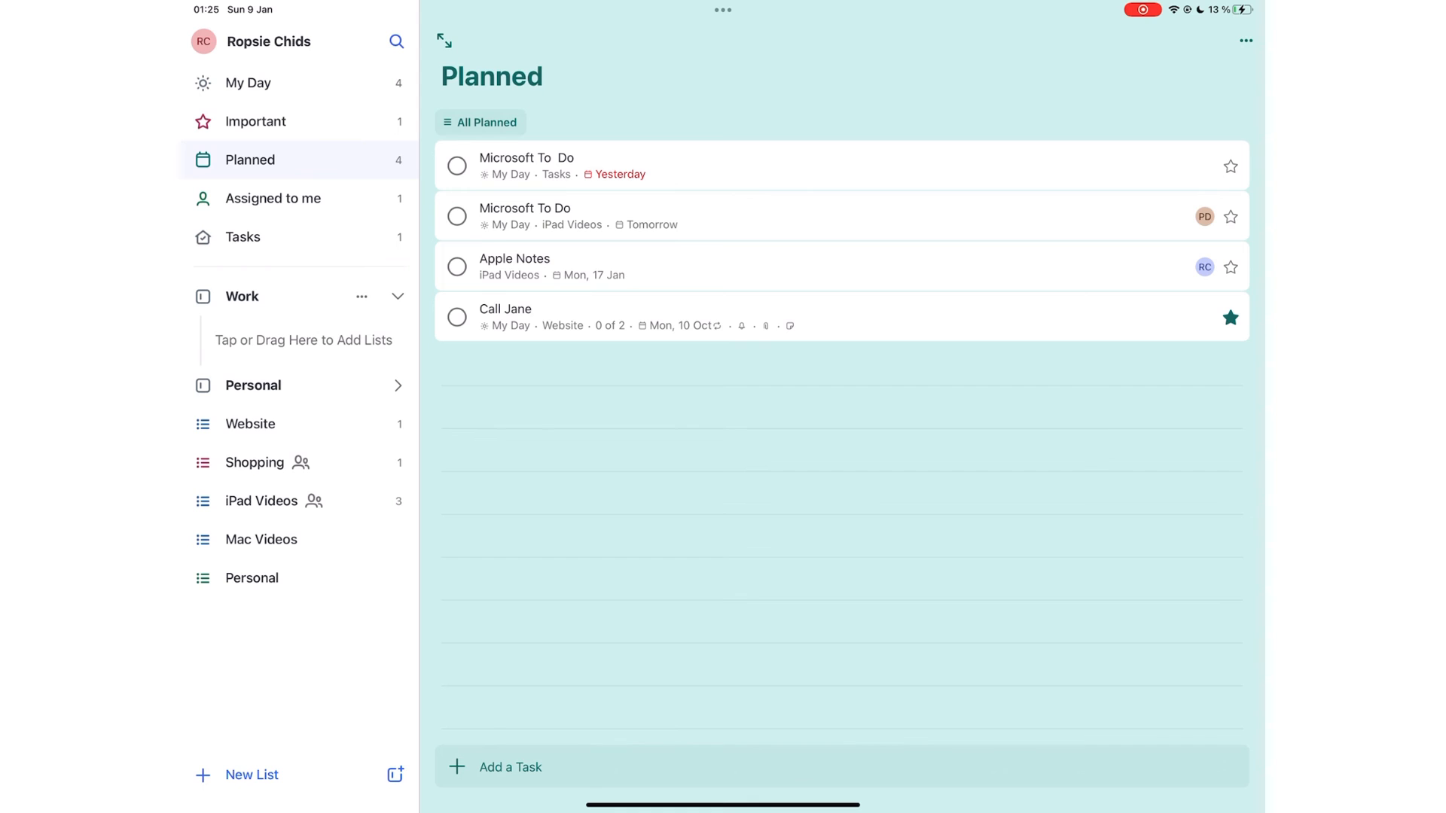
click(272, 198)
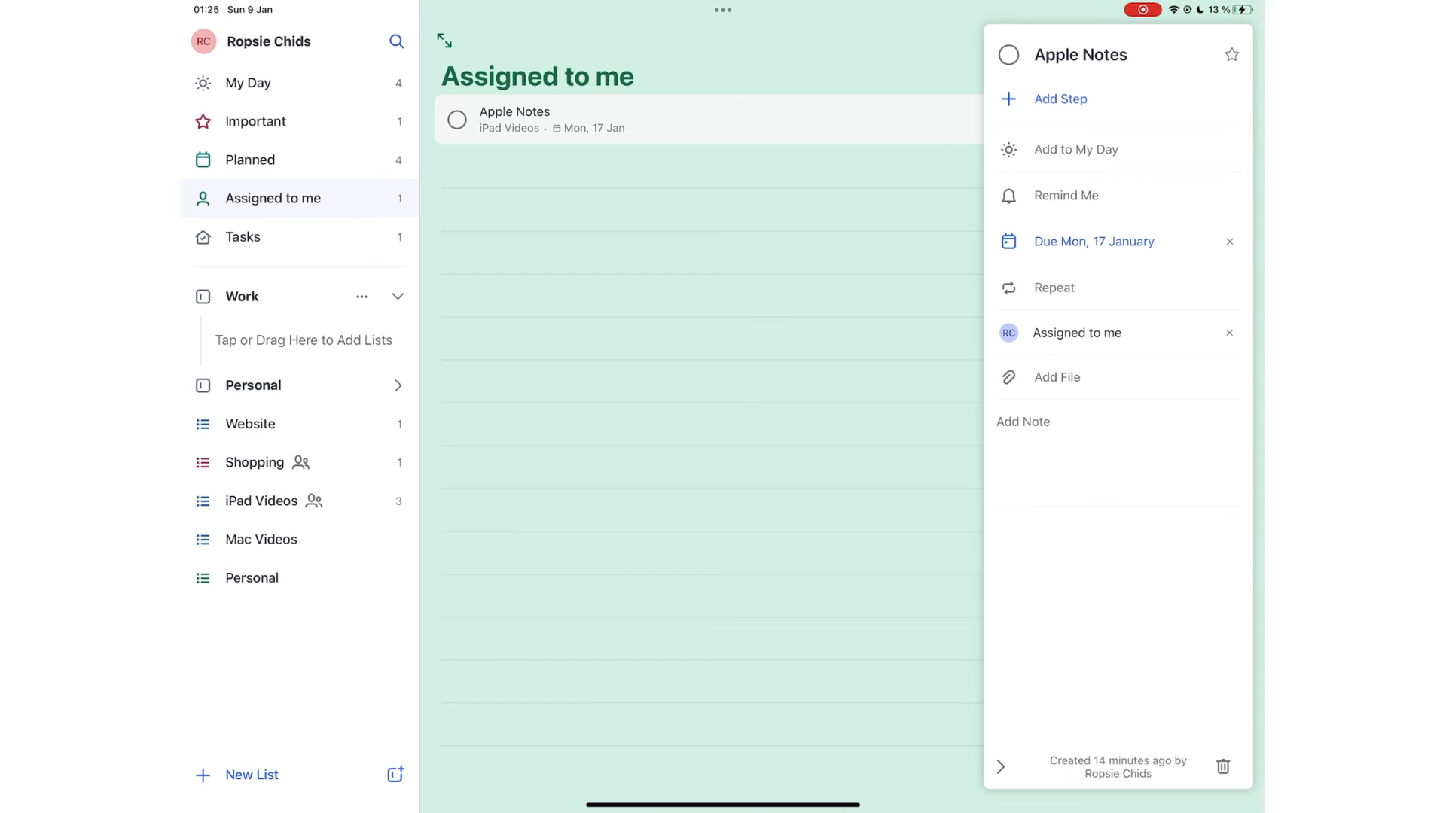
click(241, 236)
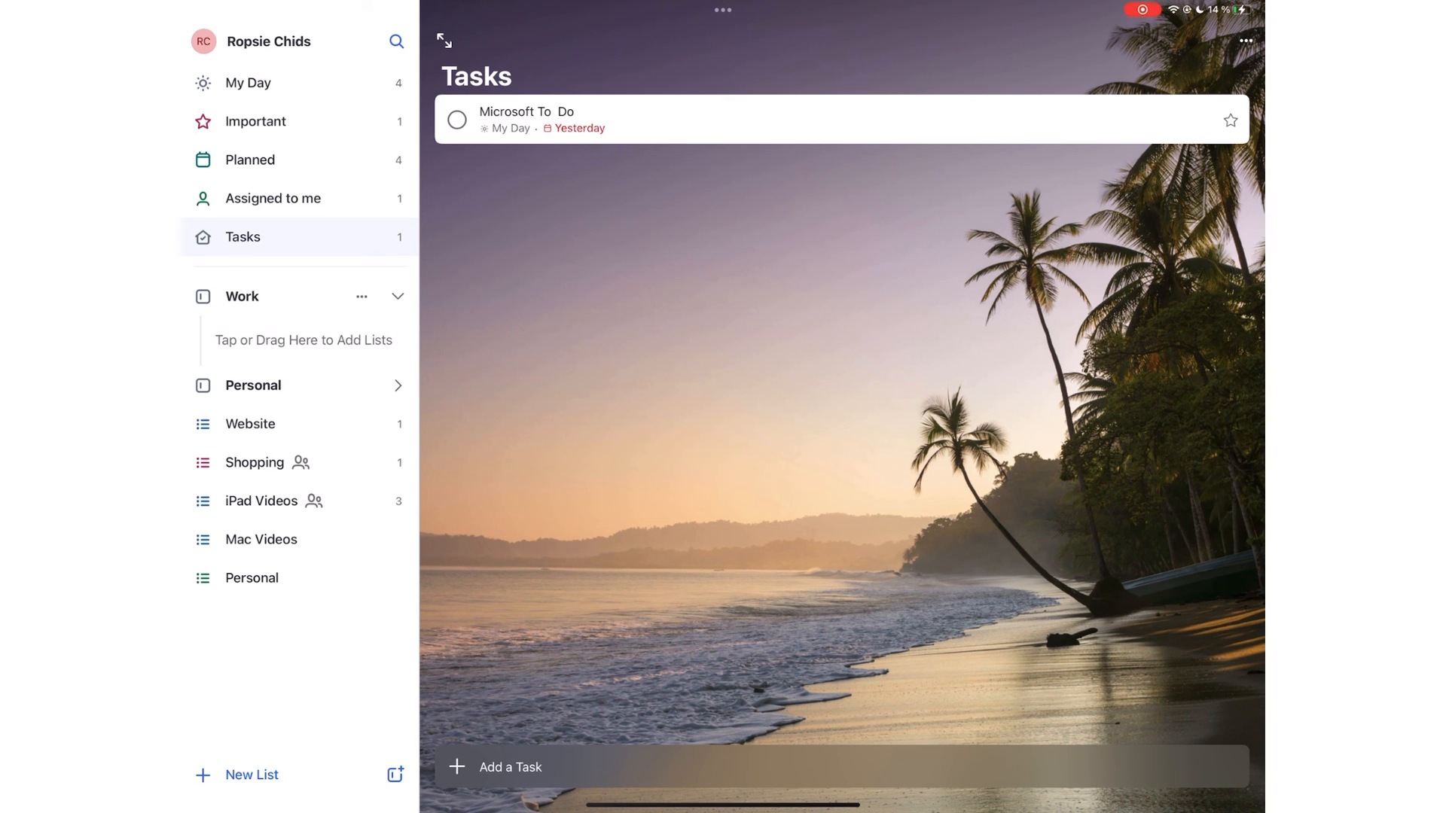
click(249, 423)
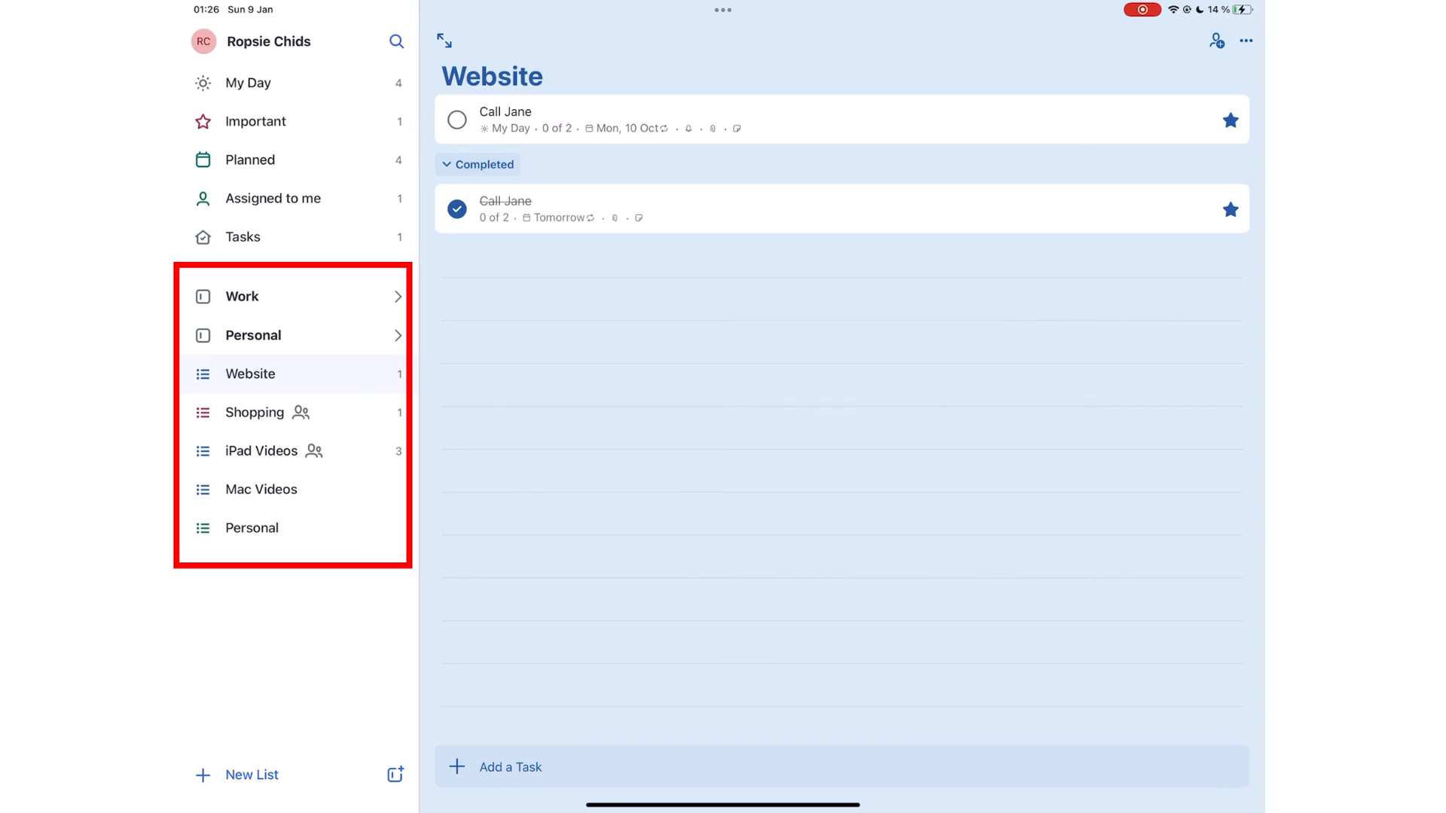
click(255, 413)
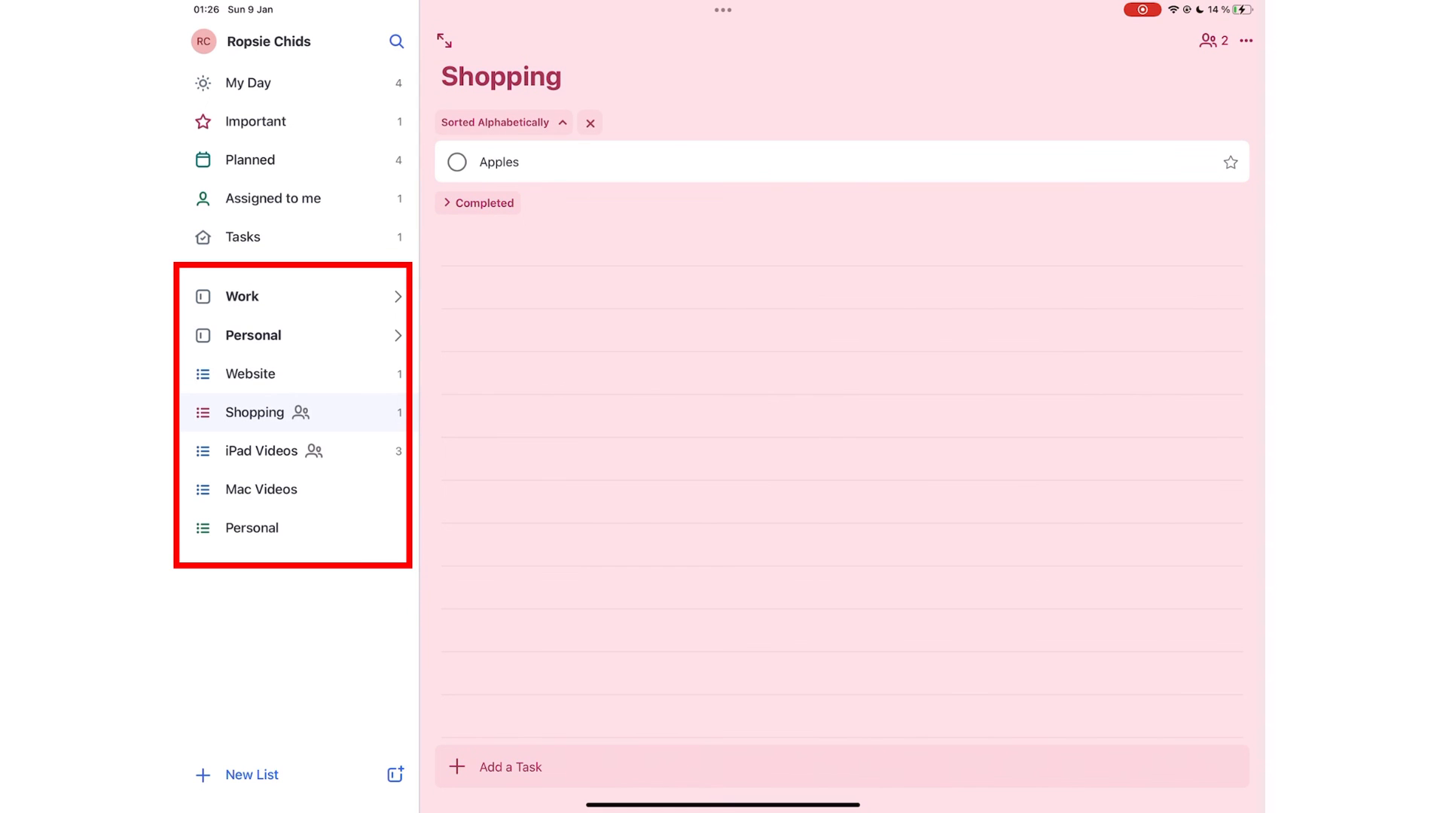
Review the app settings, scrolling through the options.
click(248, 373)
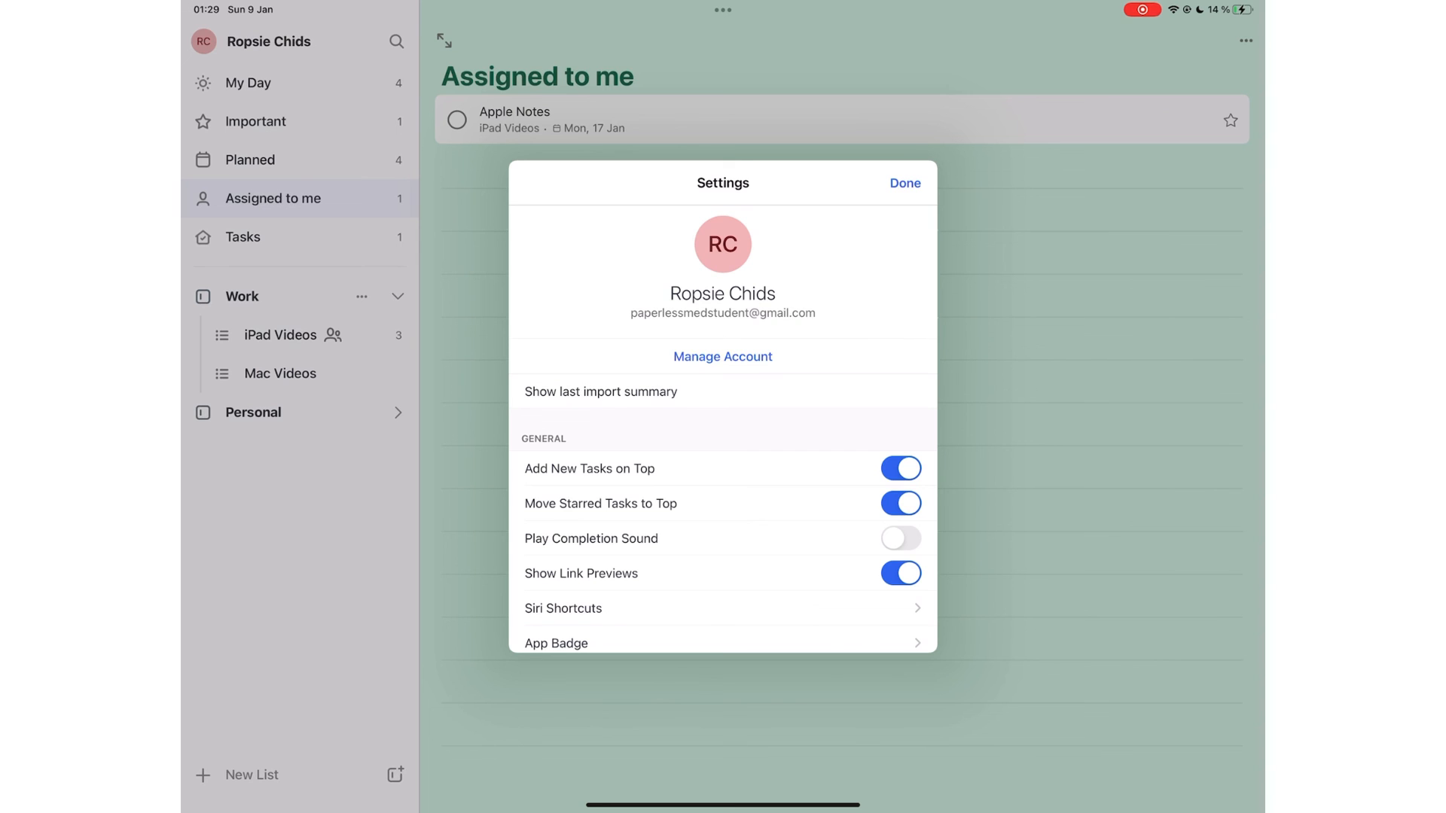
scroll(down, 3)
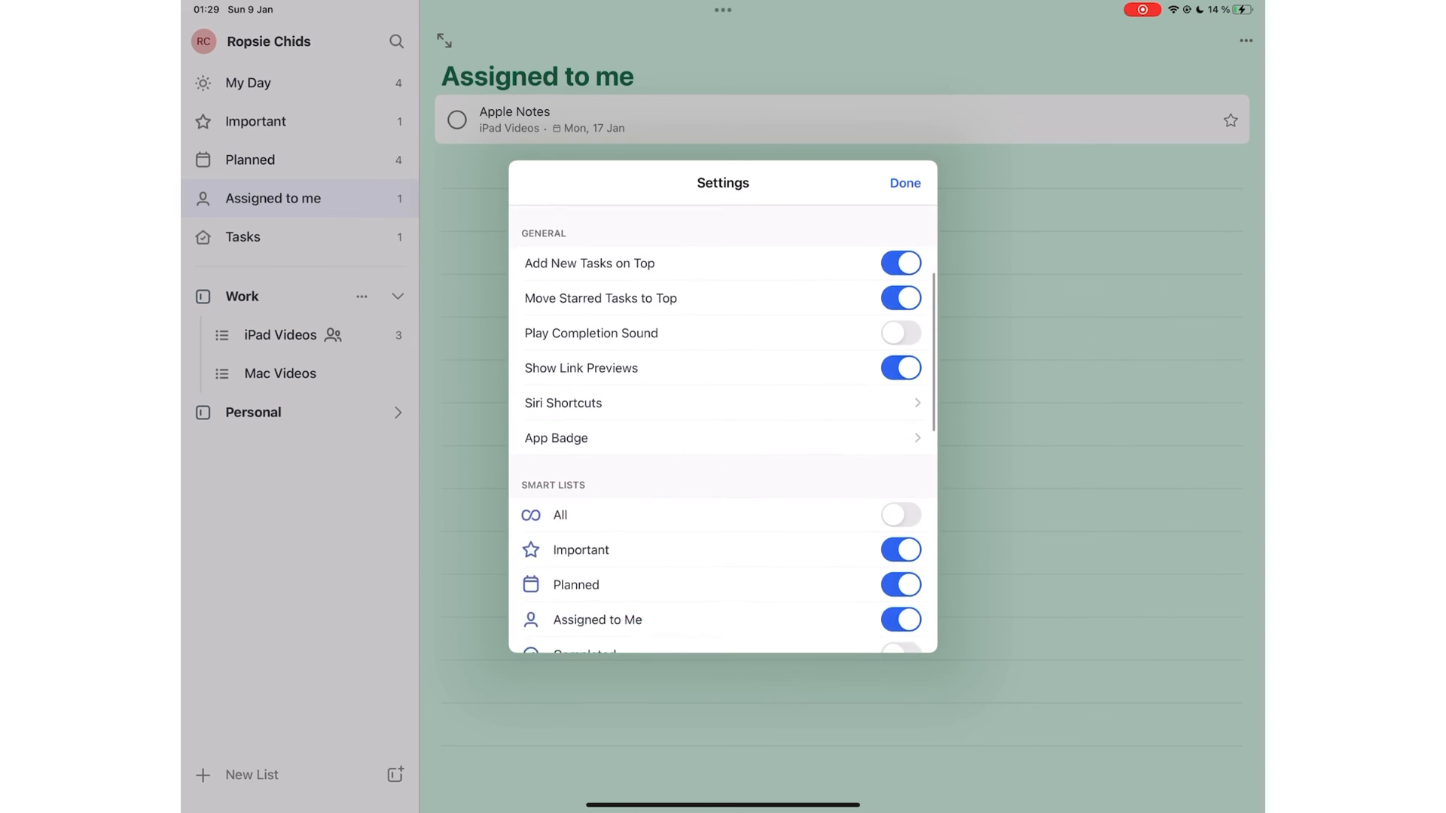
scroll(down, 3)
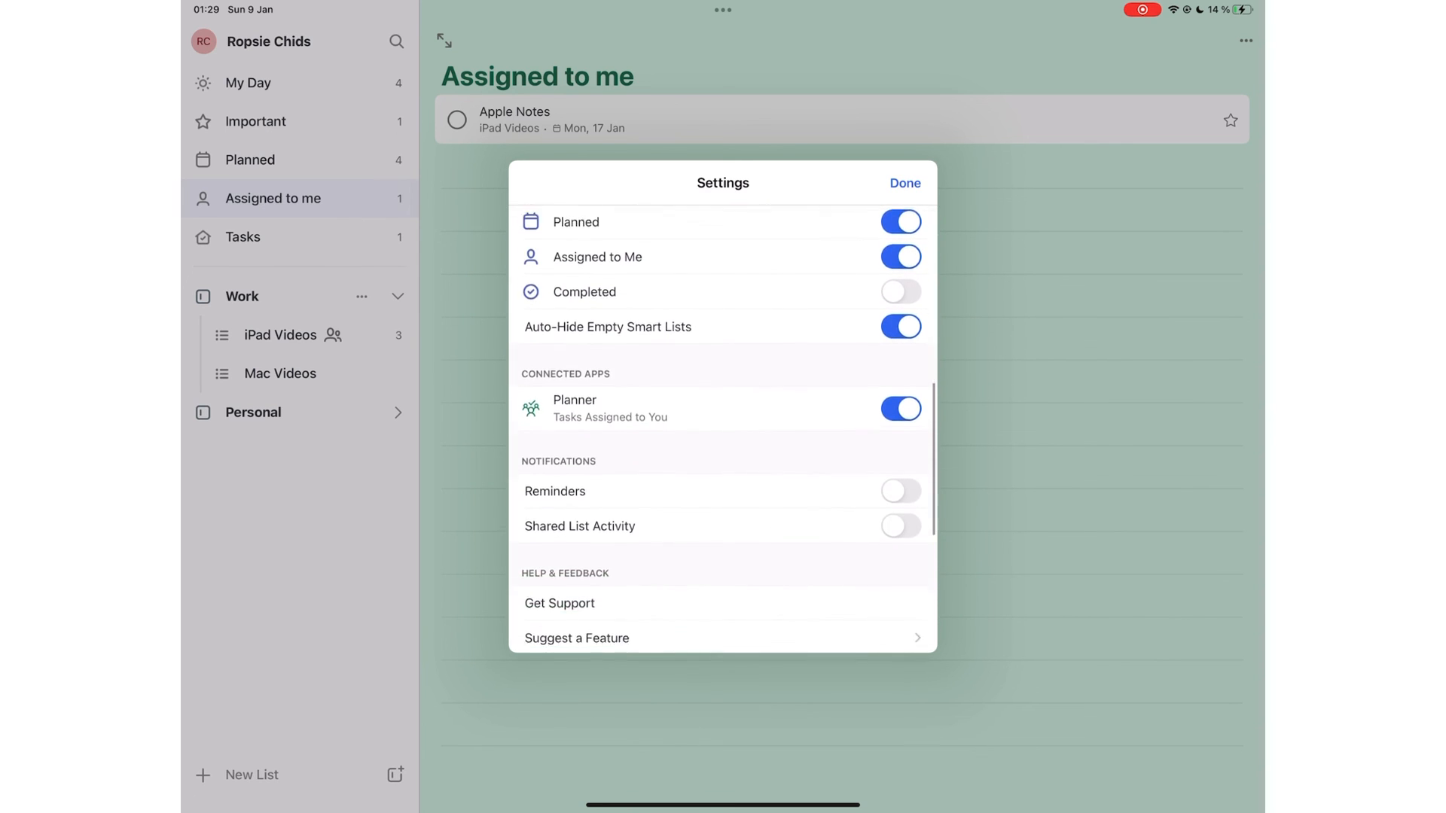